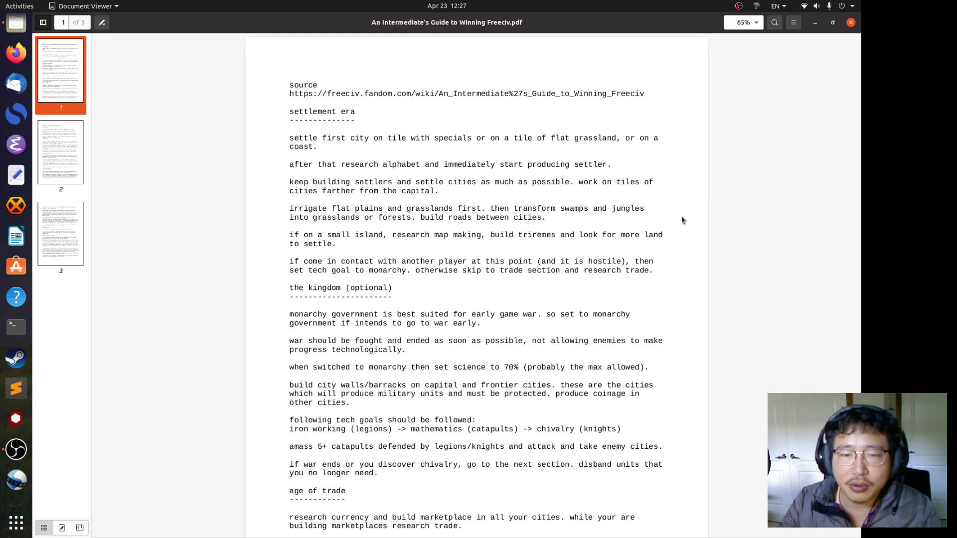
mouse_move(637, 139)
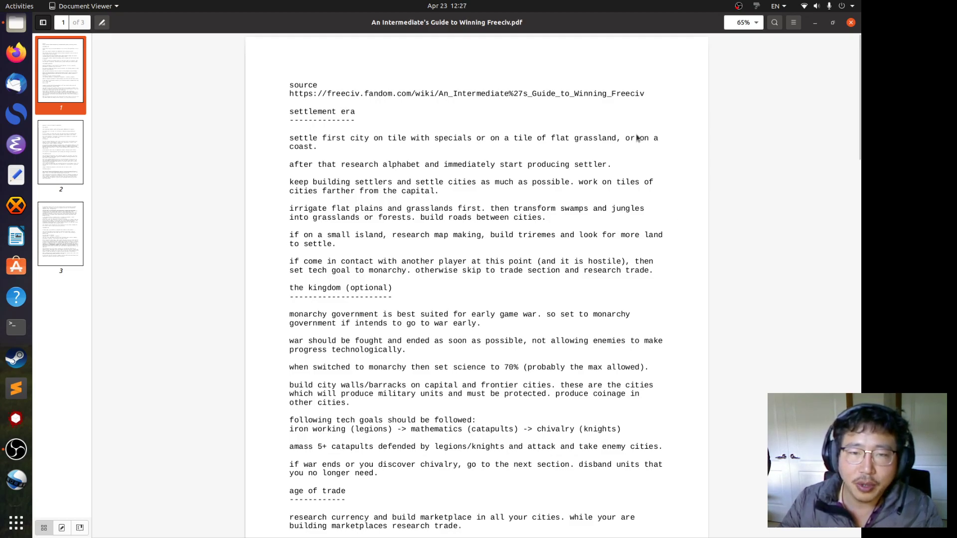
mouse_move(331, 93)
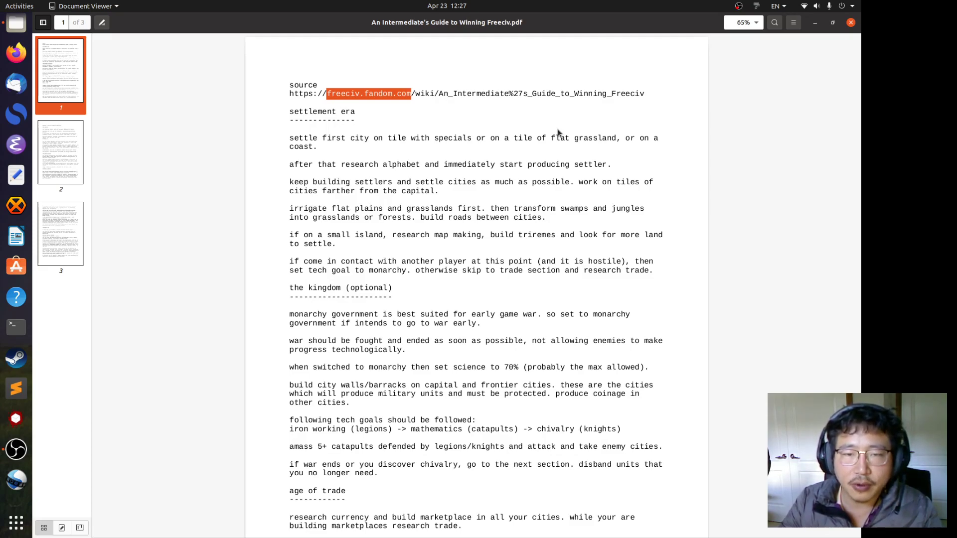
mouse_move(554, 133)
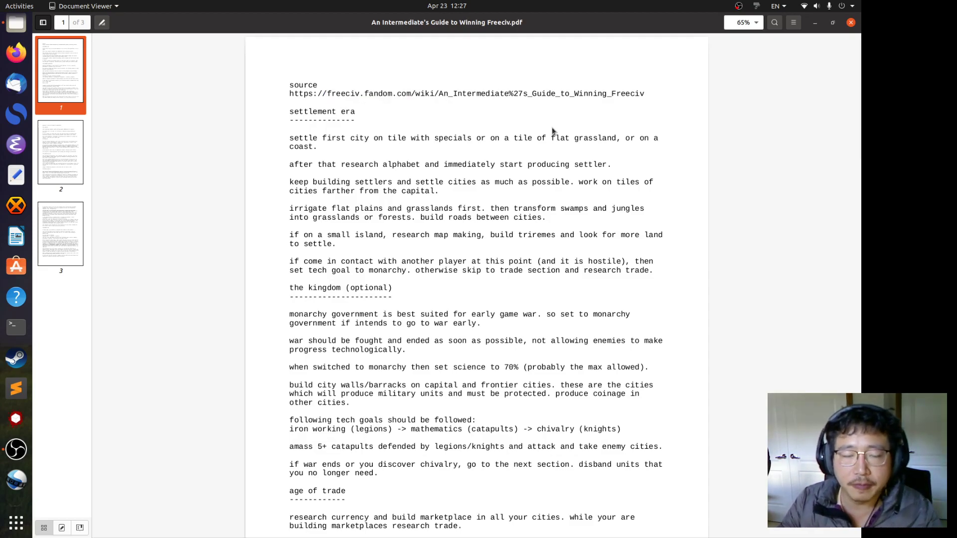
mouse_move(267, 125)
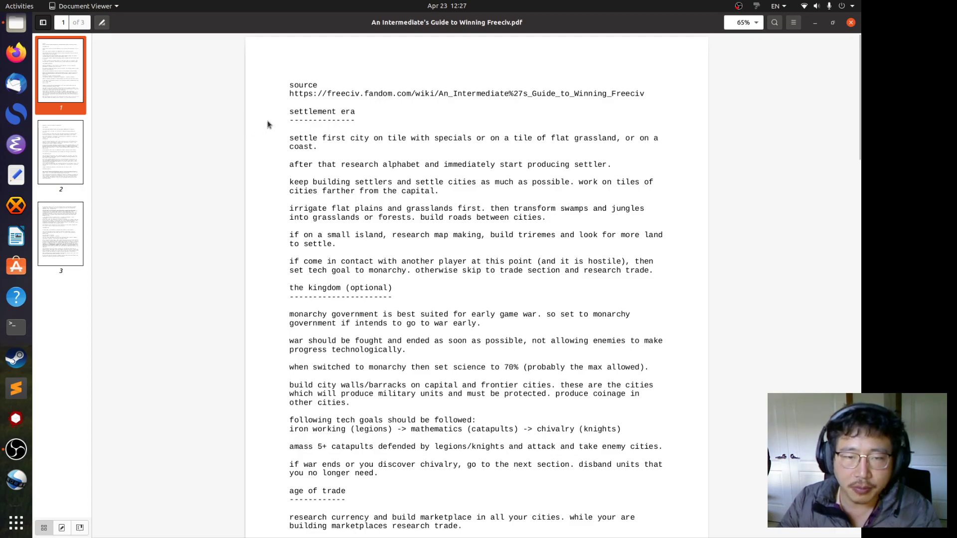
mouse_move(351, 124)
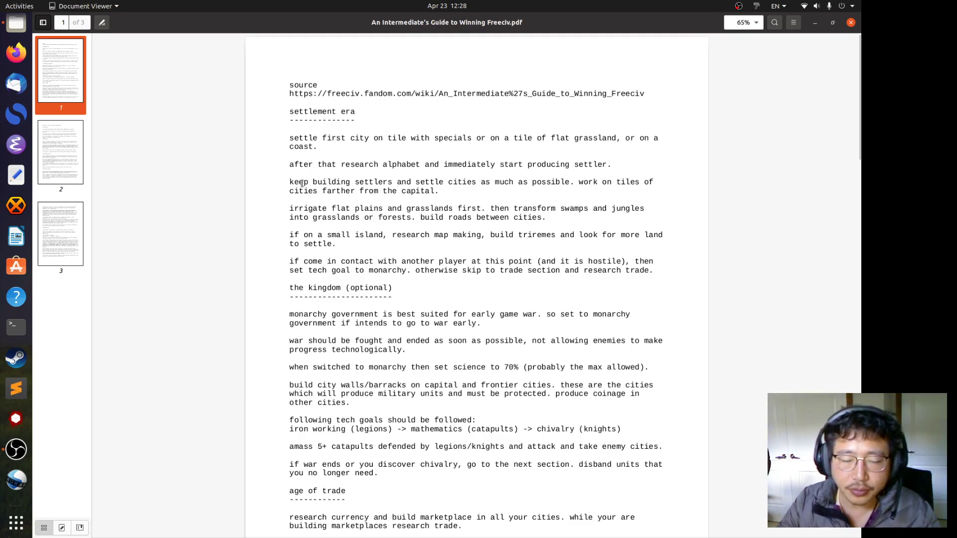
mouse_move(285, 206)
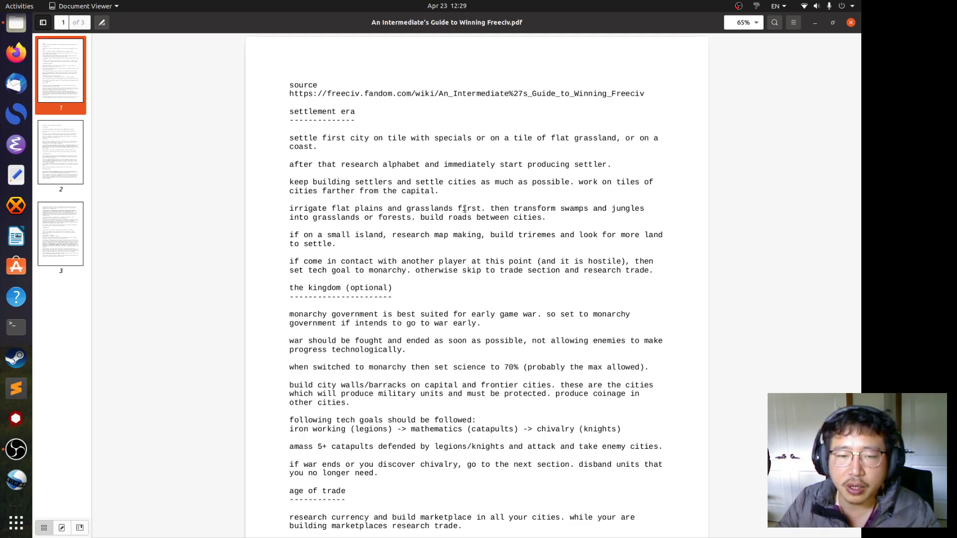
Briefly select words in the settlement era advice, including 'roads between cities', then deselect.
double_click(300, 208)
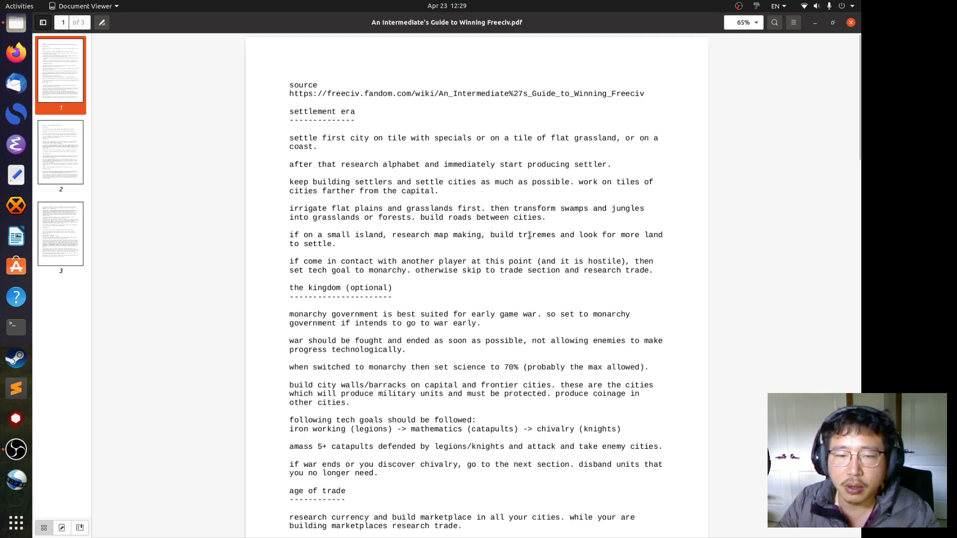
mouse_move(547, 205)
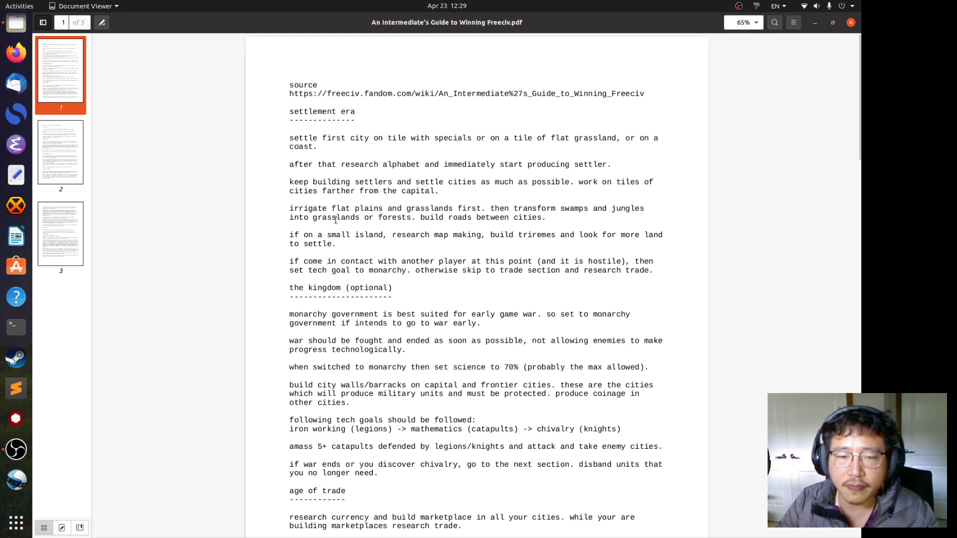
double_click(334, 218)
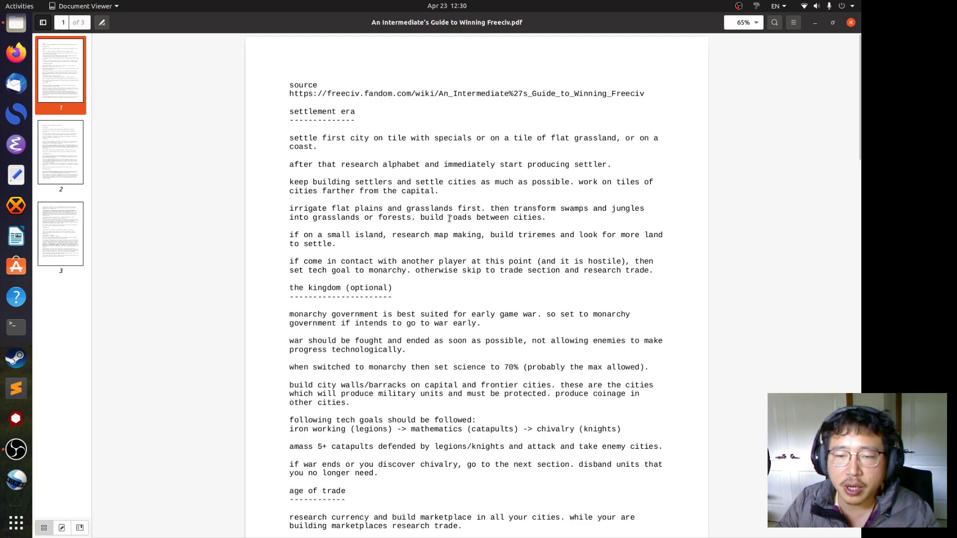
double_click(495, 217)
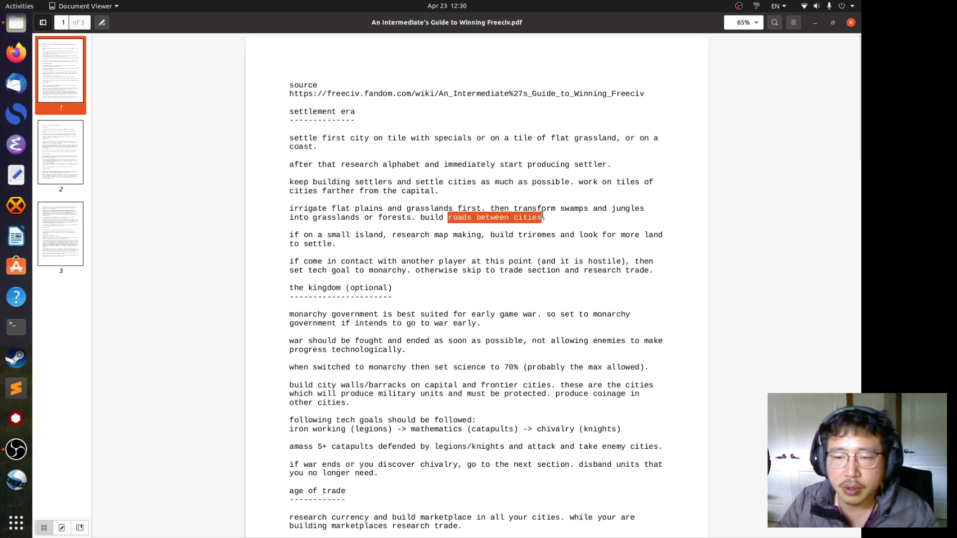
left_click(445, 201)
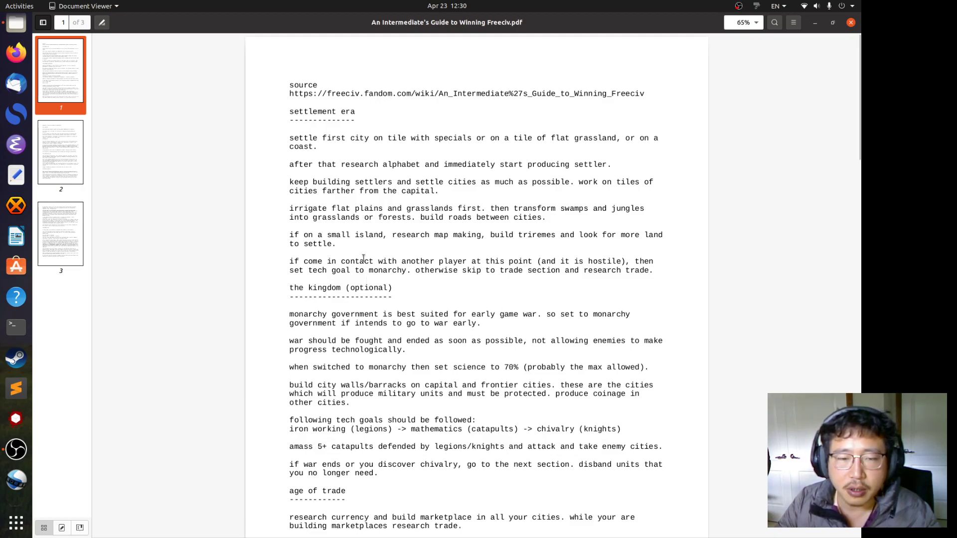
mouse_move(369, 251)
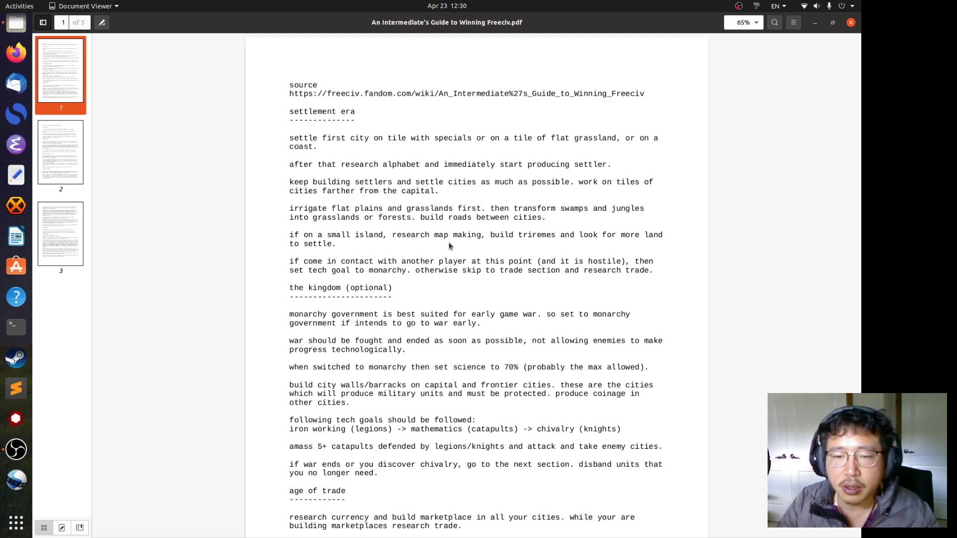
Select 'map making', scroll down, and drag-select 'otherwise skip to trade section'.
double_click(457, 234)
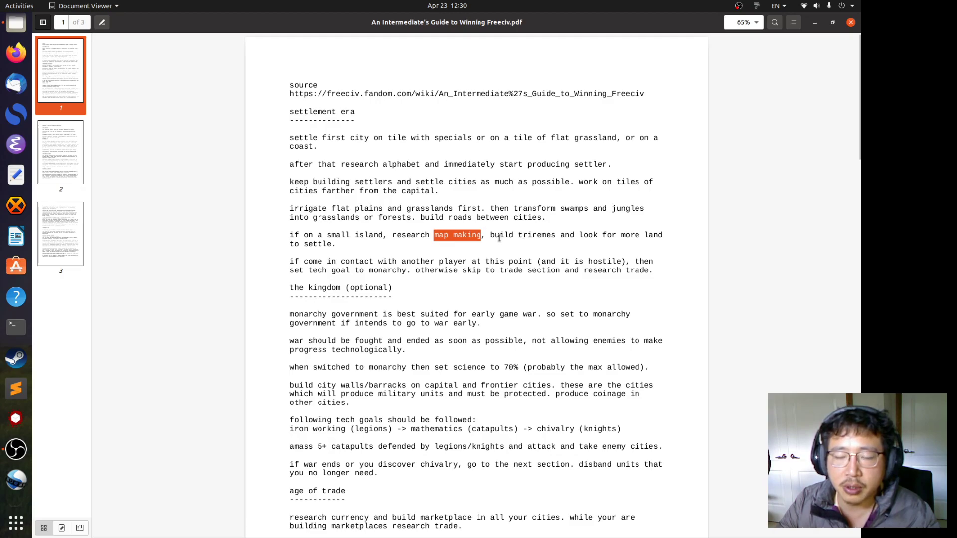
mouse_move(447, 251)
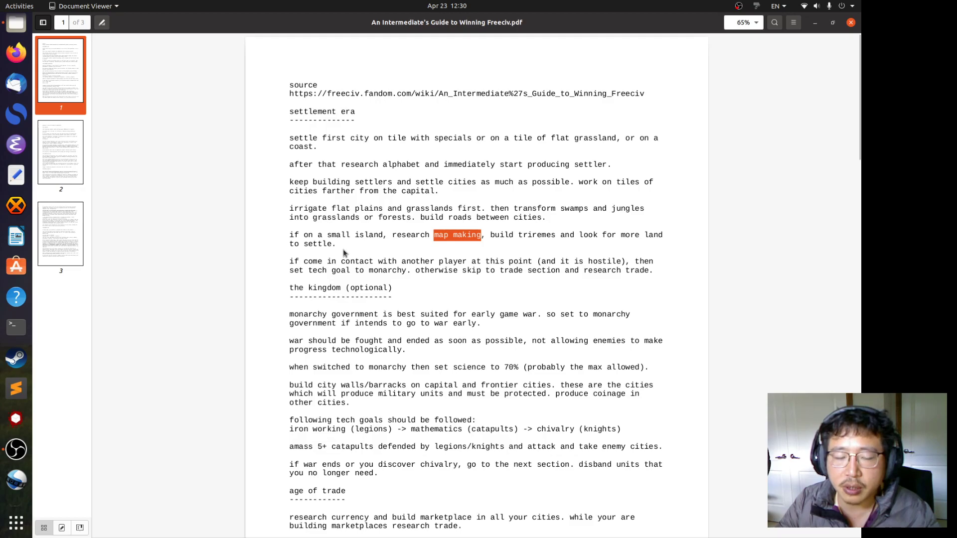
scroll("down", 3)
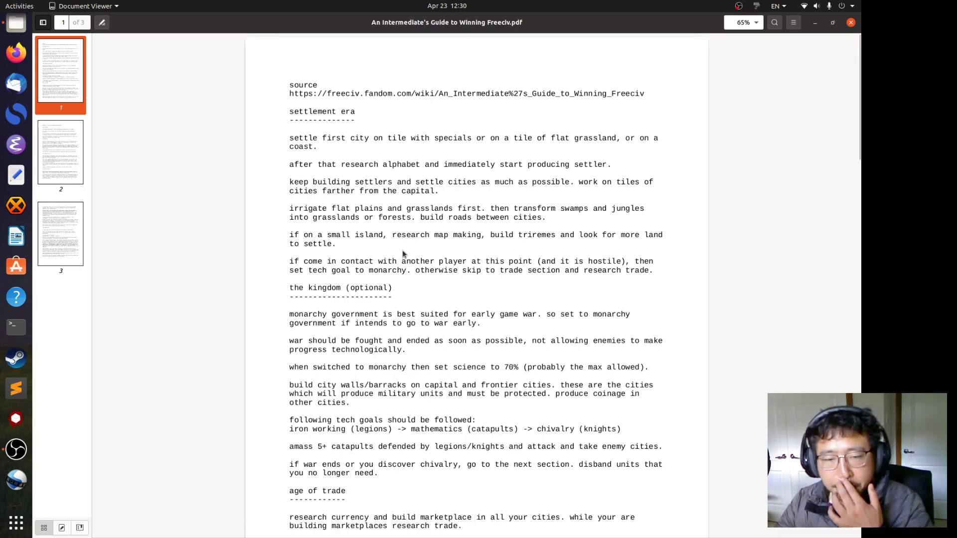
mouse_move(376, 247)
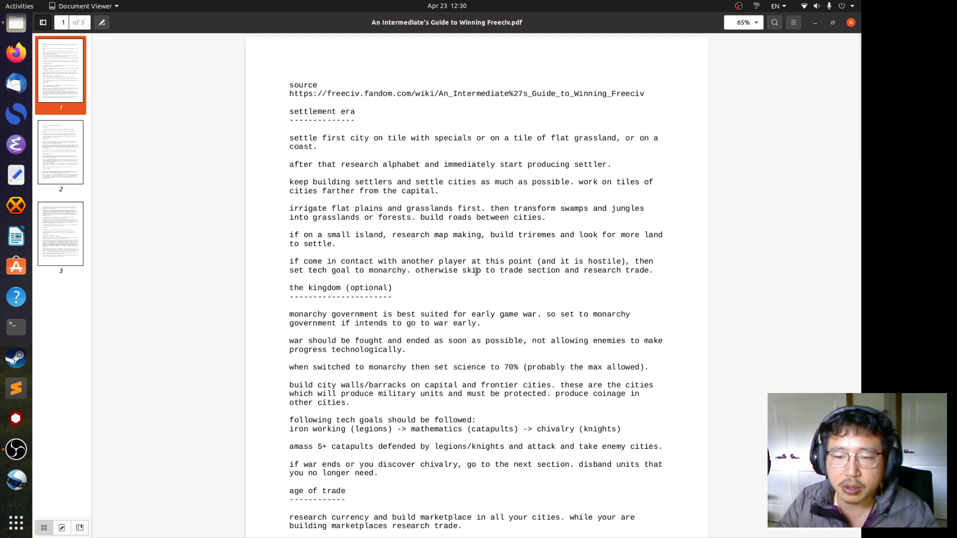
mouse_move(477, 282)
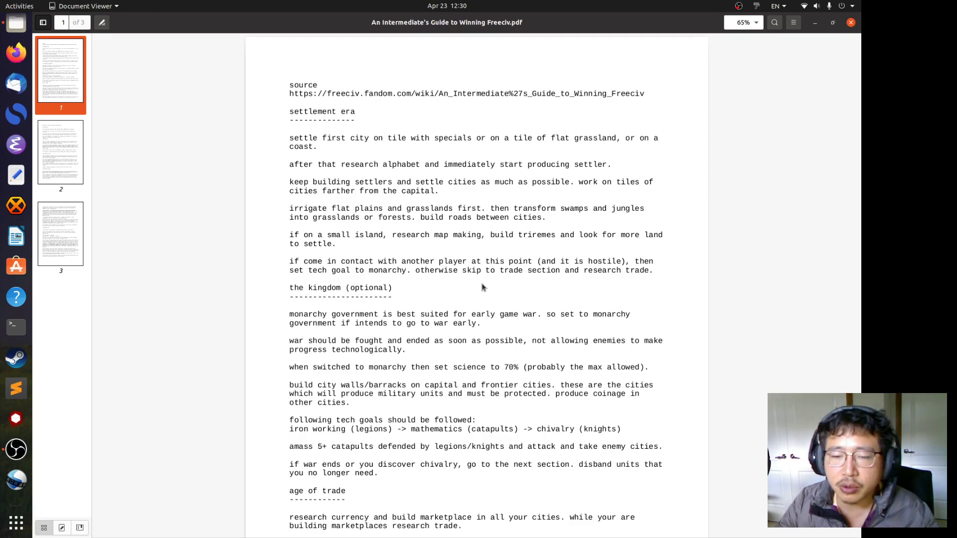
mouse_move(413, 271)
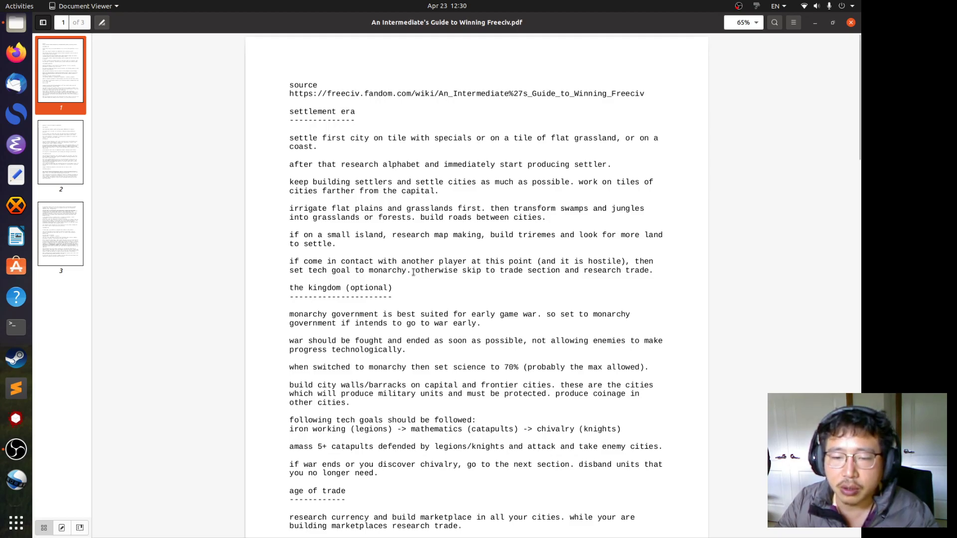
left_click_drag(414, 270, 522, 270)
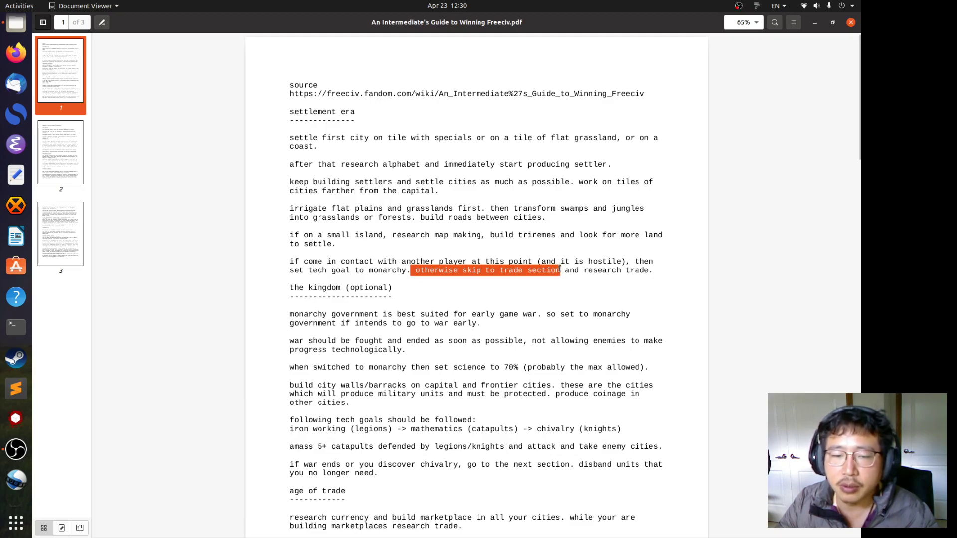
Scroll into the kingdom section and briefly highlight the word 'walls'.
scroll("down", 3)
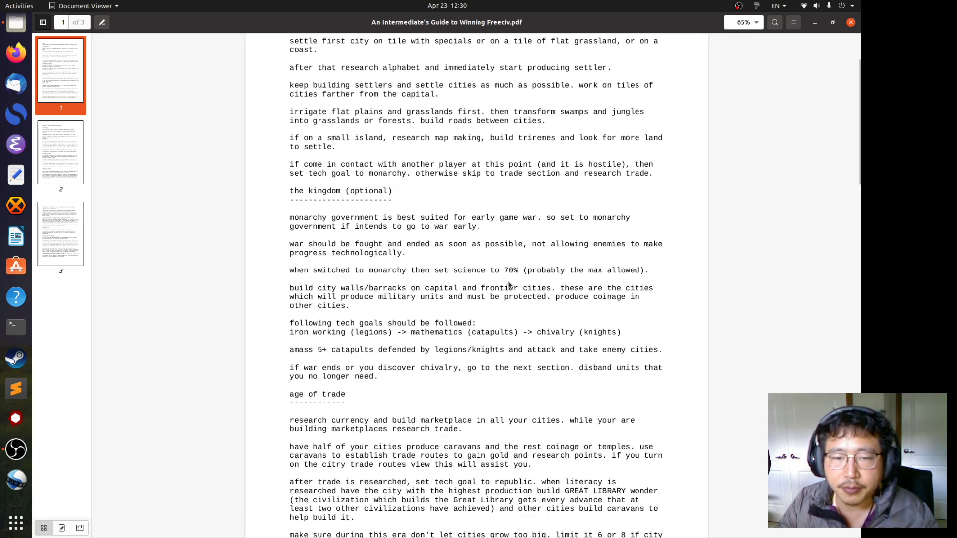
scroll("down", 3)
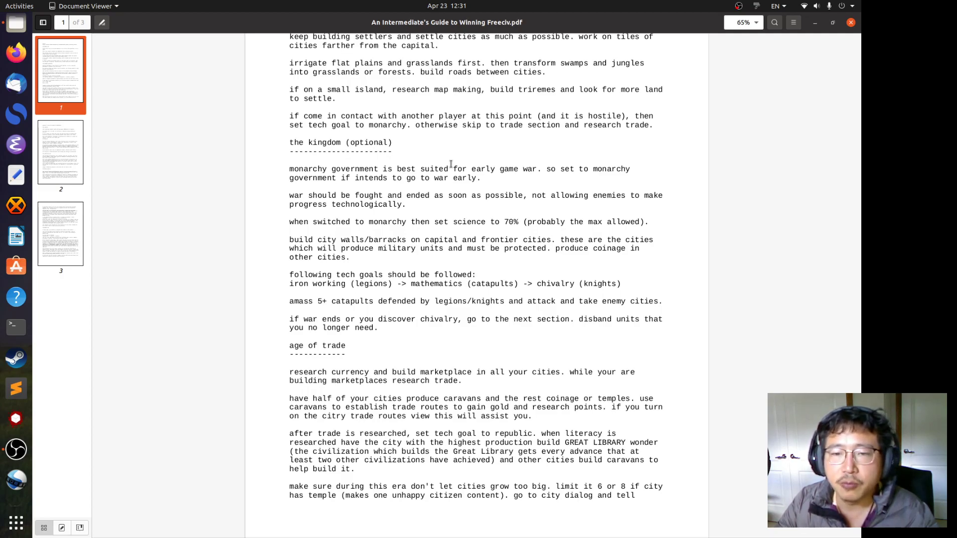
mouse_move(439, 164)
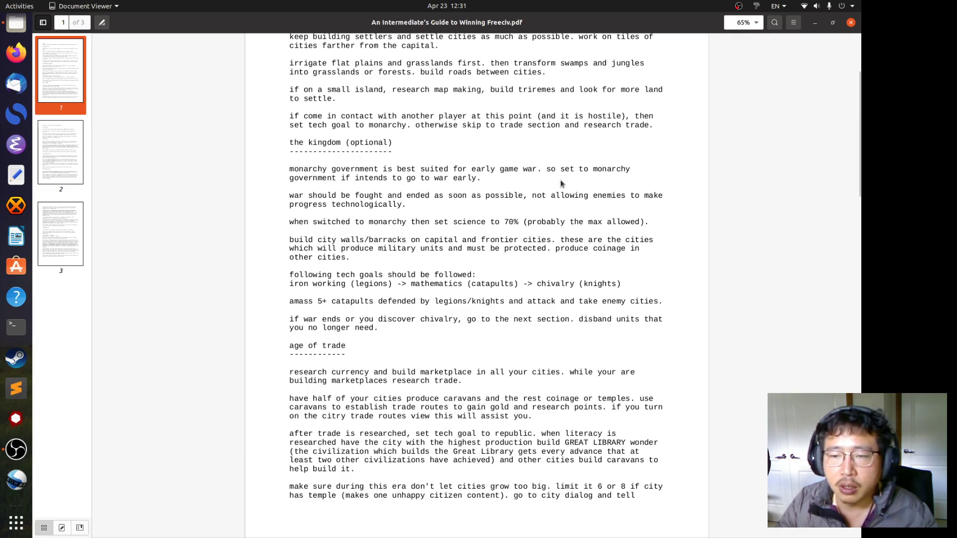
mouse_move(363, 191)
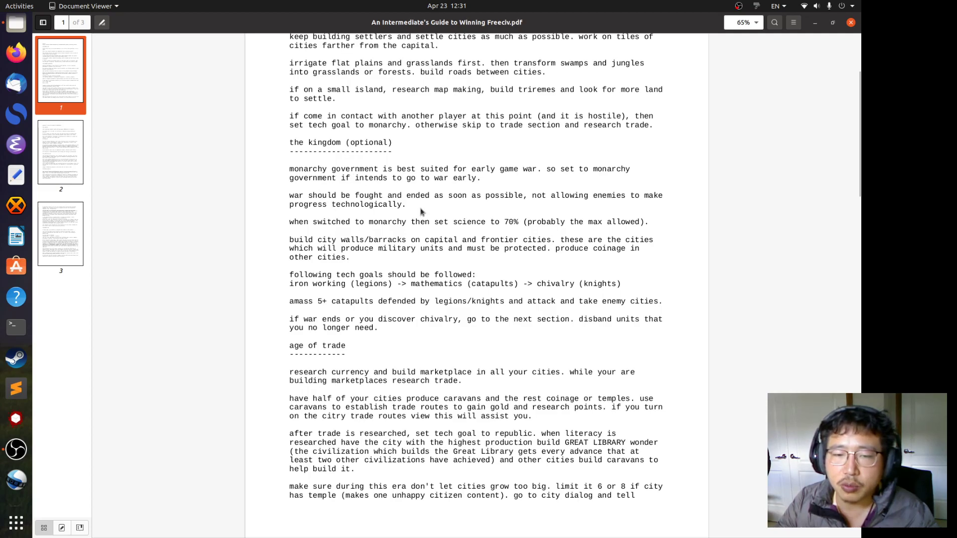
mouse_move(499, 199)
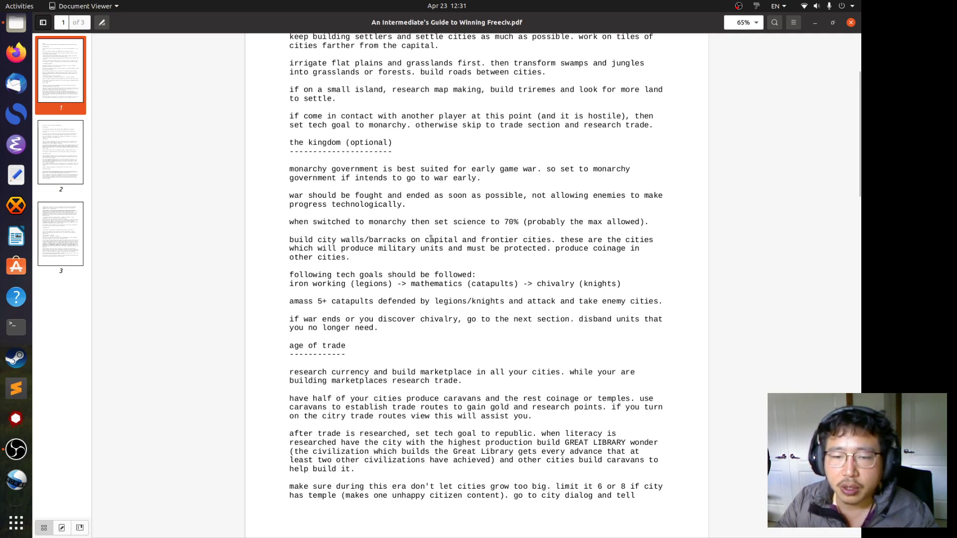
mouse_move(522, 233)
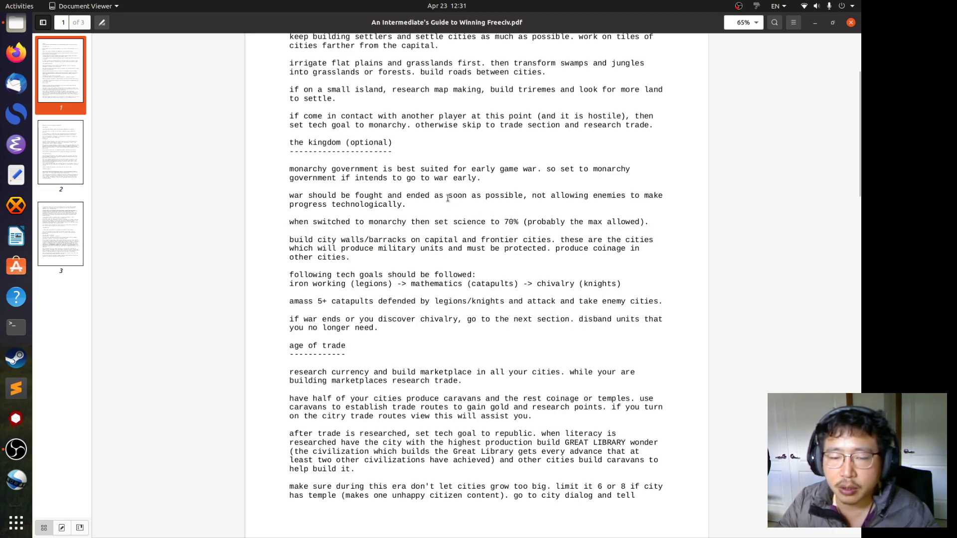
mouse_move(451, 203)
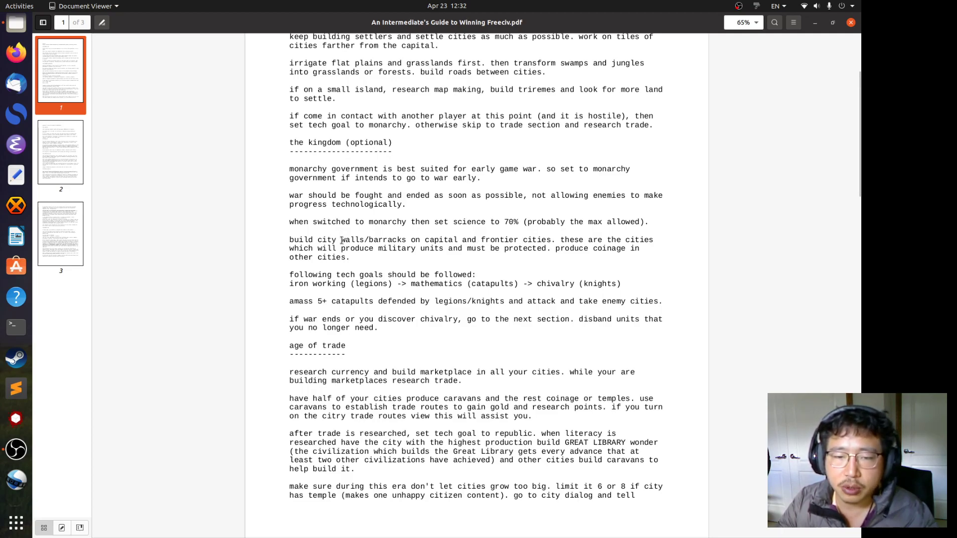
double_click(352, 239)
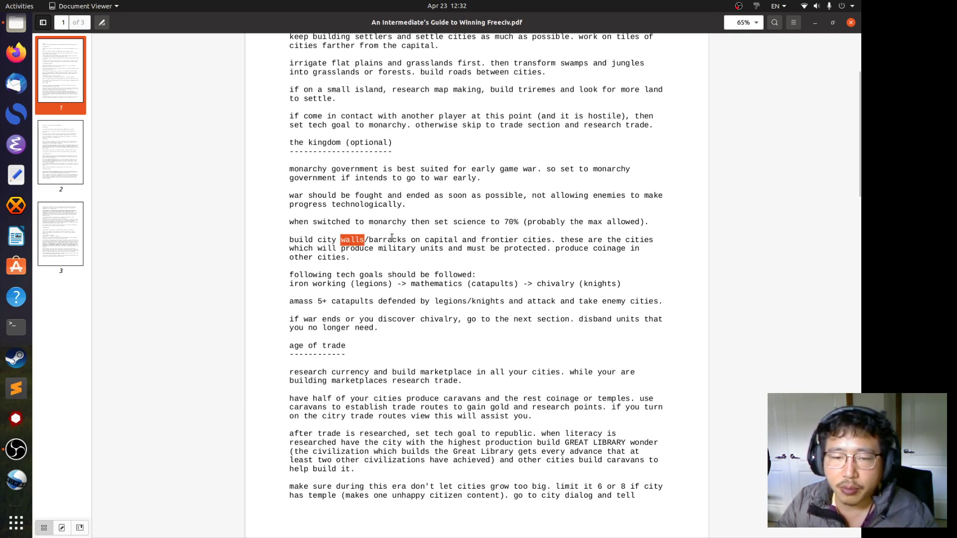
left_click(511, 244)
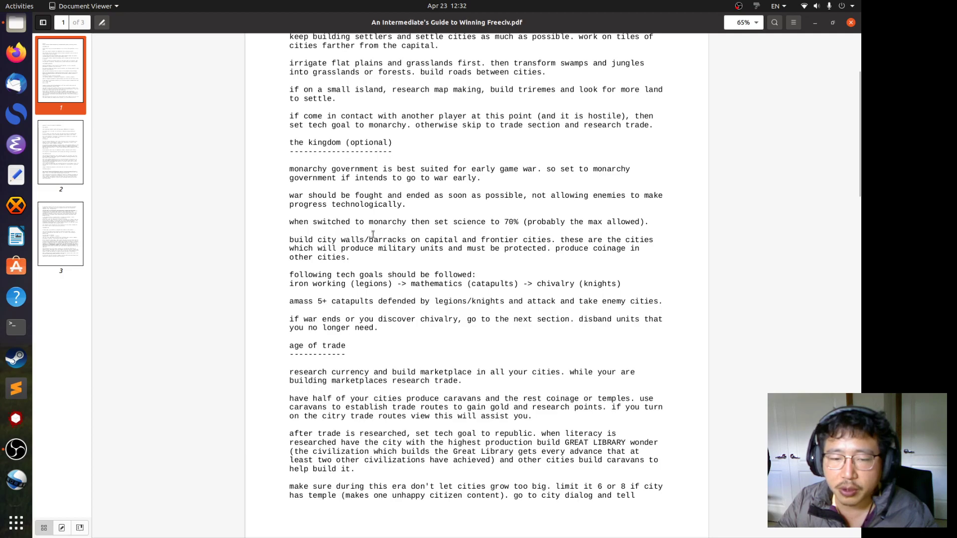
mouse_move(492, 266)
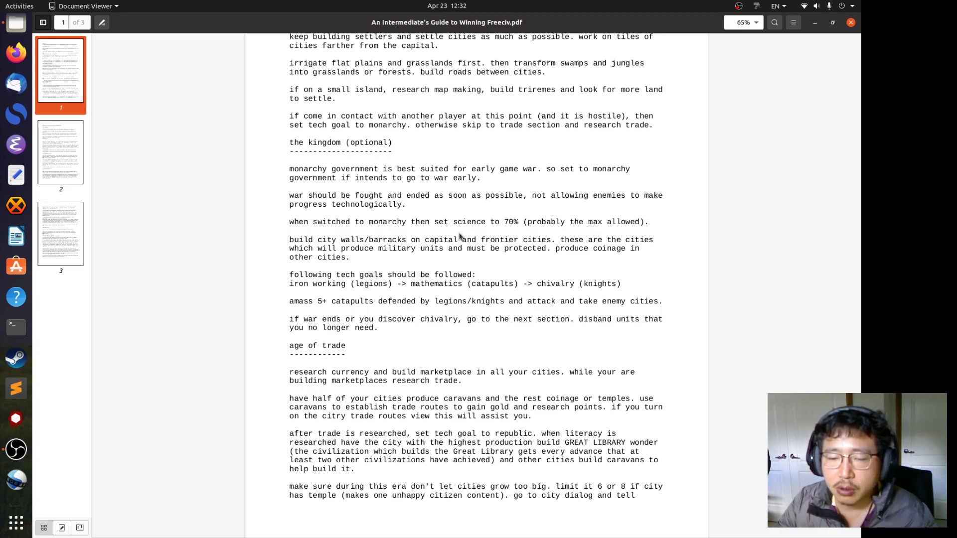
mouse_move(470, 253)
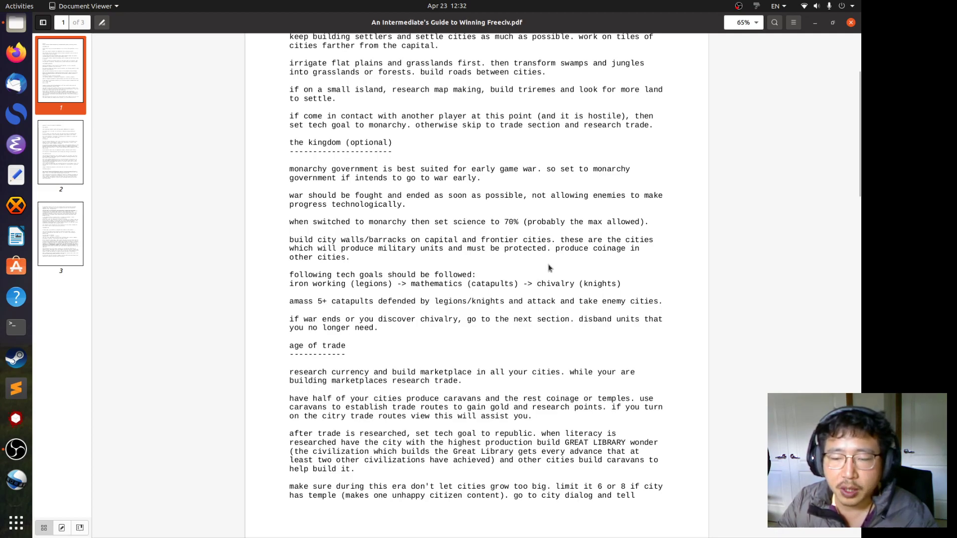
mouse_move(452, 261)
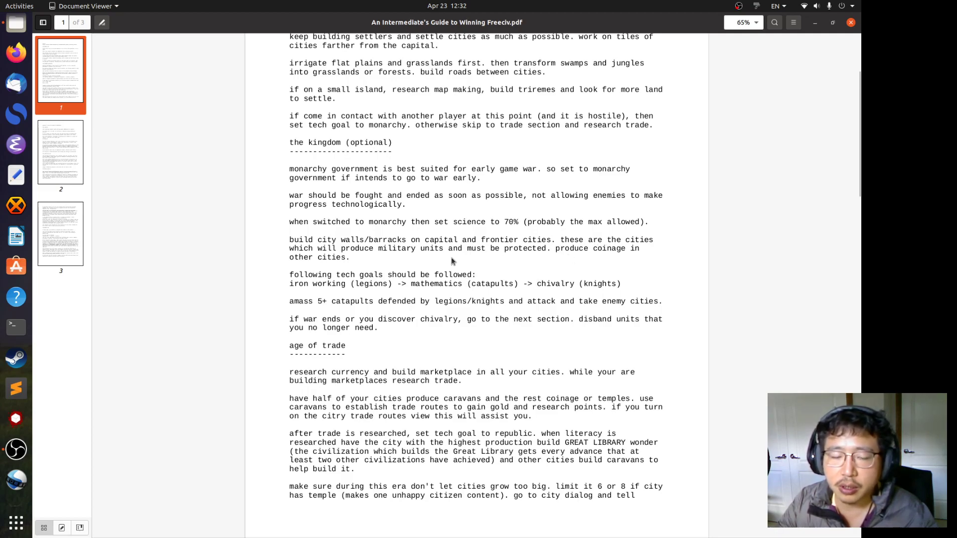
scroll("down", 3)
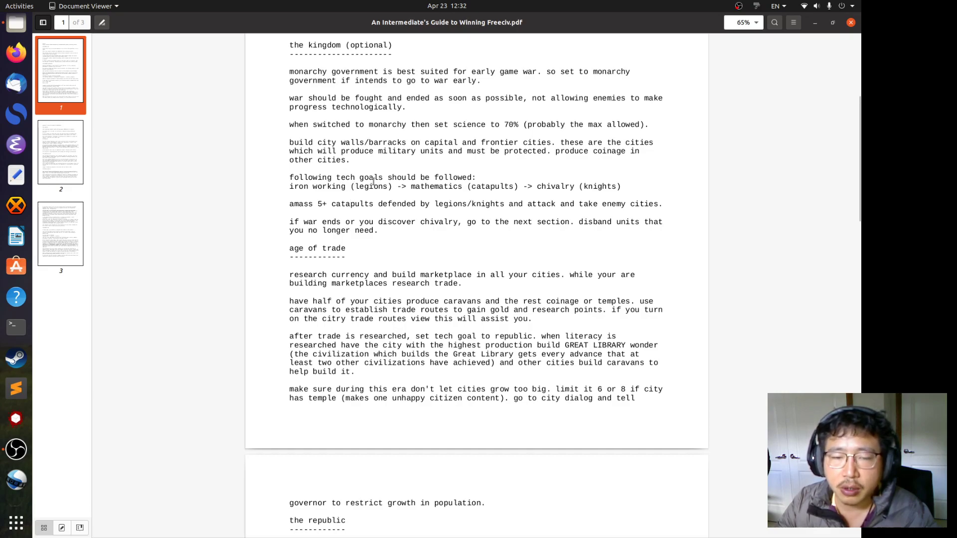
mouse_move(322, 198)
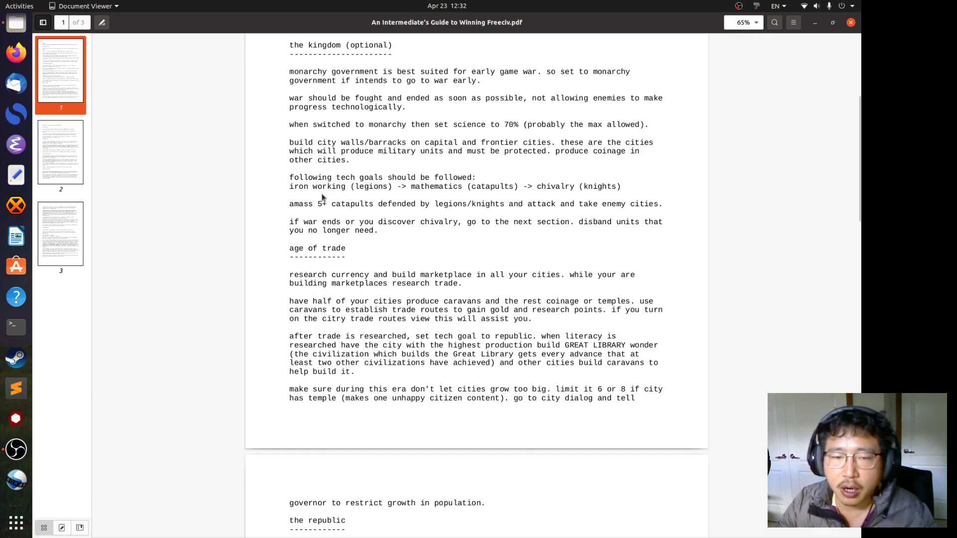
double_click(369, 187)
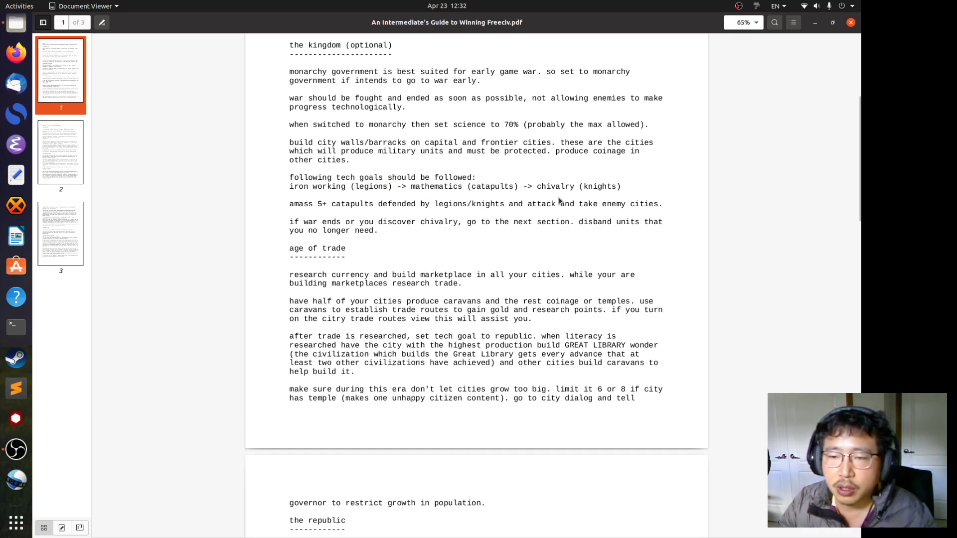
double_click(600, 186)
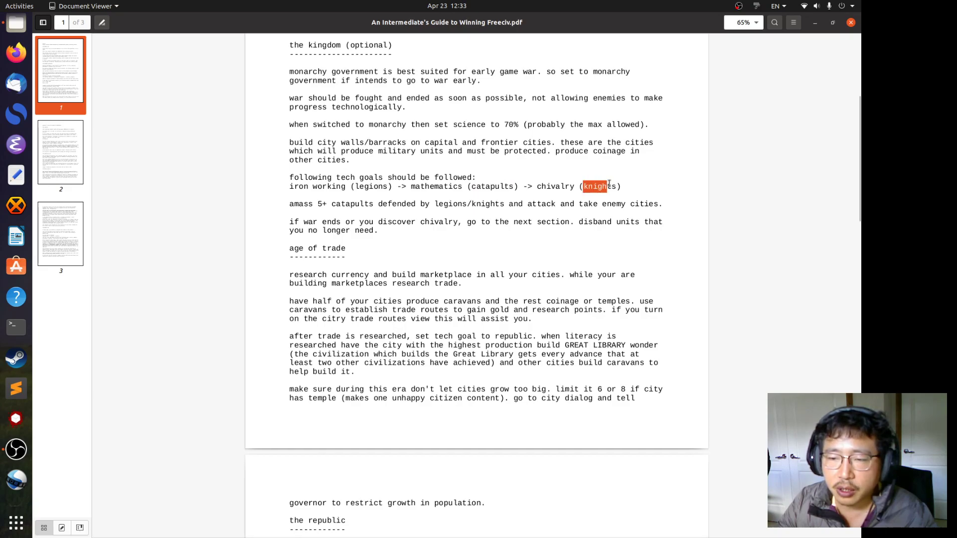
left_click(276, 196)
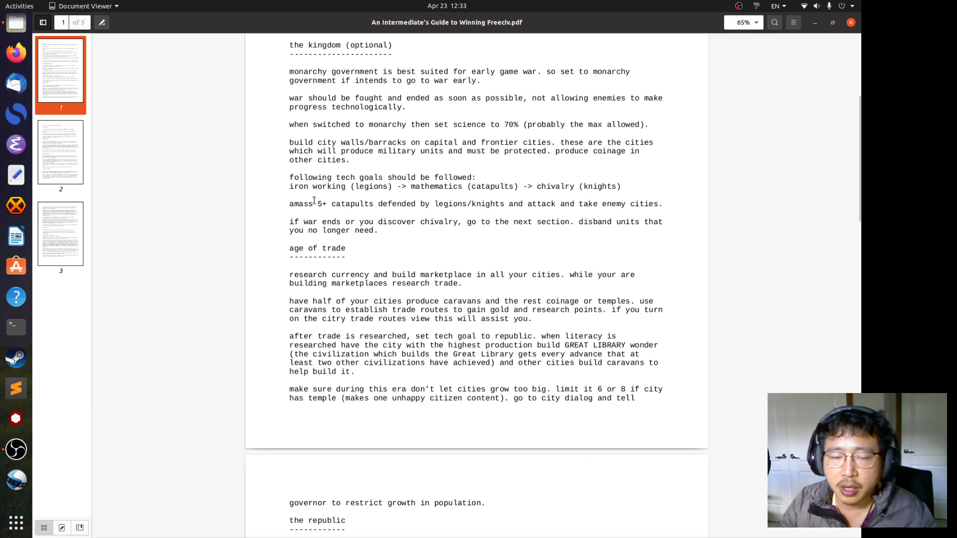
mouse_move(397, 232)
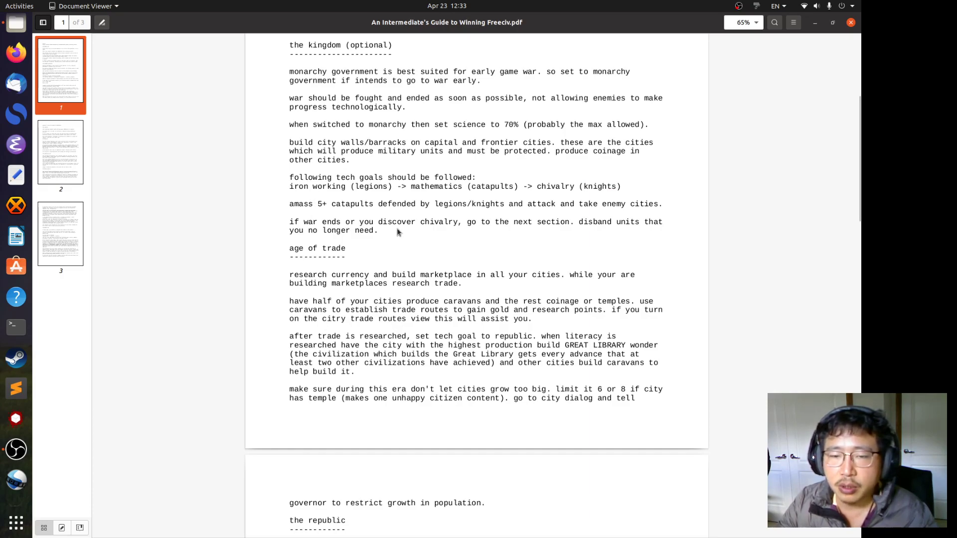
mouse_move(503, 241)
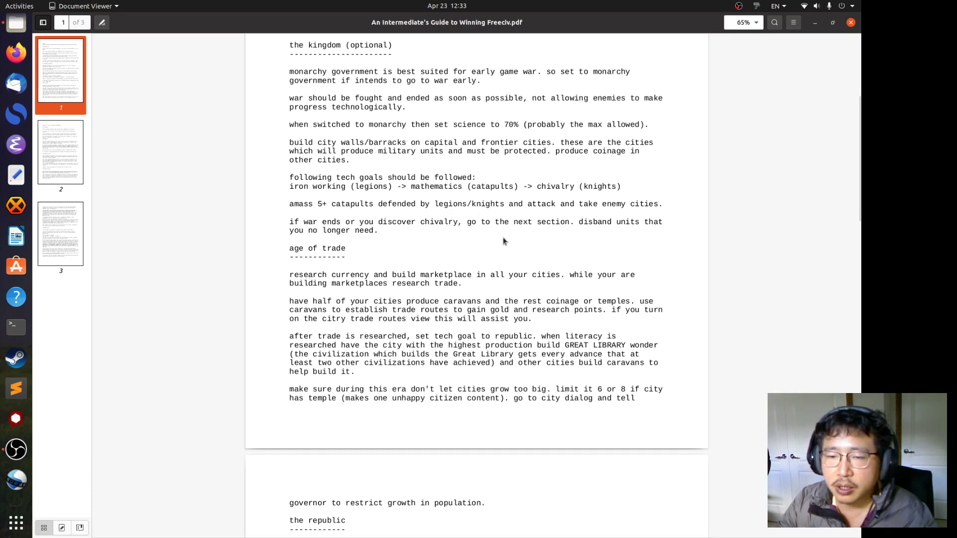
mouse_move(634, 205)
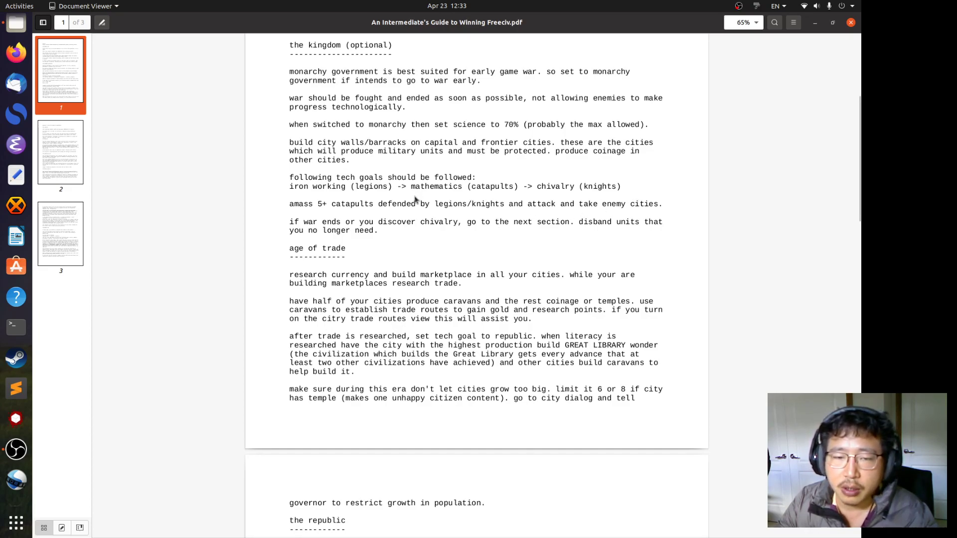
mouse_move(438, 244)
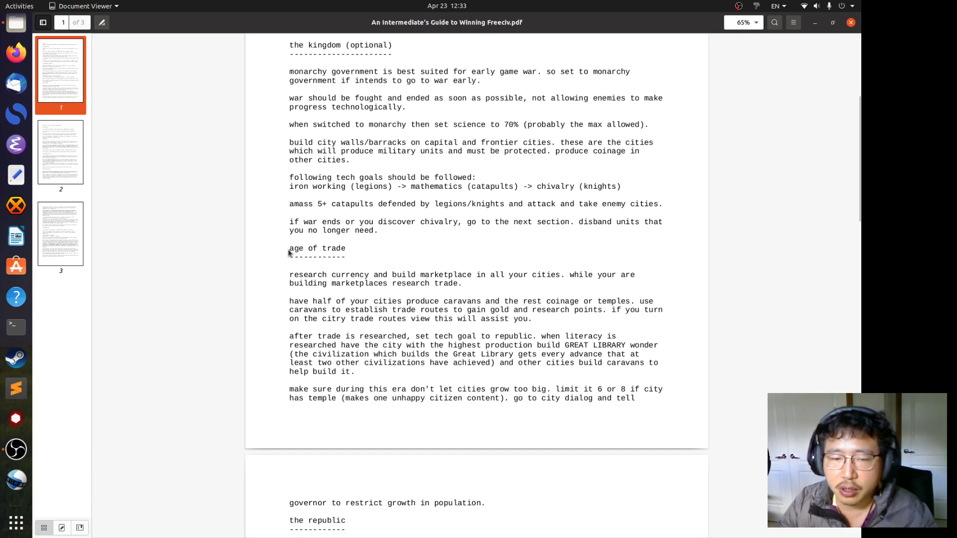
mouse_move(599, 225)
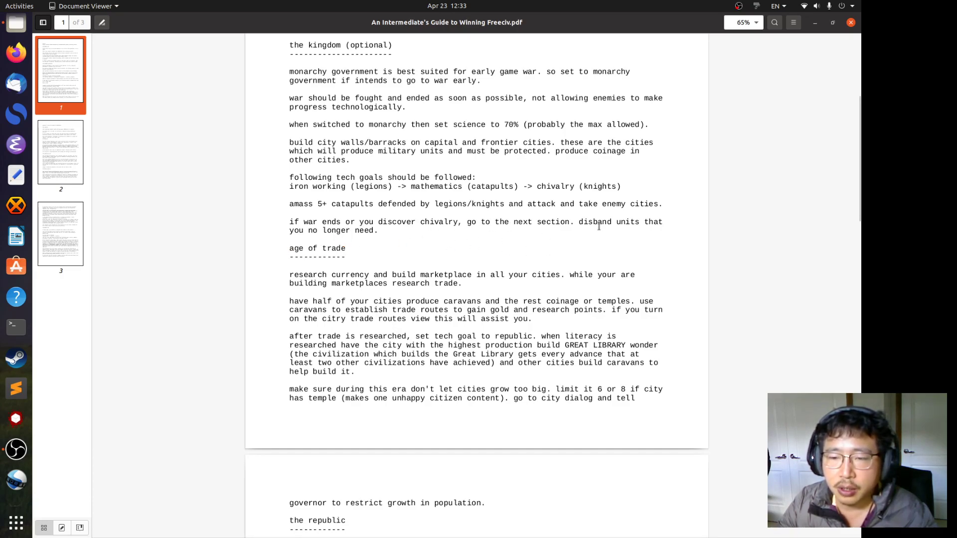
left_click_drag(410, 221, 575, 221)
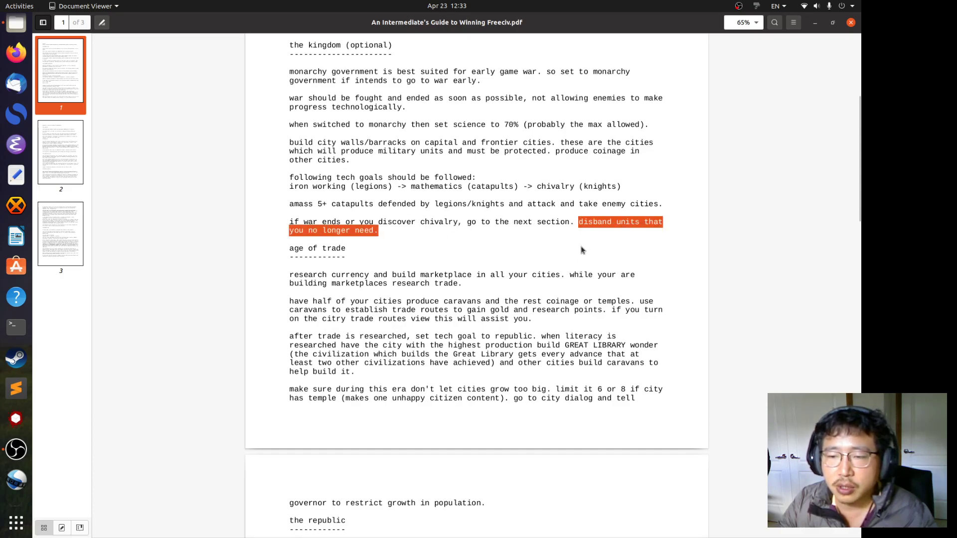
mouse_move(514, 244)
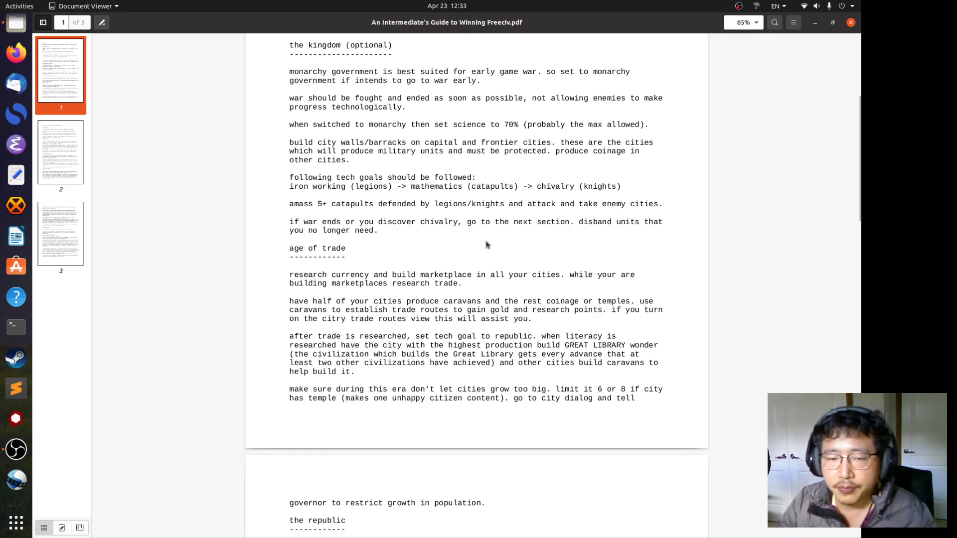
mouse_move(538, 240)
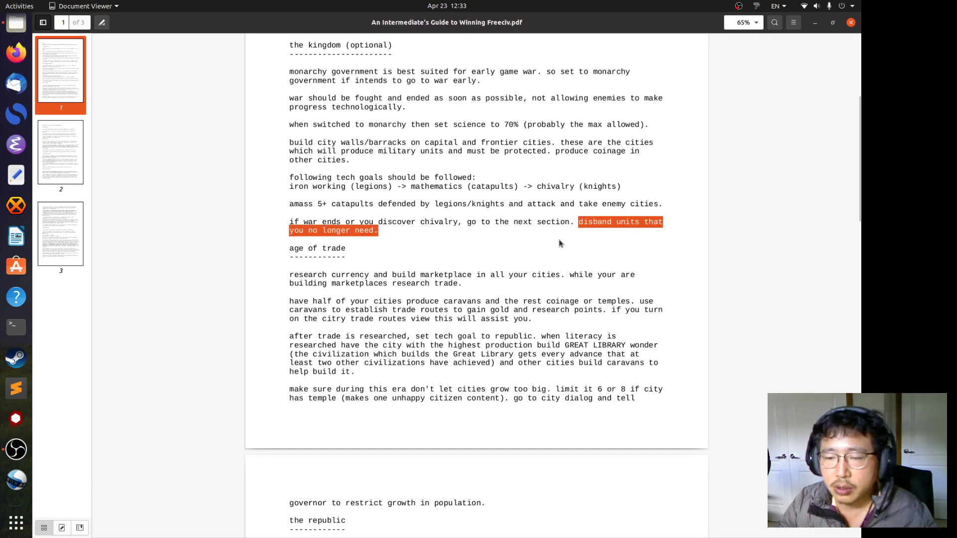
left_click(477, 223)
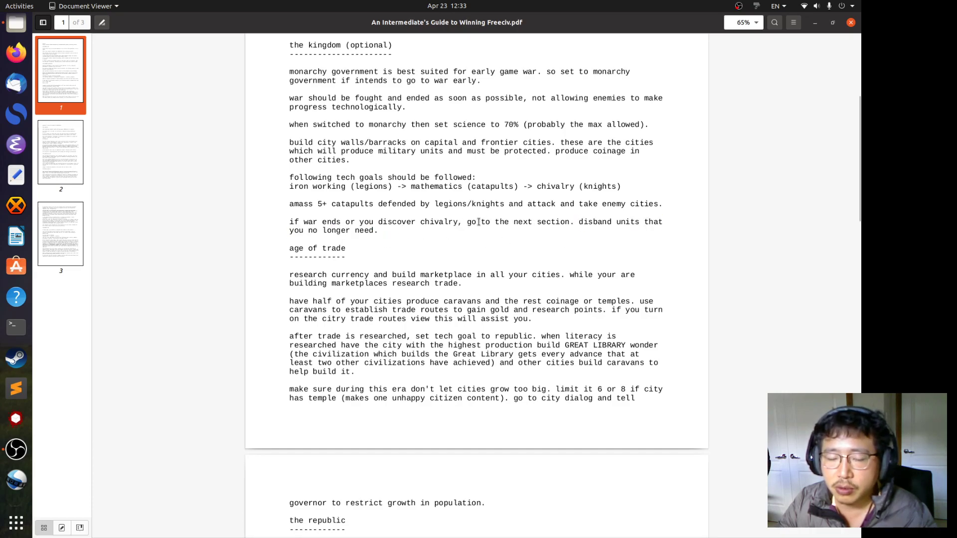
Scroll down through the age of trade advice, double-clicking words along one line.
scroll("down", 3)
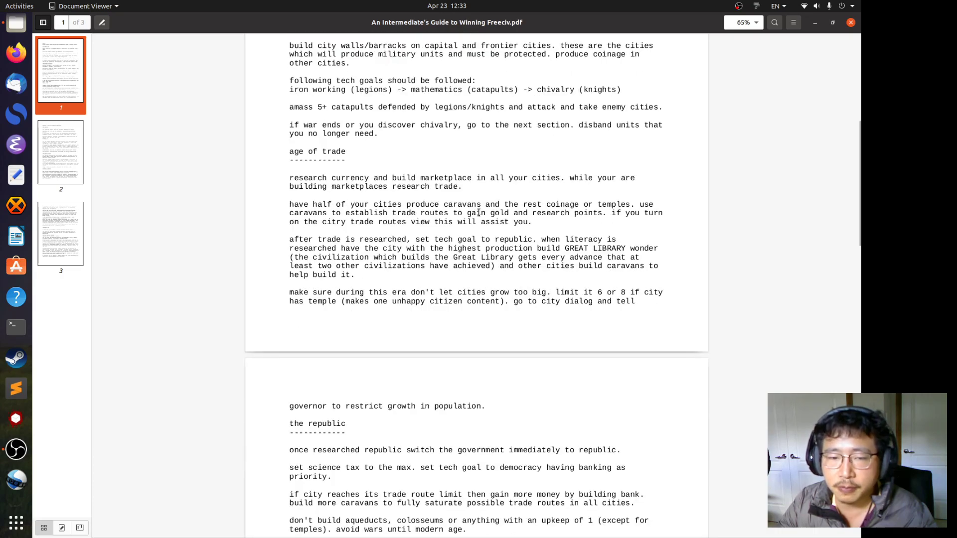
scroll("down", 3)
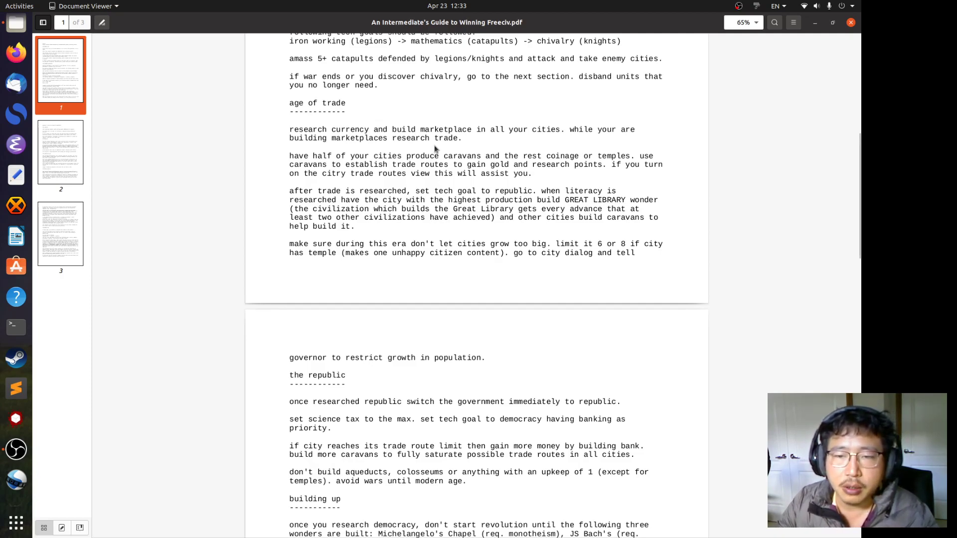
mouse_move(429, 133)
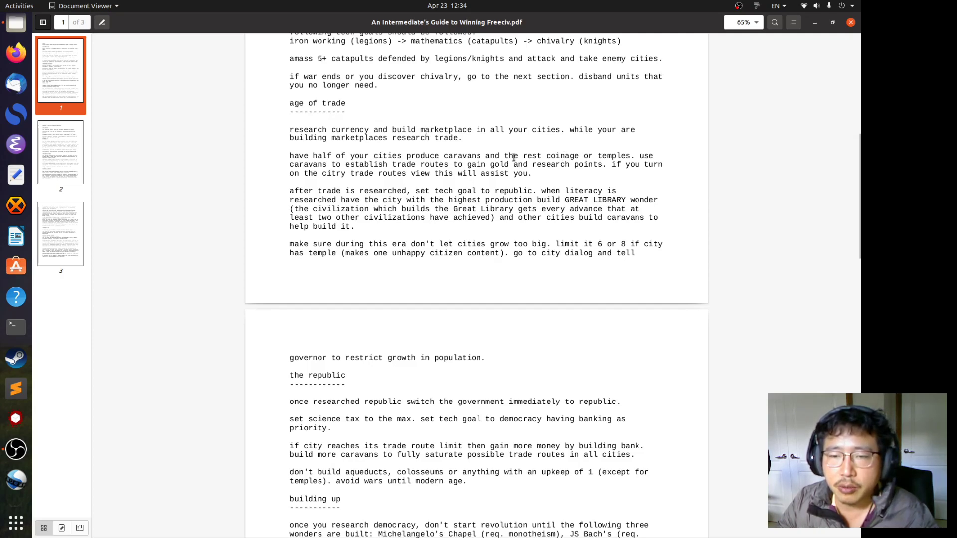
mouse_move(609, 165)
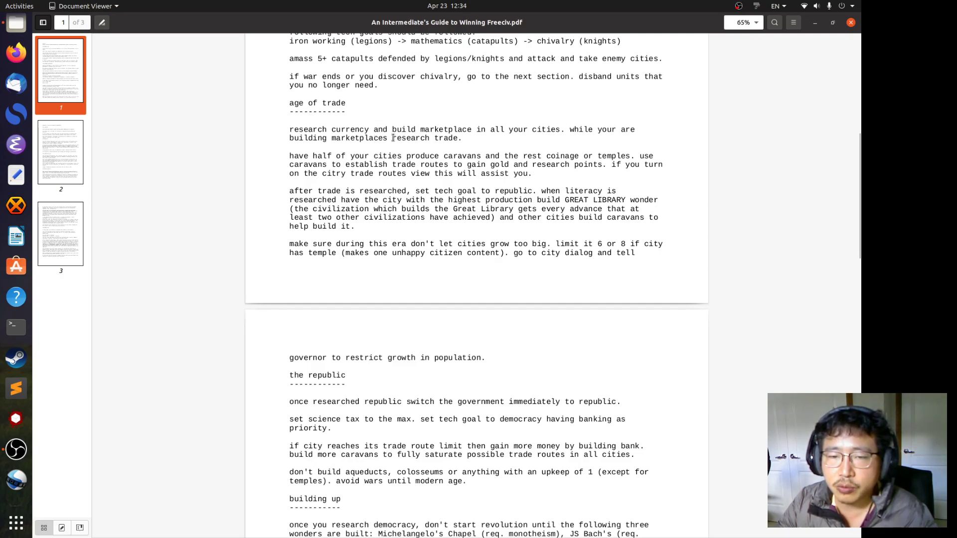
mouse_move(501, 149)
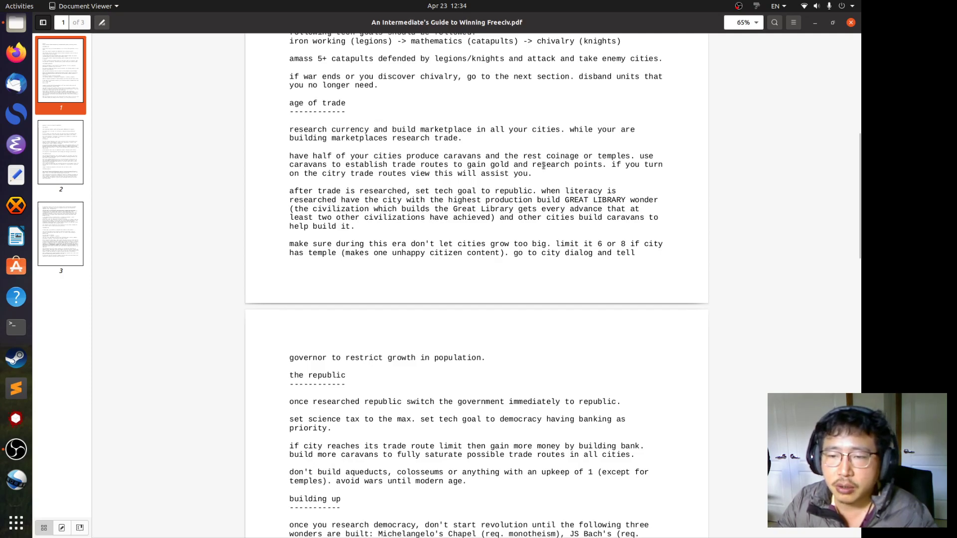
mouse_move(606, 165)
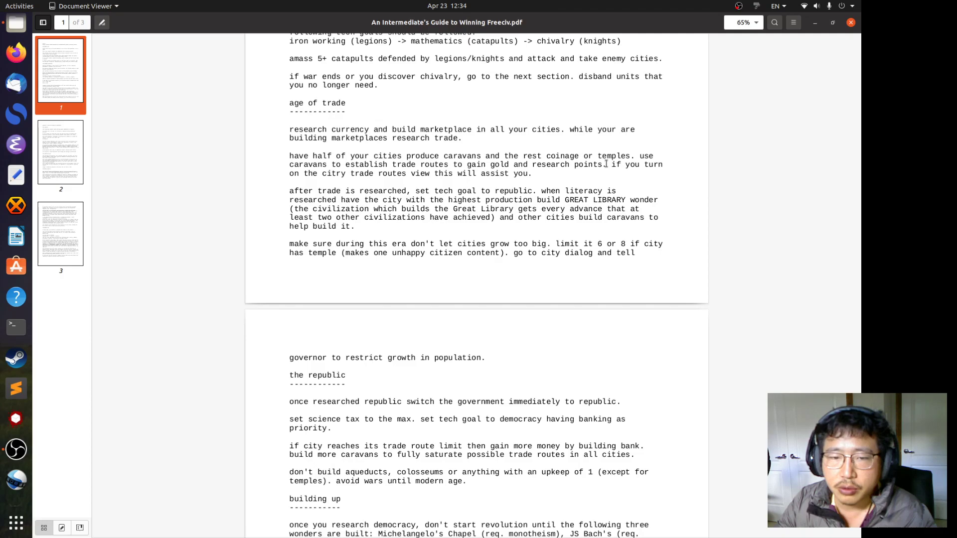
double_click(453, 156)
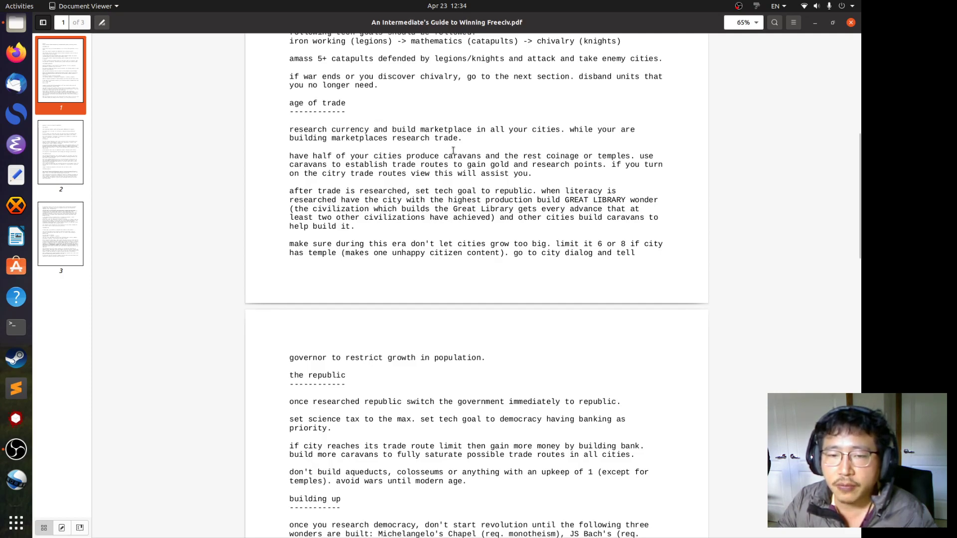
double_click(461, 156)
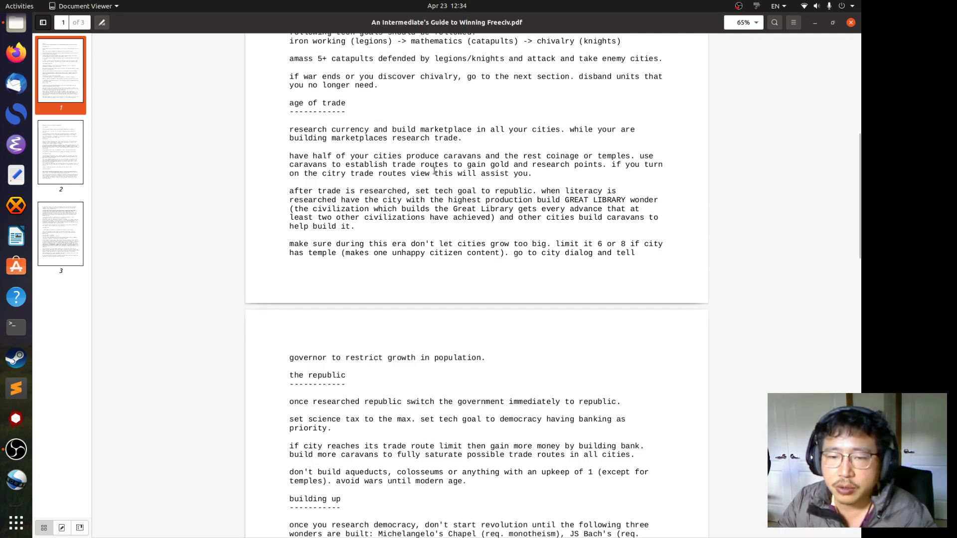
mouse_move(584, 182)
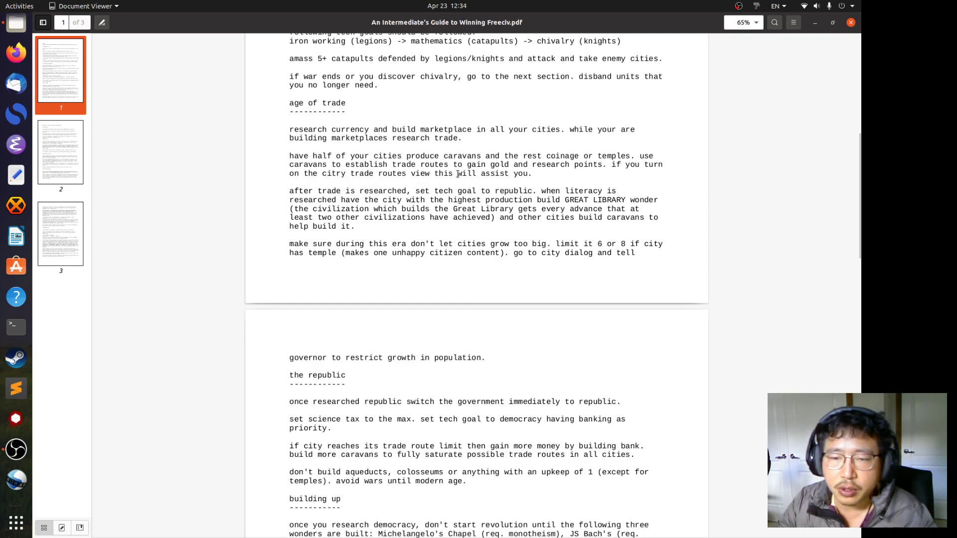
left_click(607, 165)
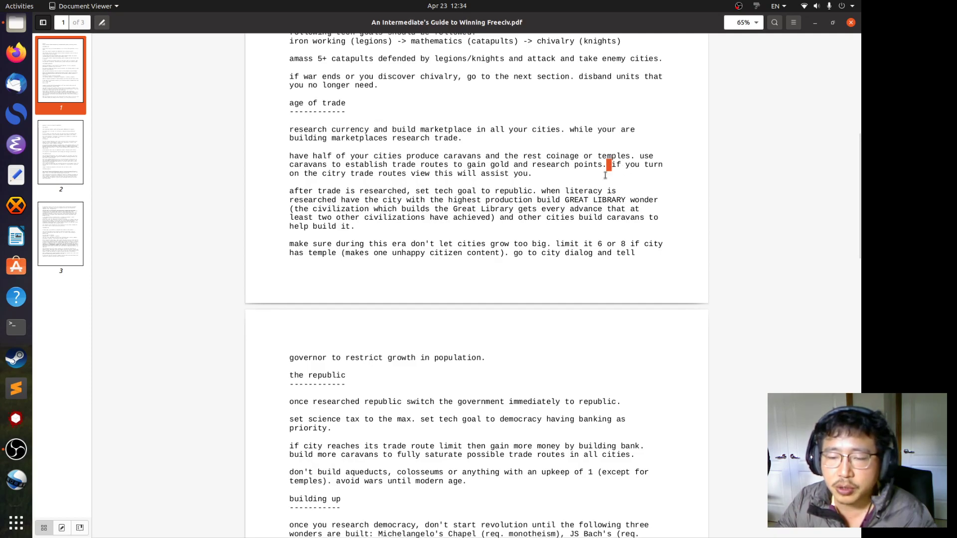
left_click_drag(610, 164, 530, 173)
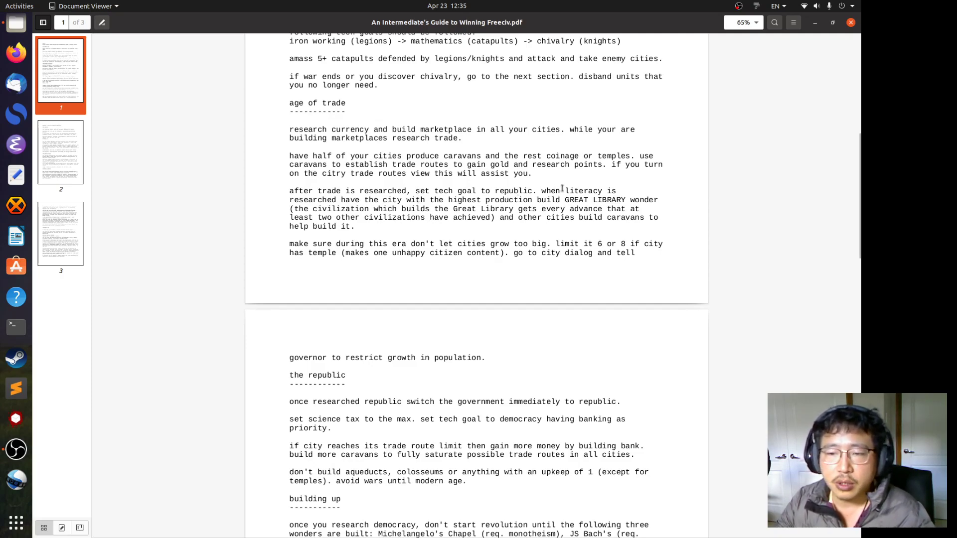
mouse_move(370, 196)
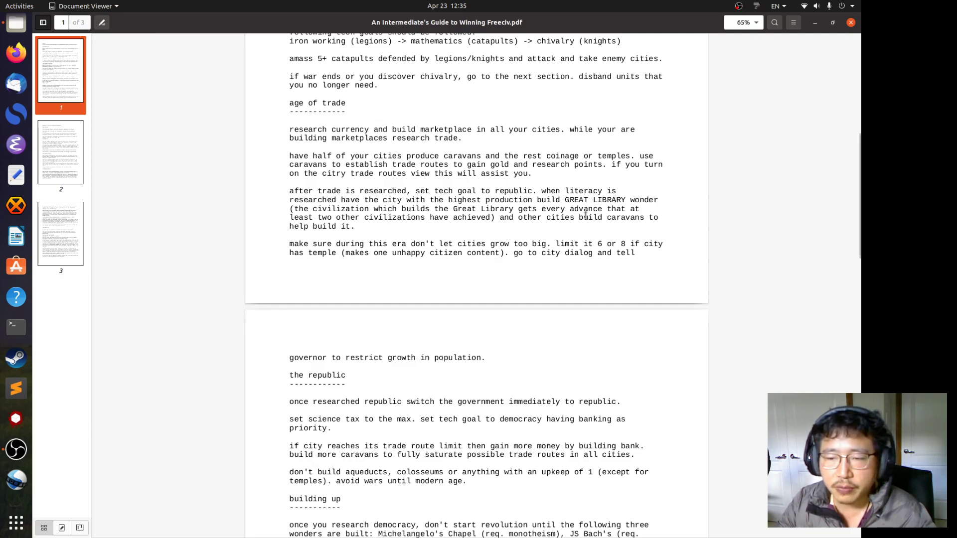
mouse_move(409, 230)
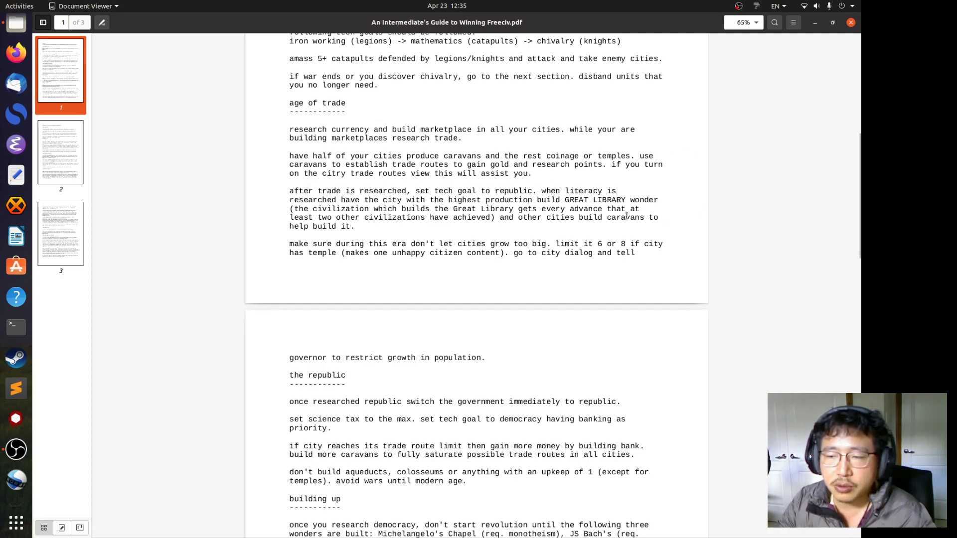
mouse_move(712, 204)
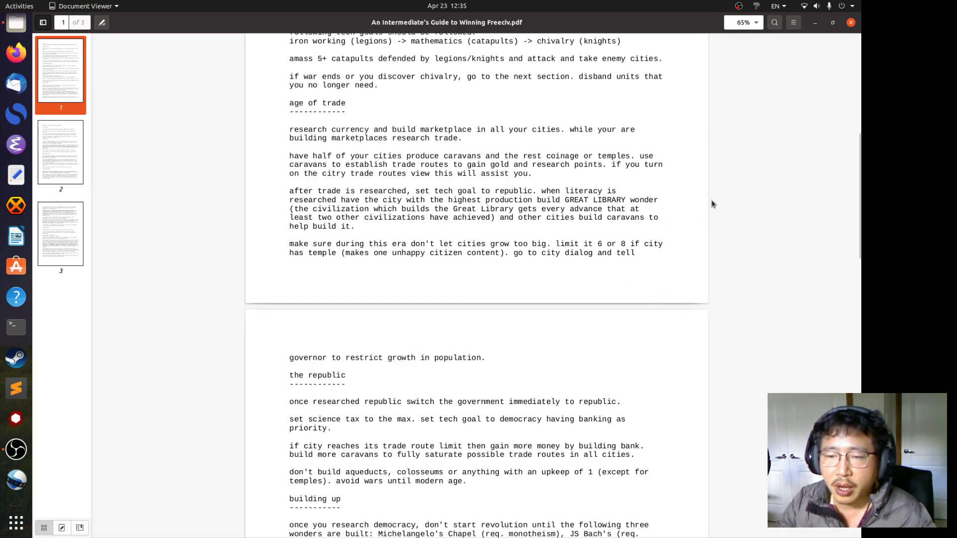
mouse_move(794, 155)
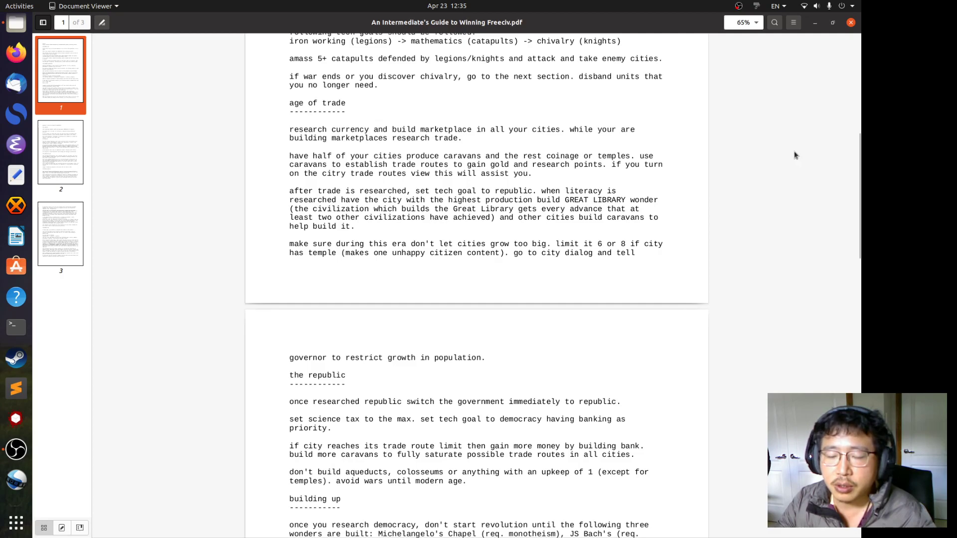
mouse_move(764, 165)
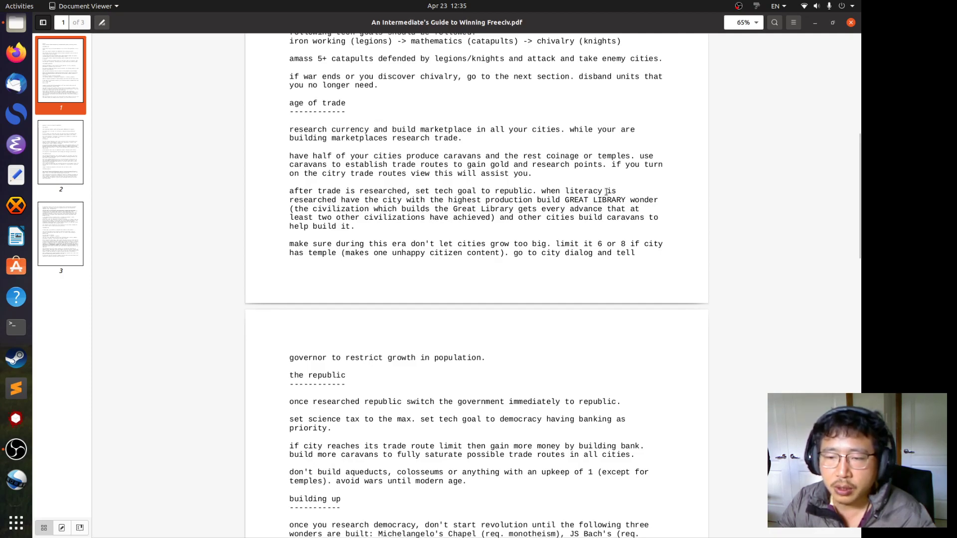
mouse_move(574, 236)
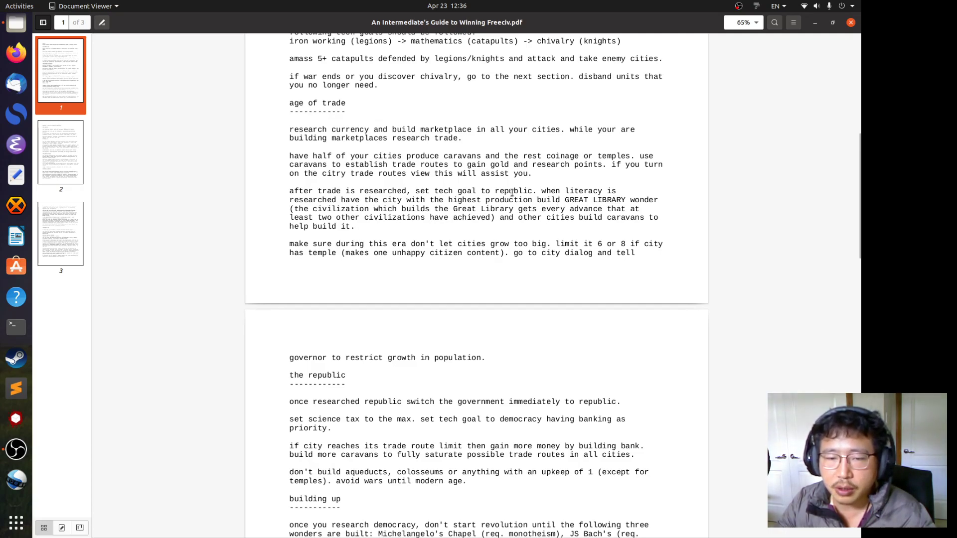
mouse_move(448, 215)
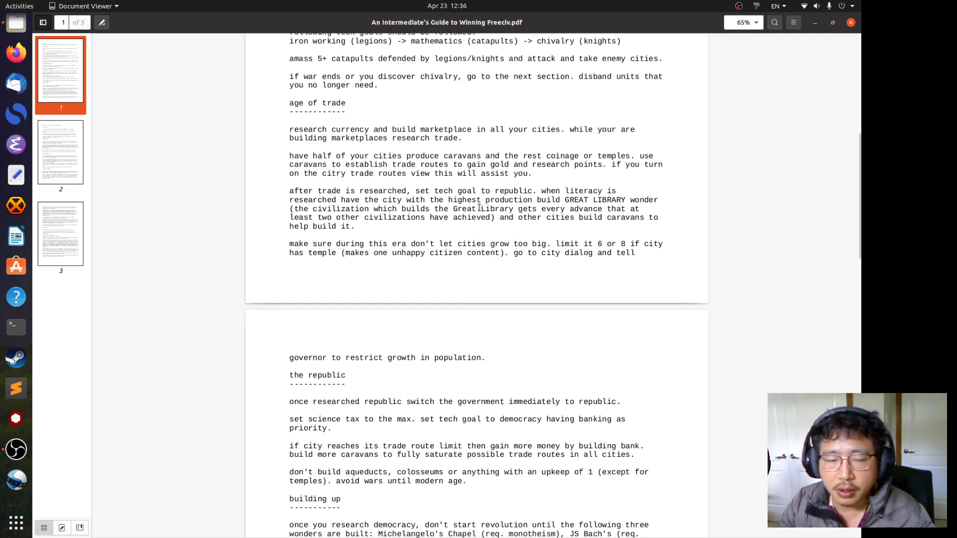
mouse_move(309, 240)
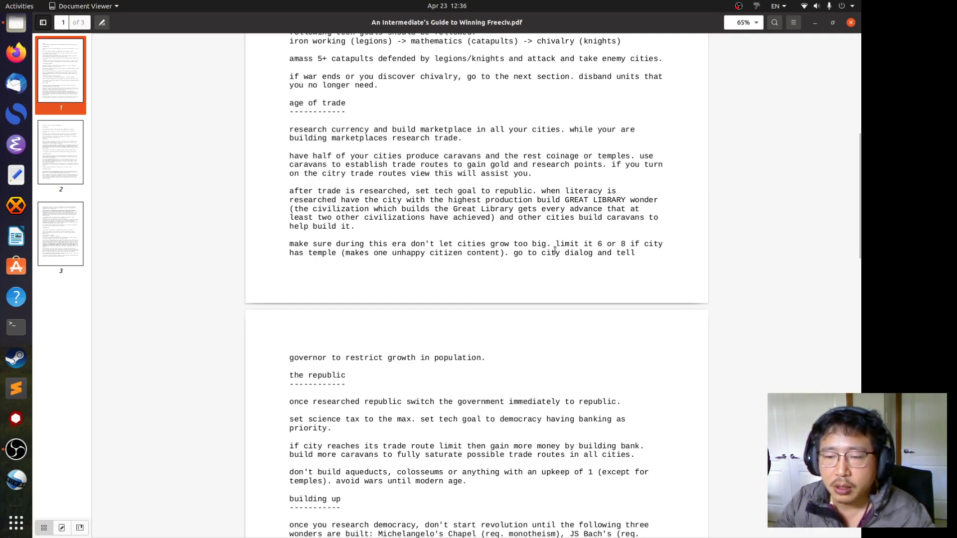
mouse_move(607, 240)
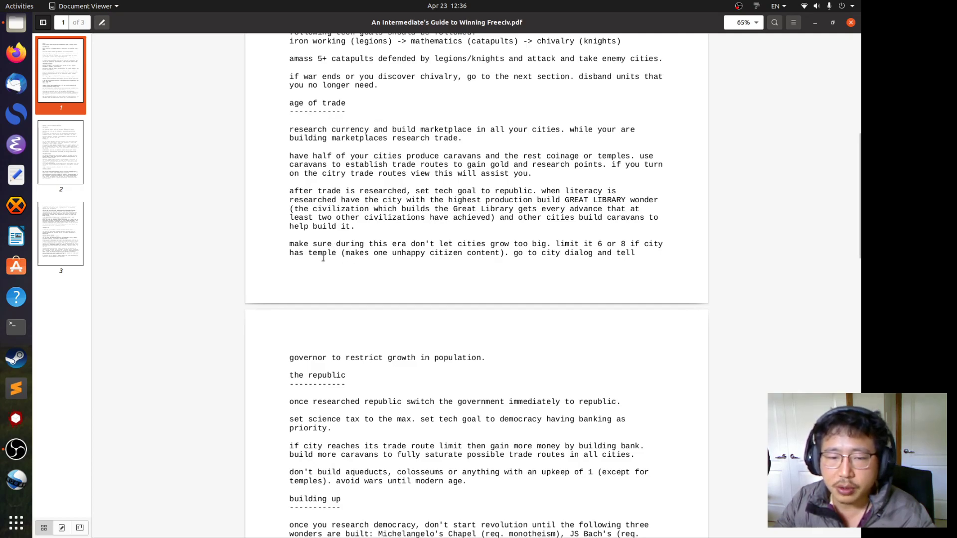
mouse_move(473, 256)
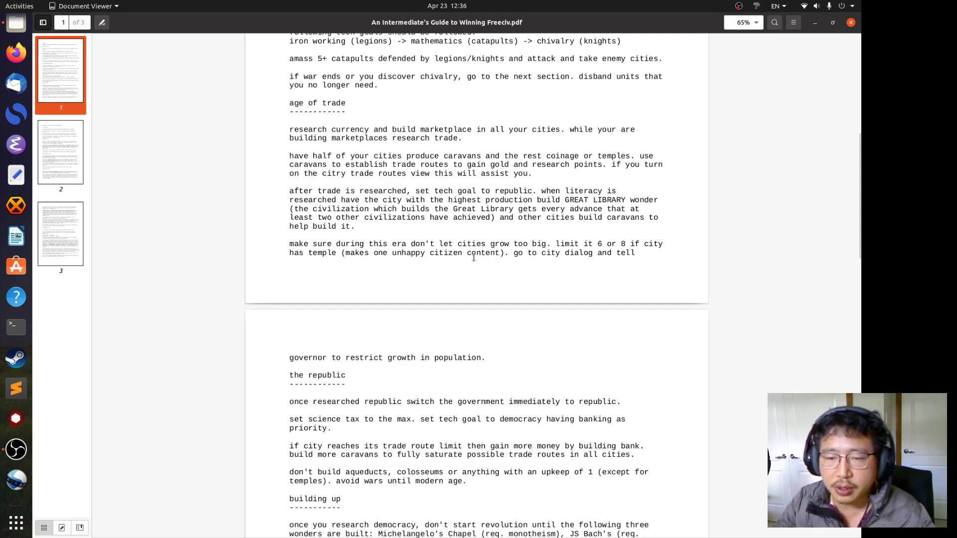
mouse_move(494, 263)
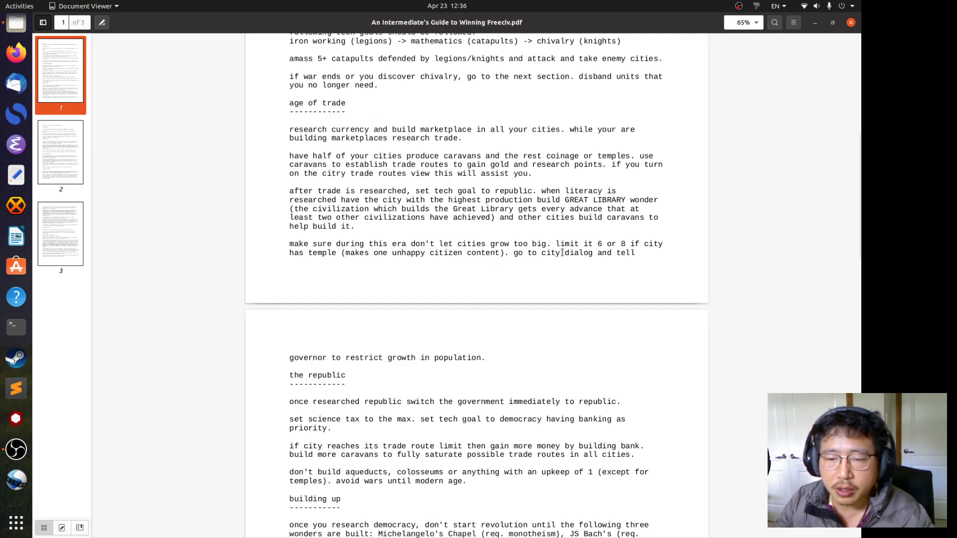
Briefly highlight the city dialog phrase in the age-of-trade advice.
double_click(623, 244)
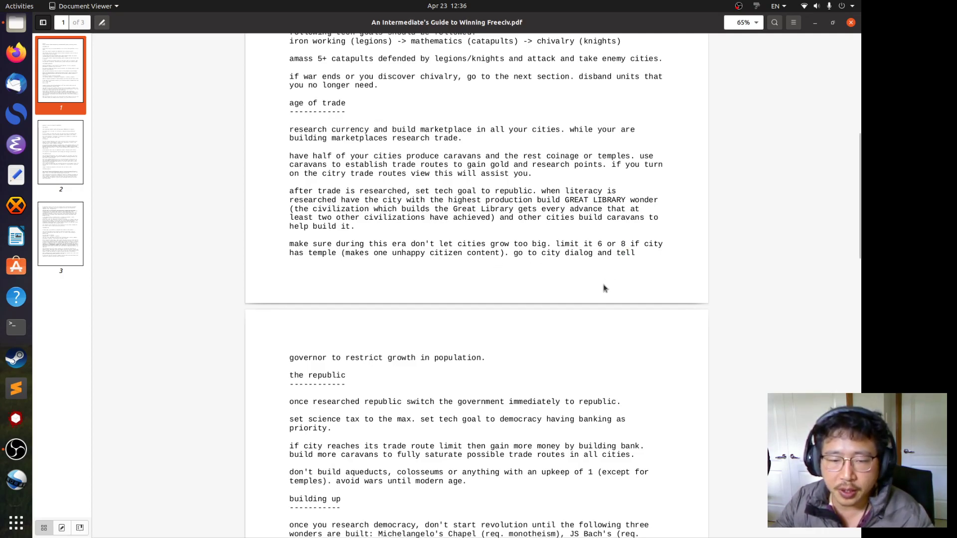
mouse_move(528, 271)
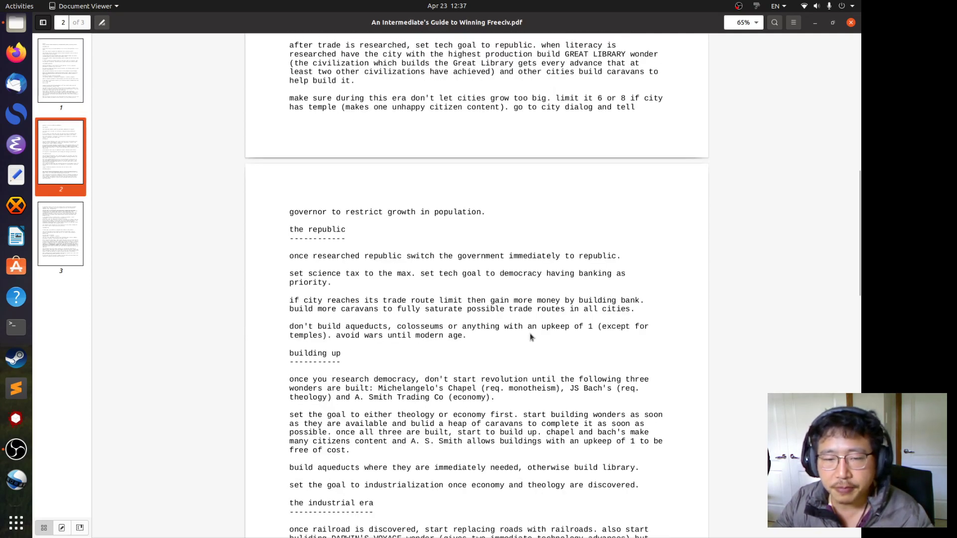
Scroll down and briefly highlight 'banking', 'possible' and 'bank' in the trade route lines.
scroll("down", 3)
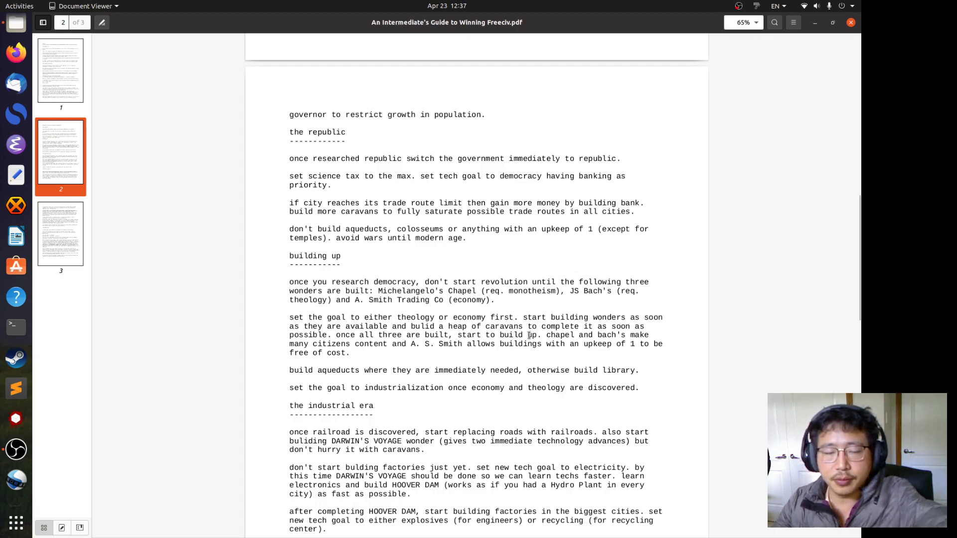
mouse_move(351, 191)
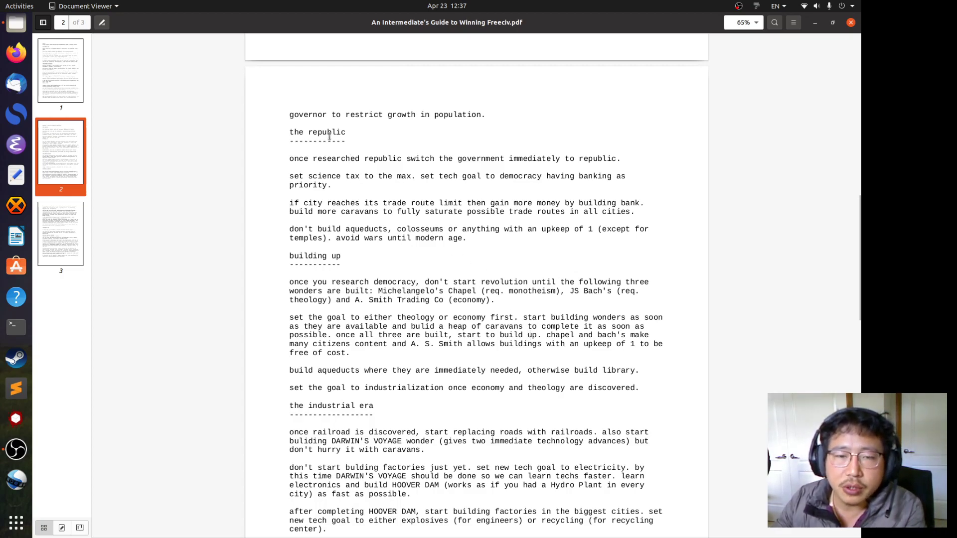
mouse_move(394, 159)
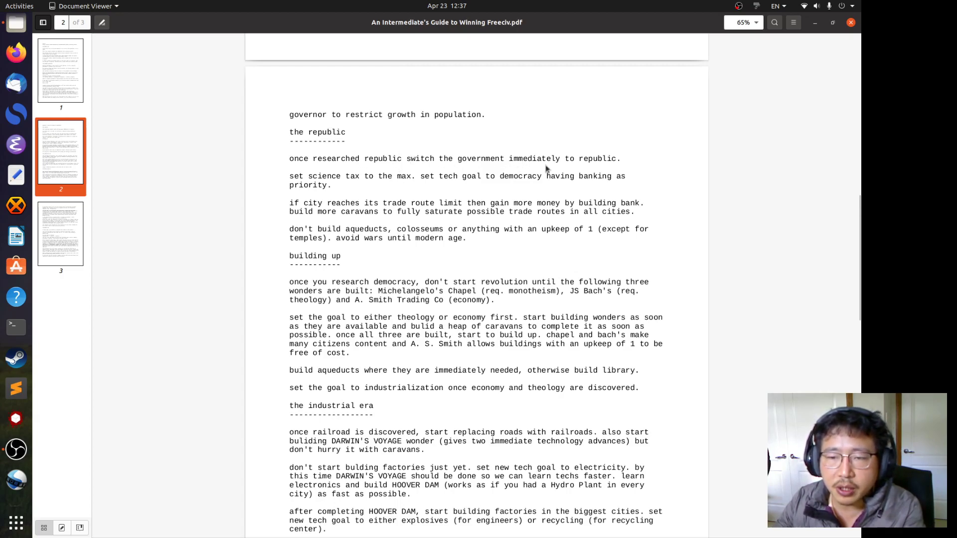
mouse_move(290, 144)
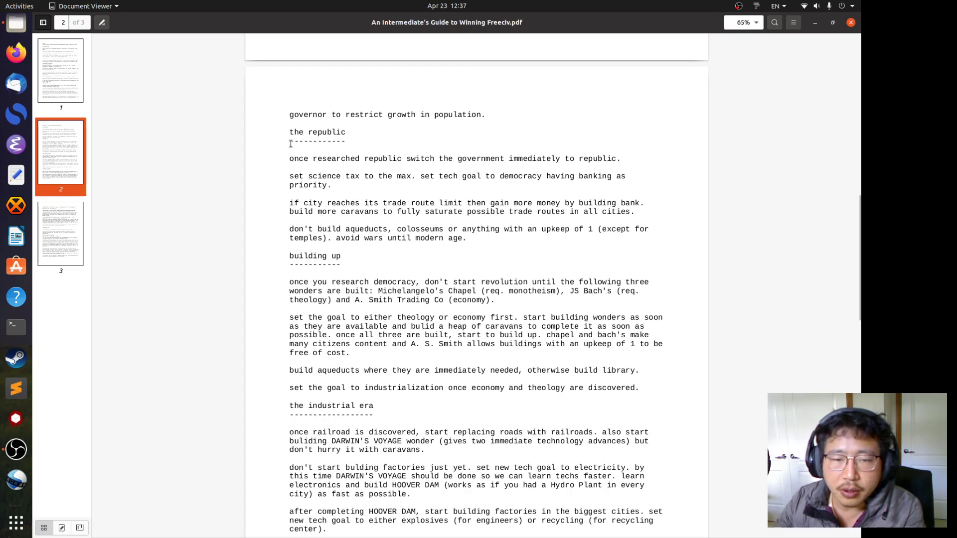
mouse_move(384, 176)
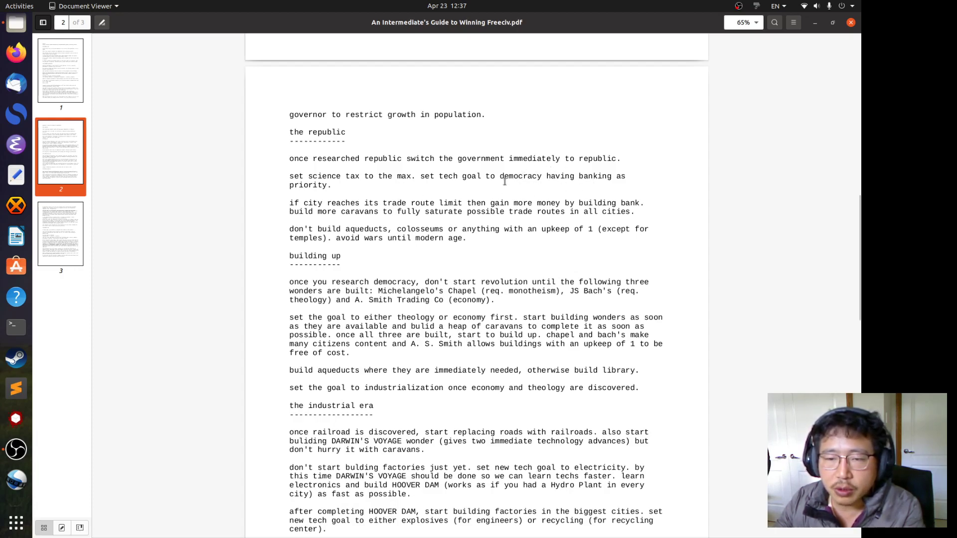
mouse_move(564, 188)
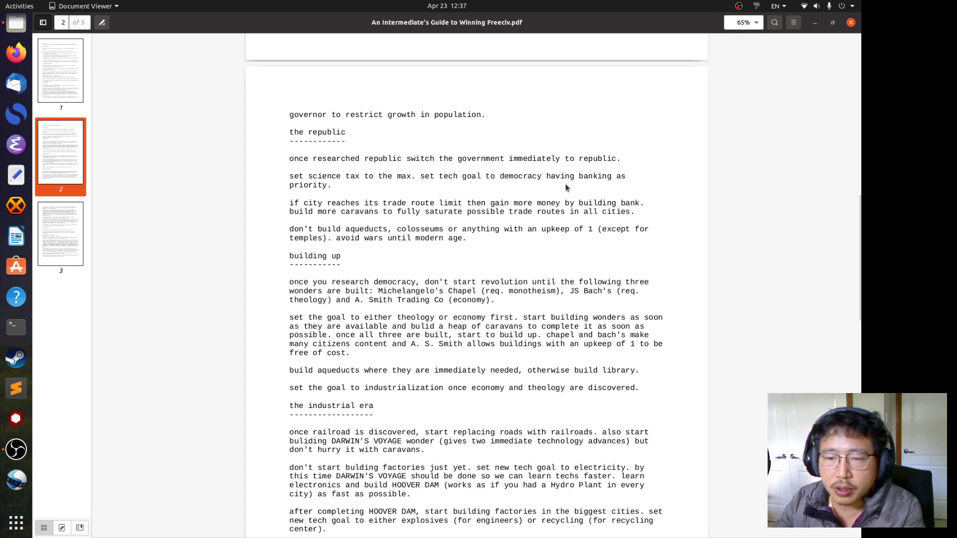
double_click(595, 176)
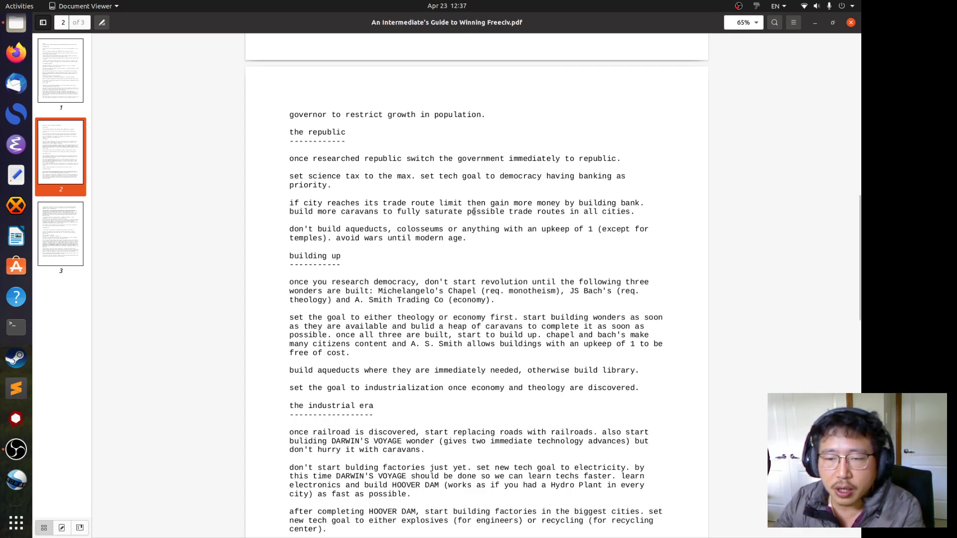
double_click(623, 203)
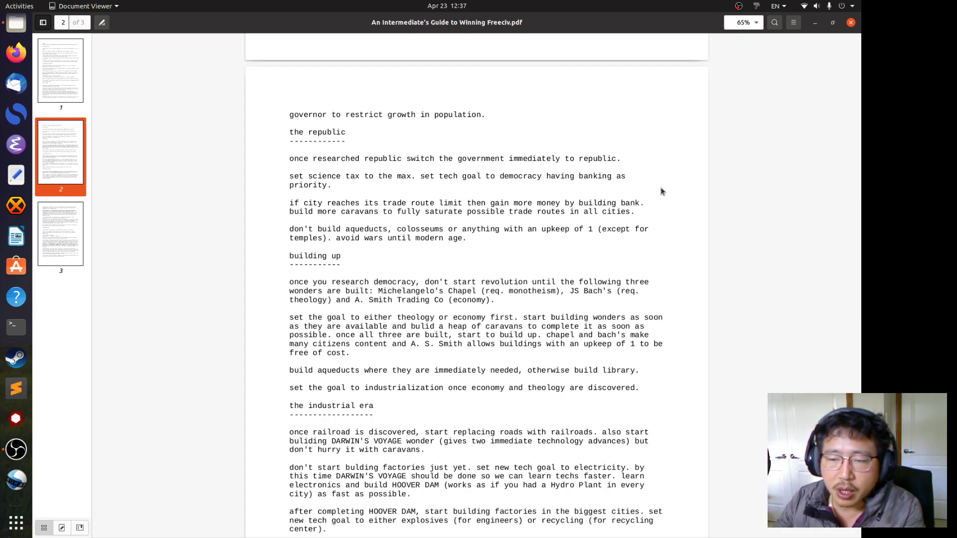
double_click(629, 202)
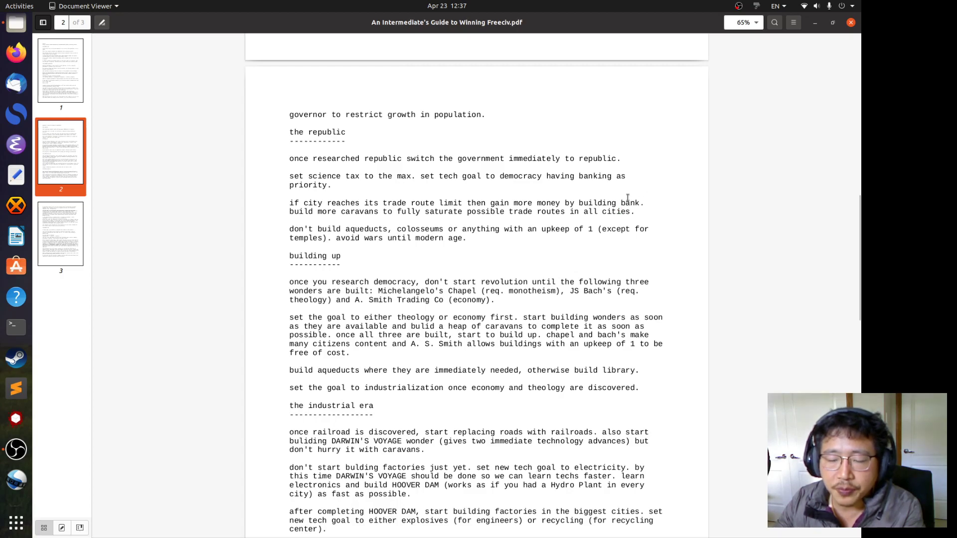
double_click(629, 203)
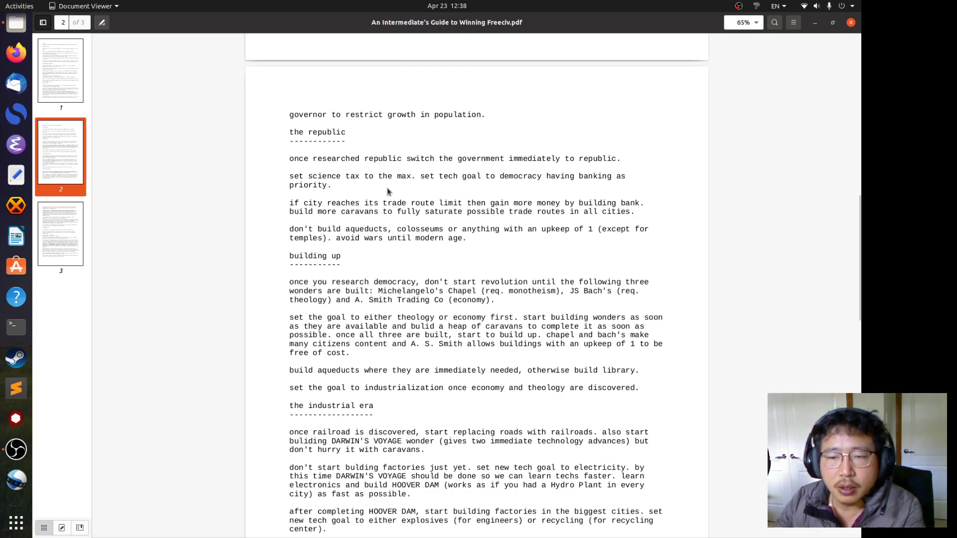
mouse_move(413, 224)
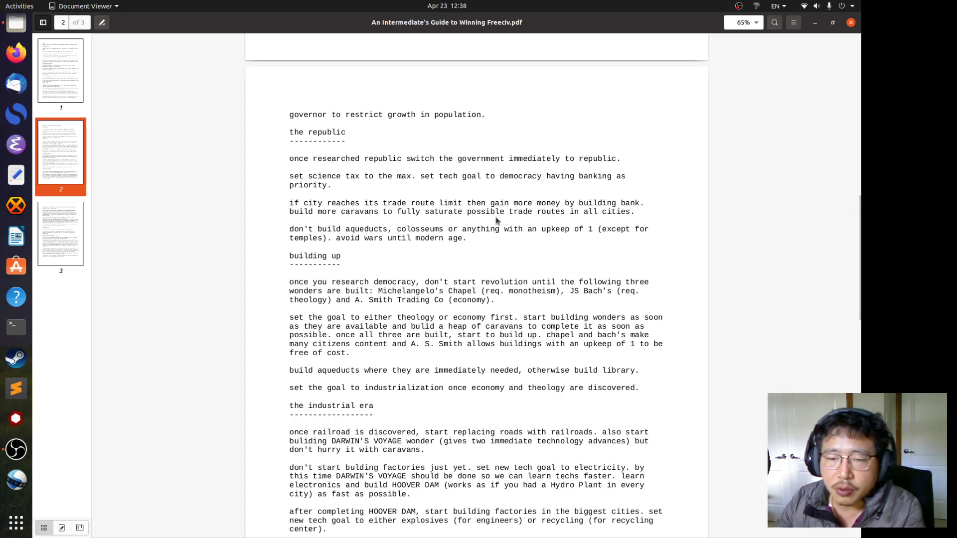
mouse_move(437, 186)
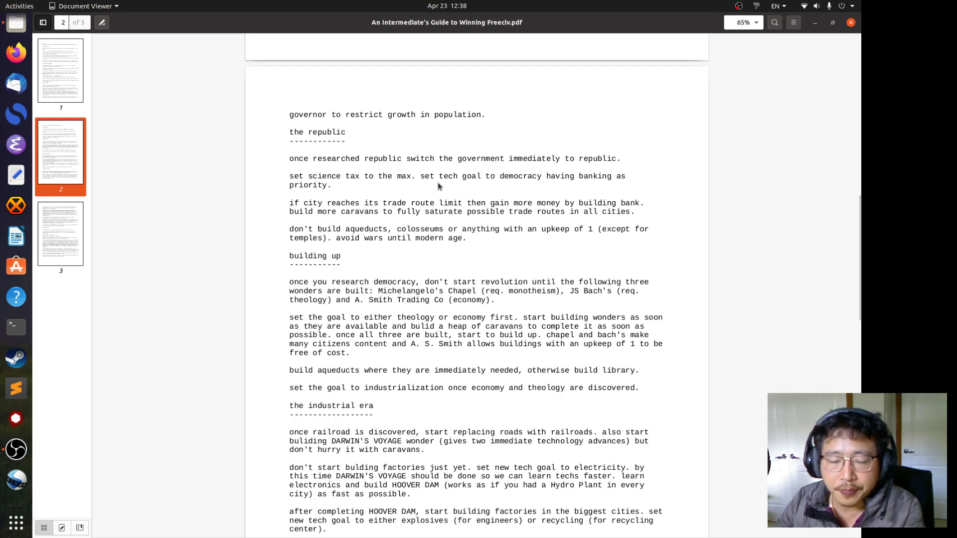
mouse_move(305, 228)
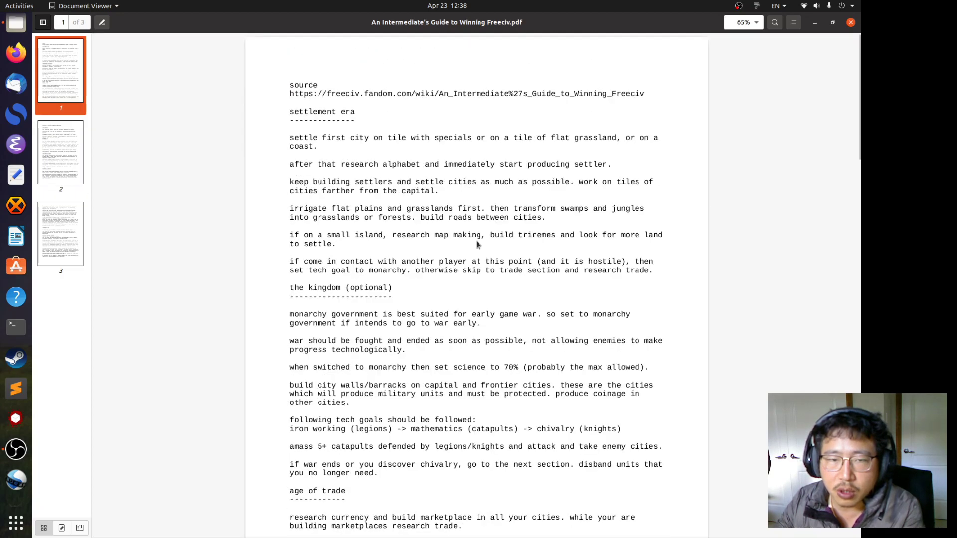
Scroll down page 1 toward the kingdom and age-of-trade sections.
scroll("down", 3)
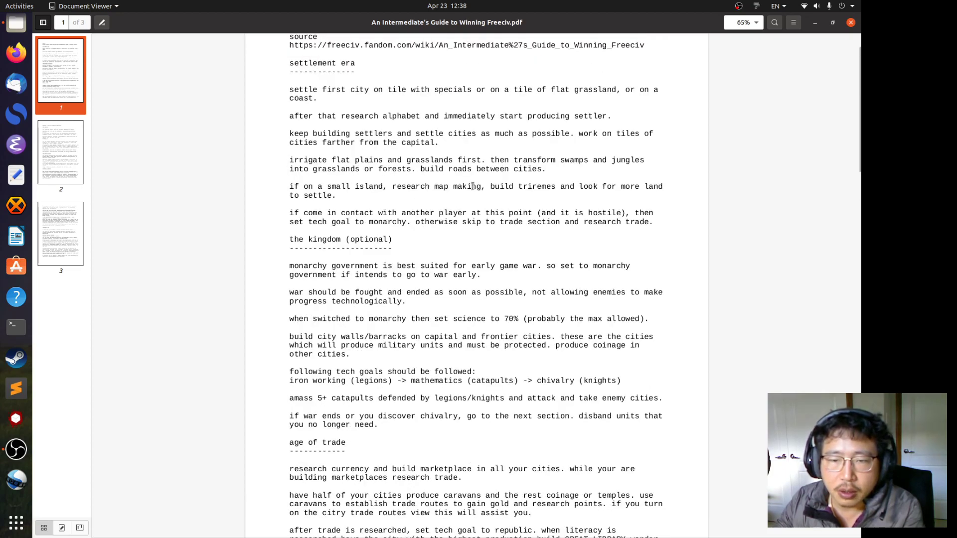
scroll("down", 3)
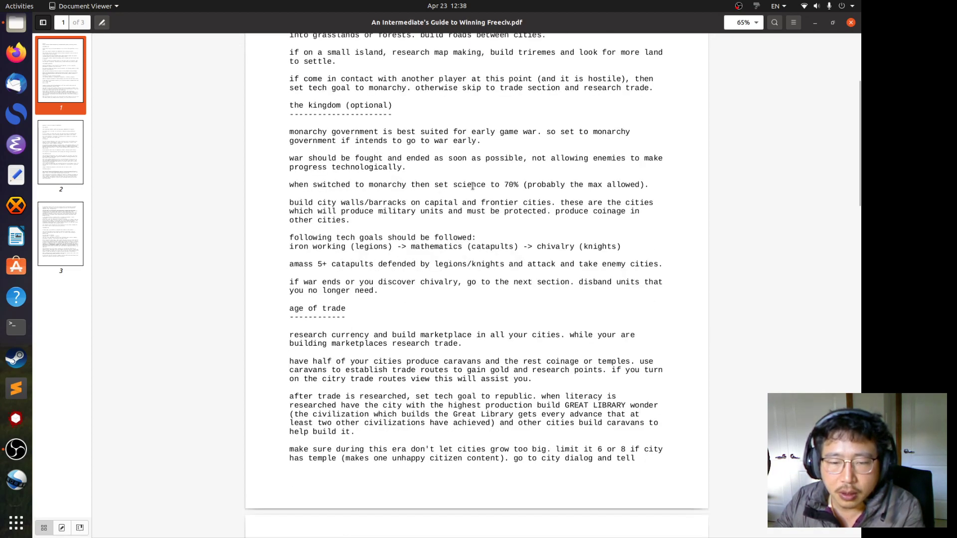
mouse_move(540, 274)
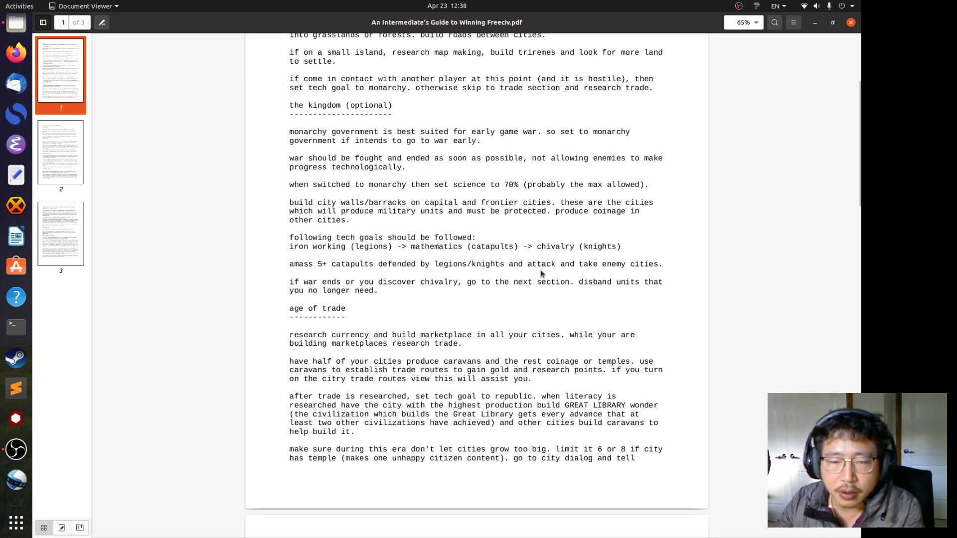
mouse_move(346, 130)
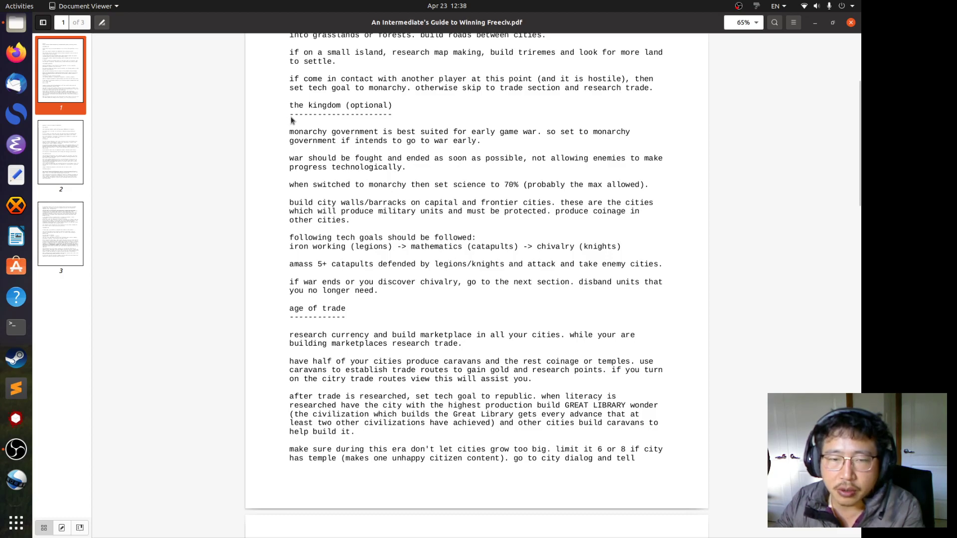
mouse_move(297, 136)
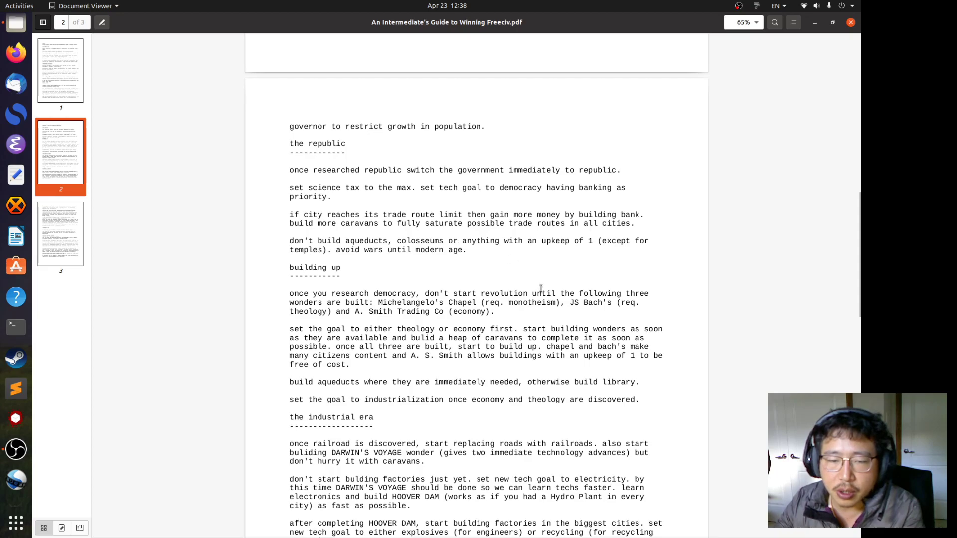
scroll("down", 3)
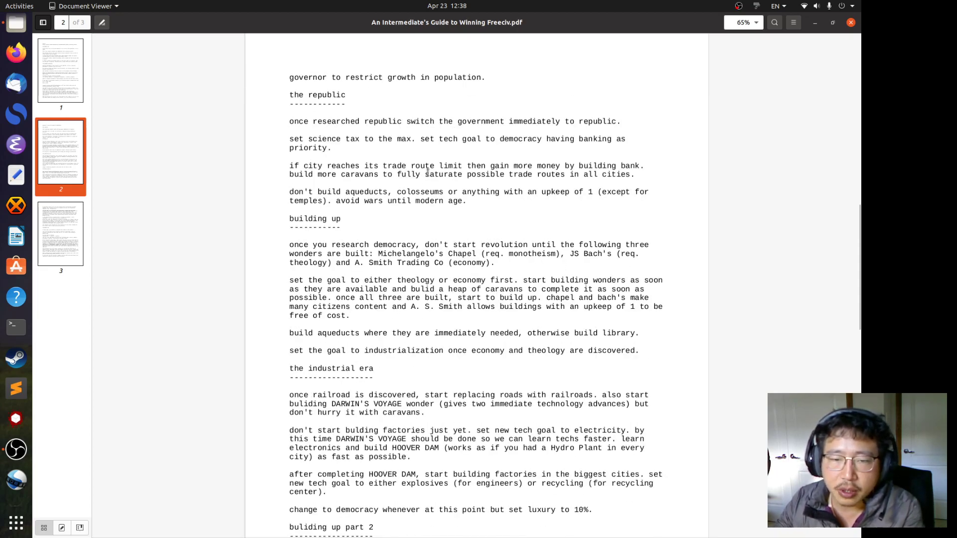
mouse_move(474, 208)
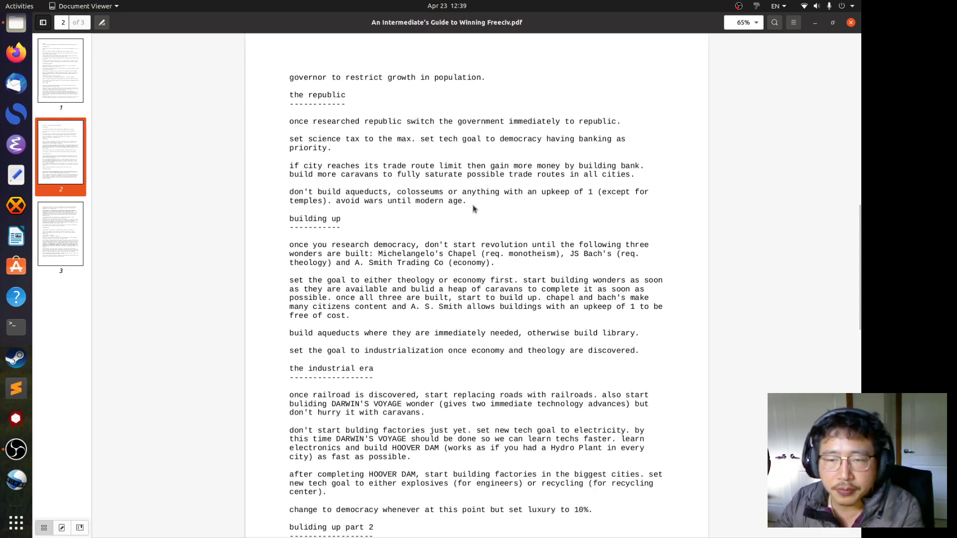
double_click(308, 218)
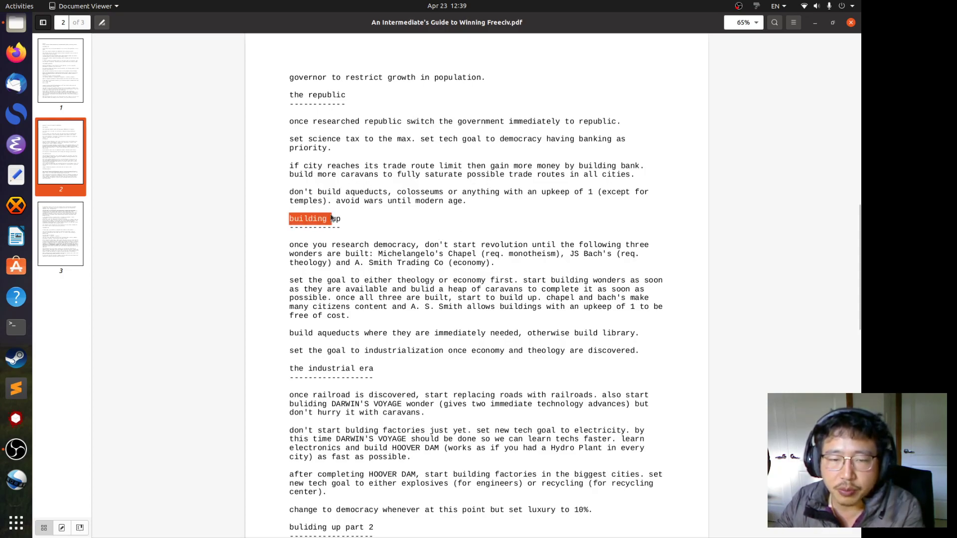
left_click(398, 214)
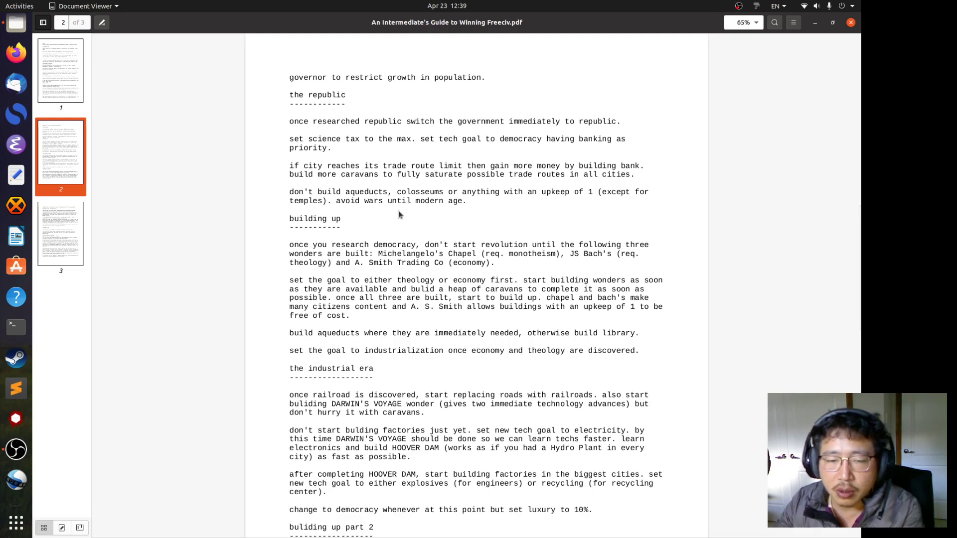
mouse_move(366, 224)
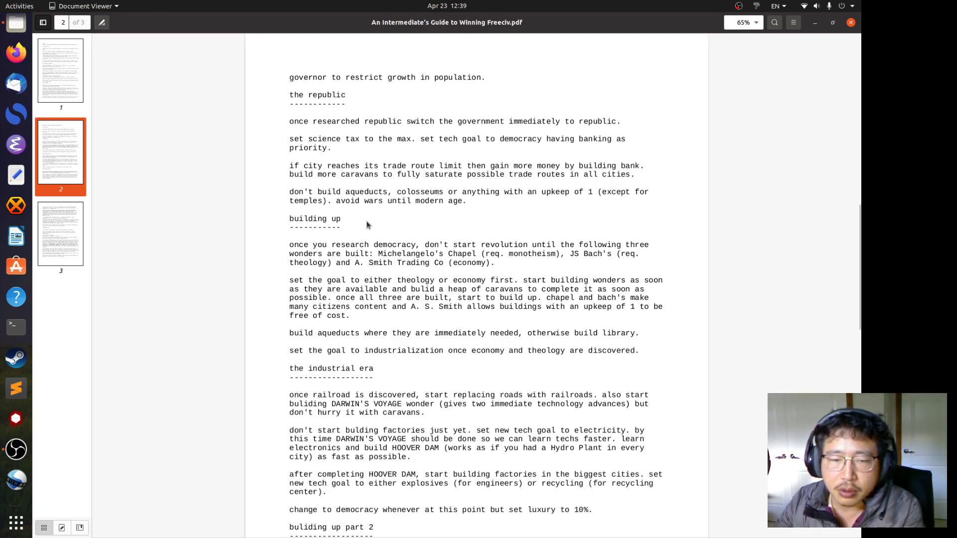
mouse_move(373, 215)
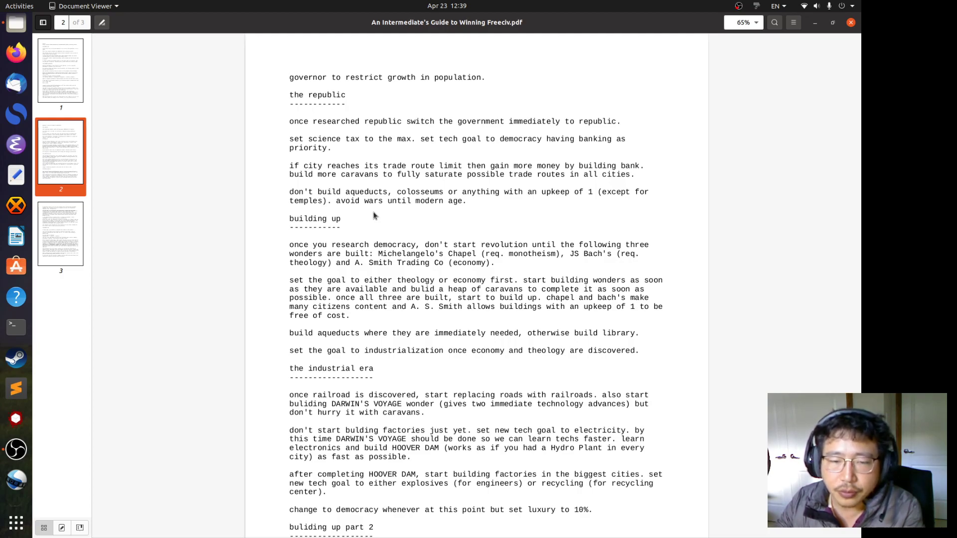
mouse_move(334, 240)
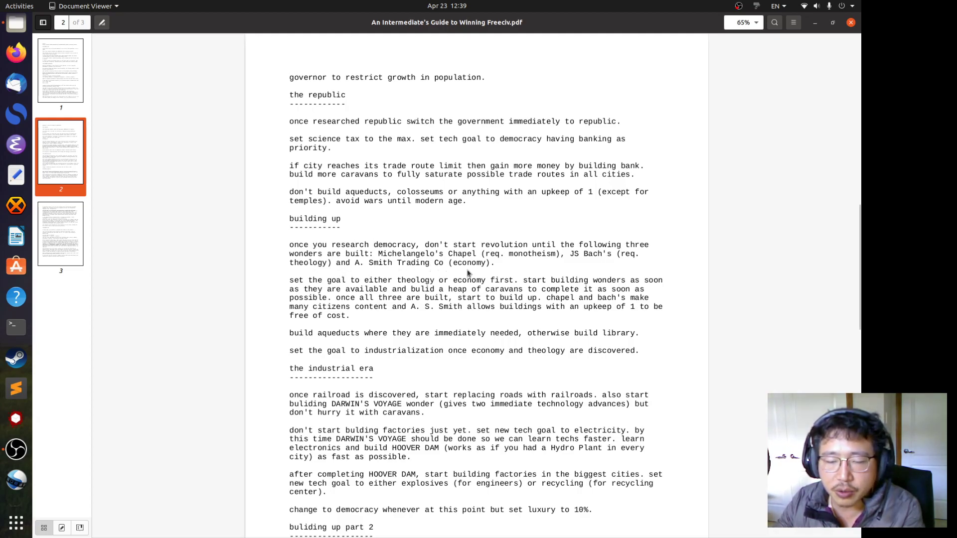
scroll("down", 3)
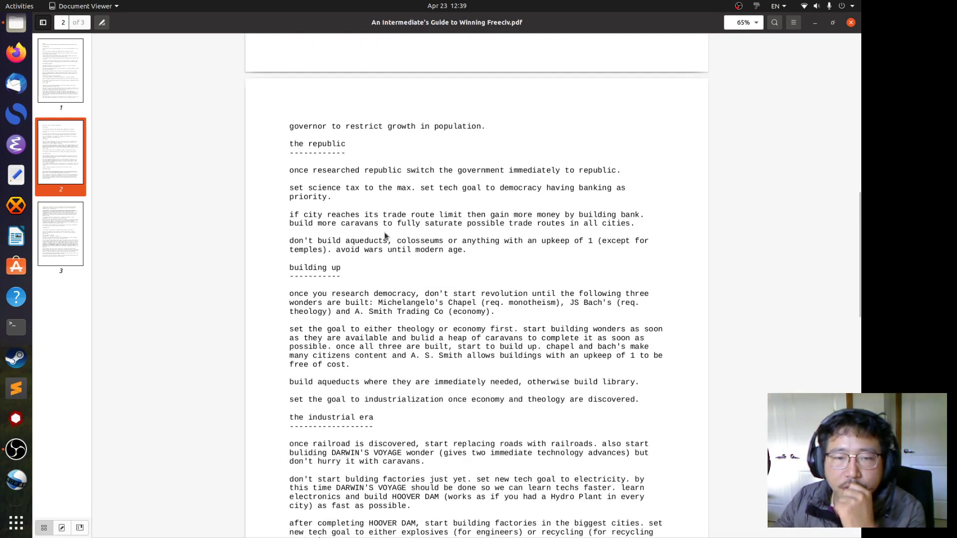
mouse_move(371, 285)
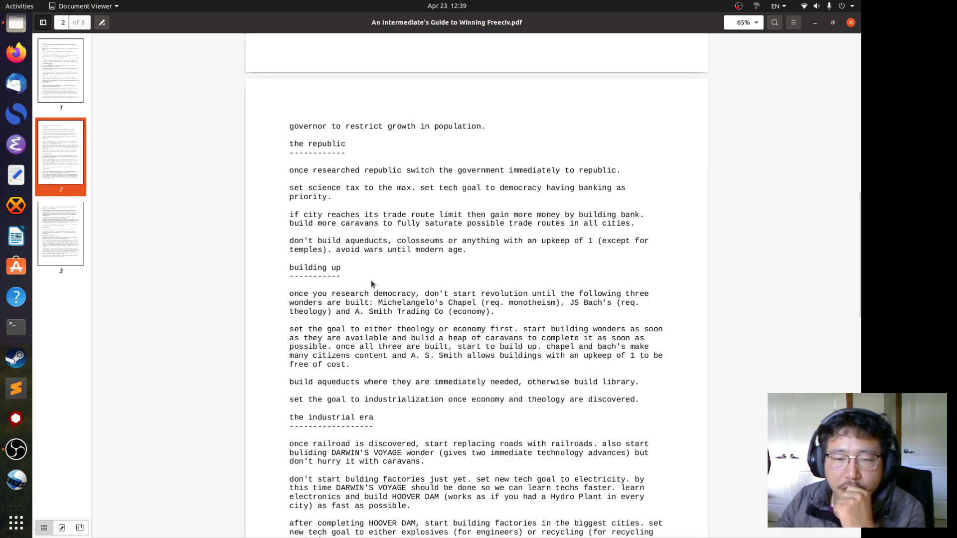
mouse_move(420, 242)
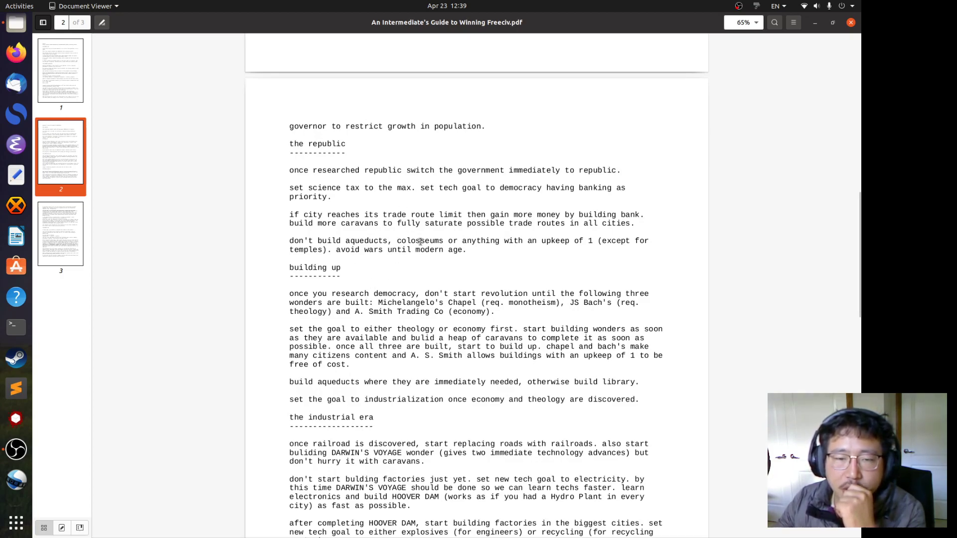
mouse_move(514, 198)
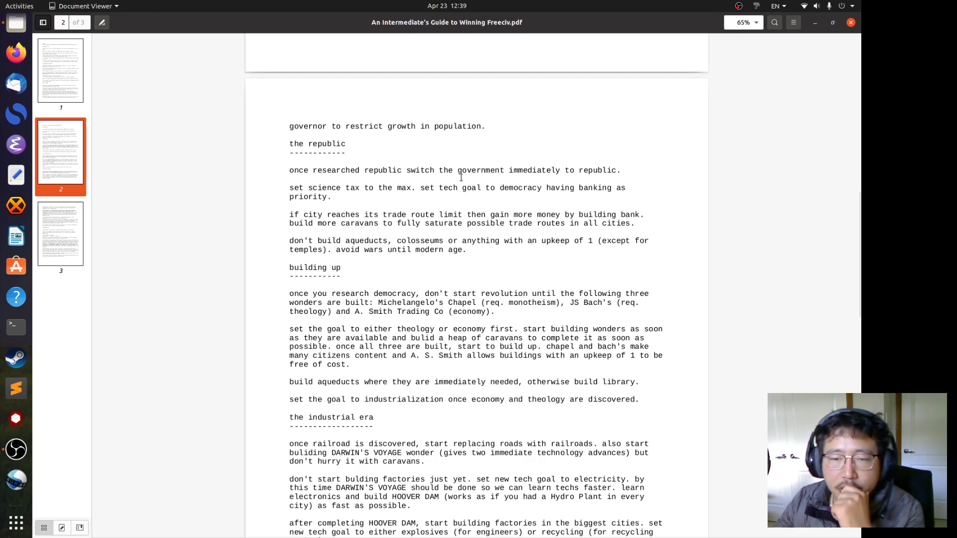
mouse_move(462, 161)
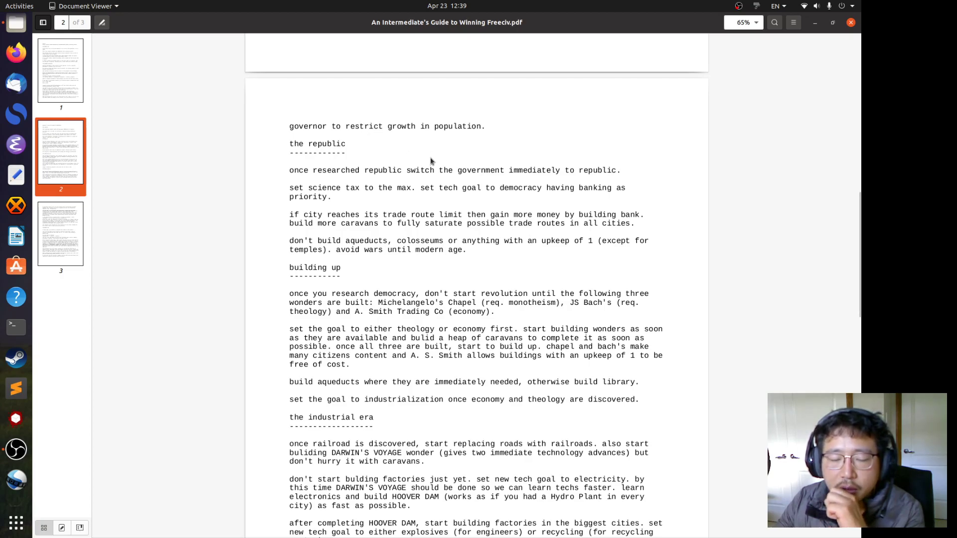
mouse_move(443, 185)
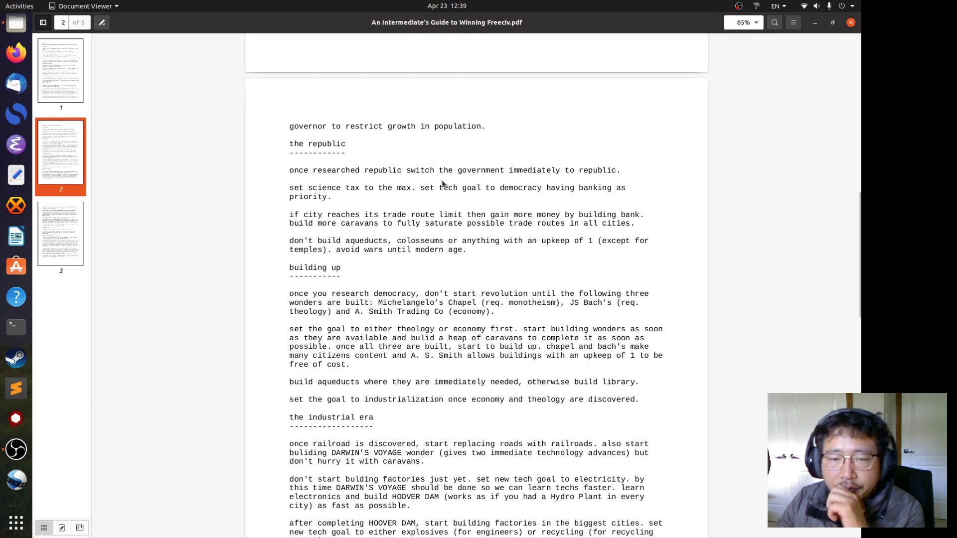
mouse_move(419, 246)
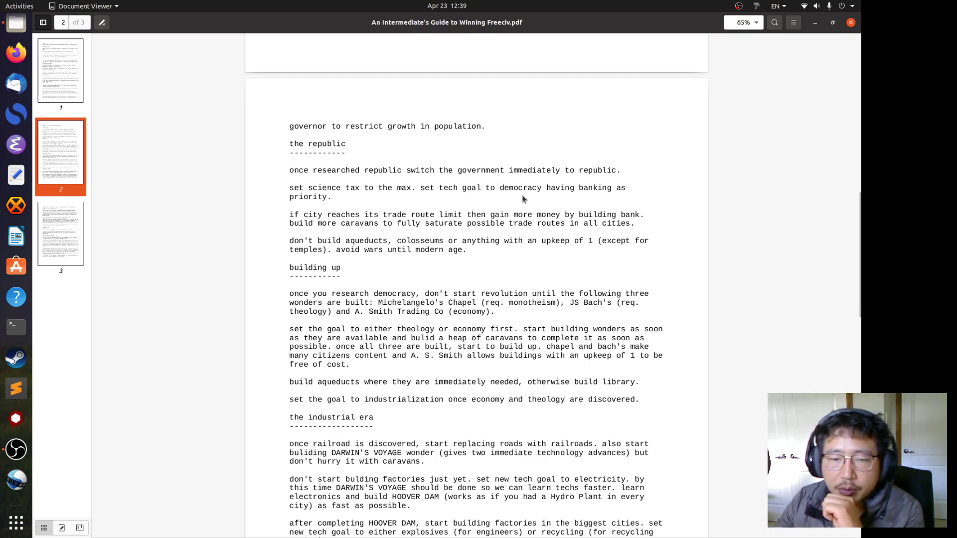
mouse_move(470, 210)
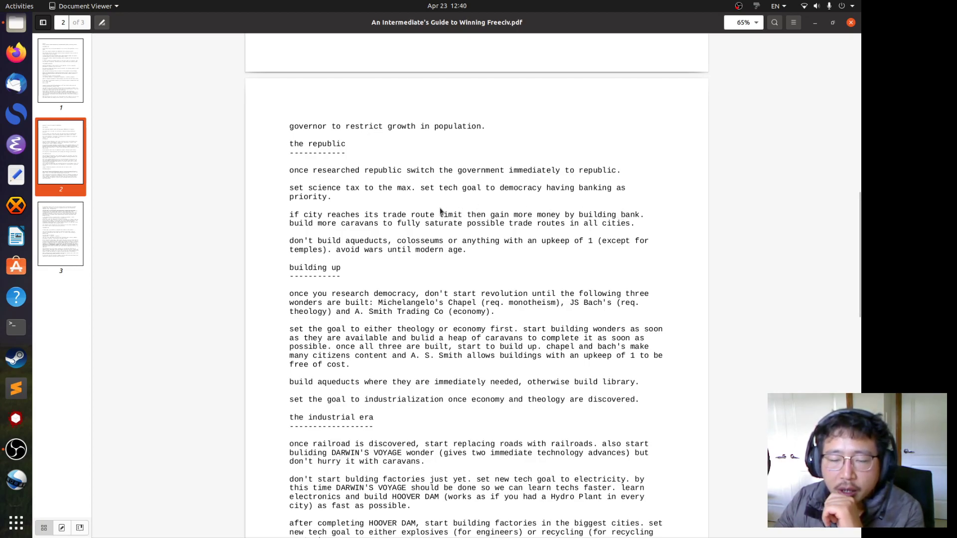
mouse_move(441, 234)
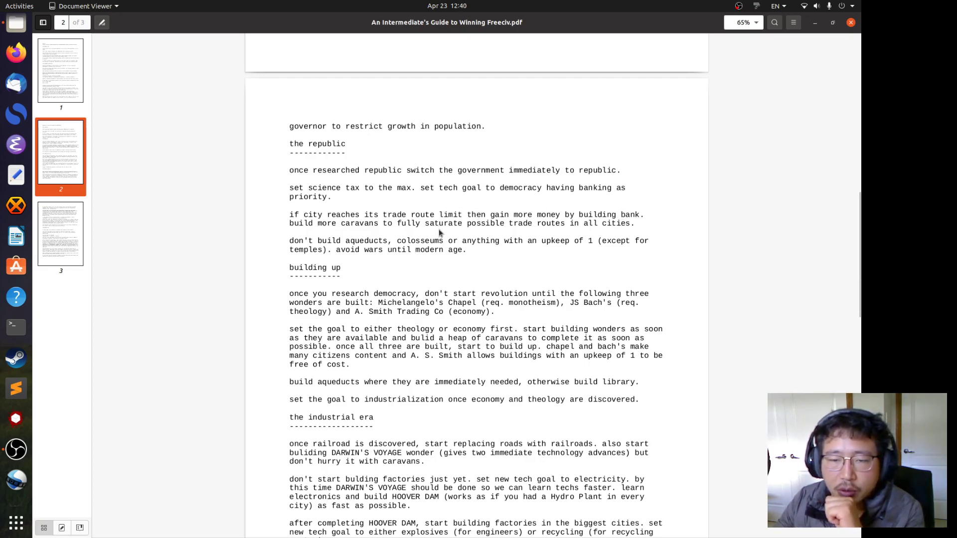
mouse_move(415, 204)
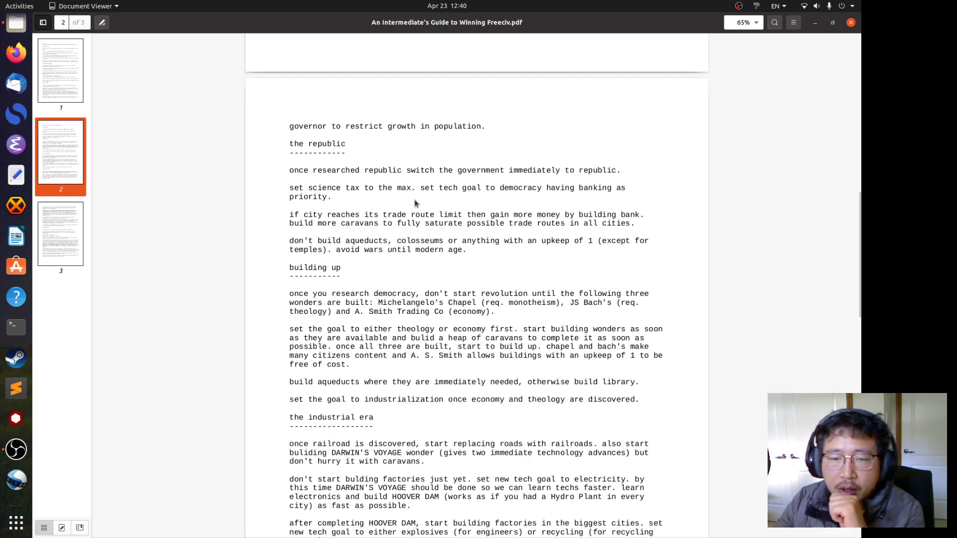
mouse_move(461, 158)
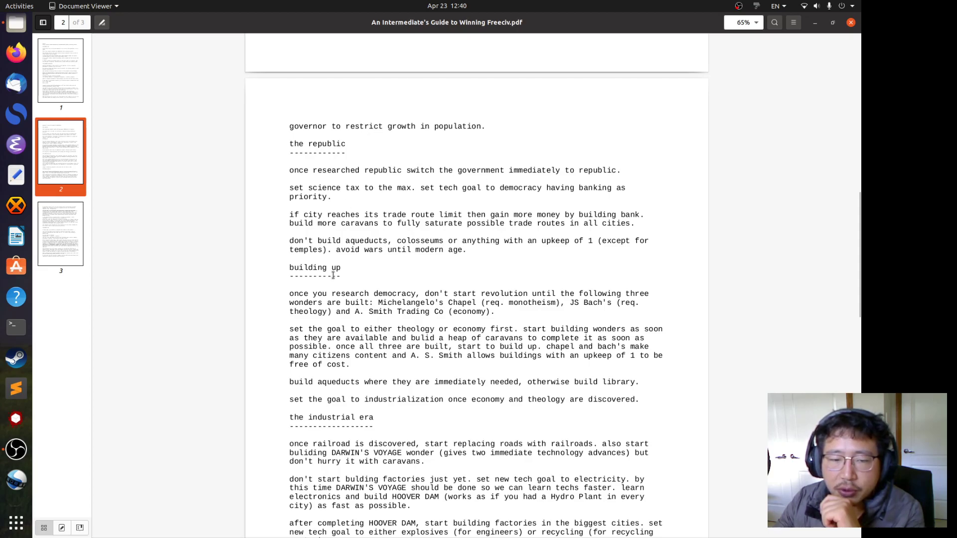
Scroll down page 2, select 'economy', then scroll on to 'building up part 2'.
scroll("down", 3)
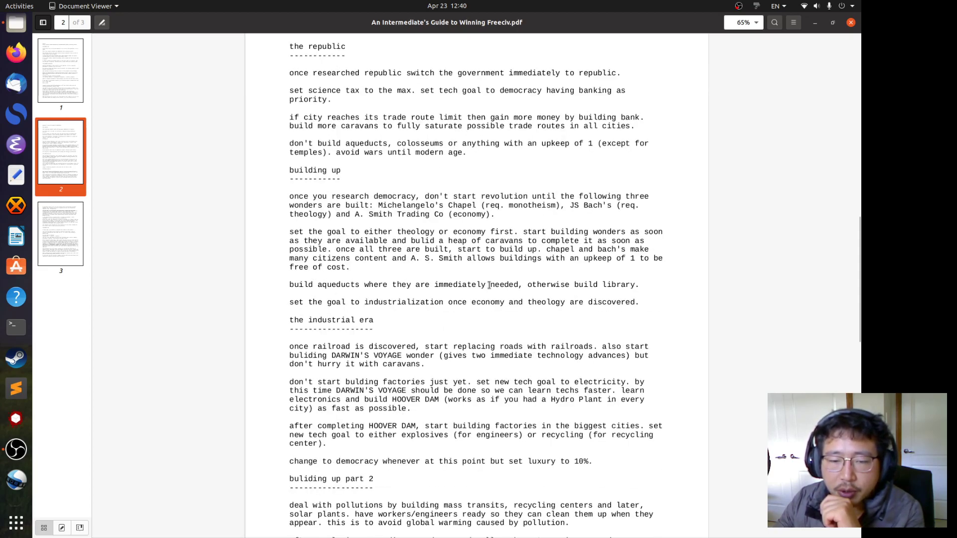
scroll("down", 3)
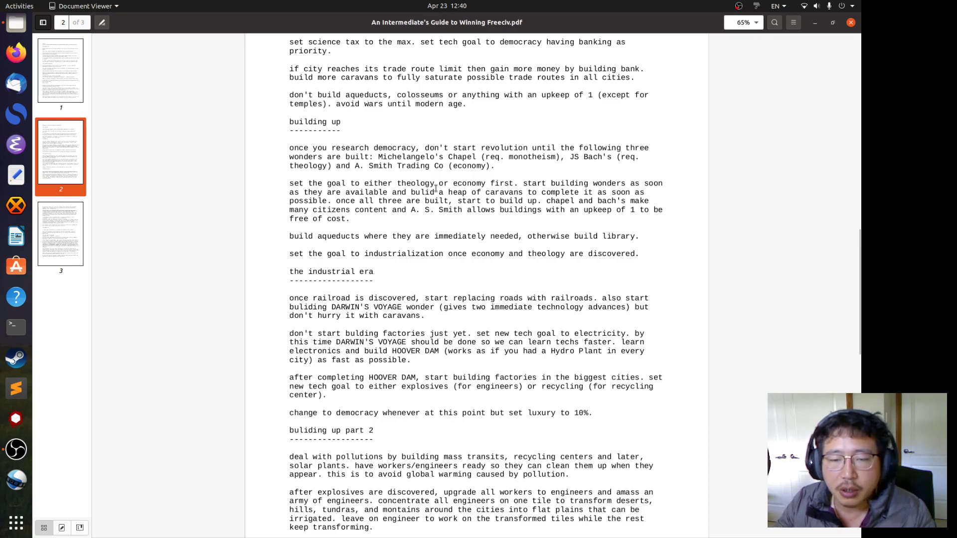
mouse_move(435, 186)
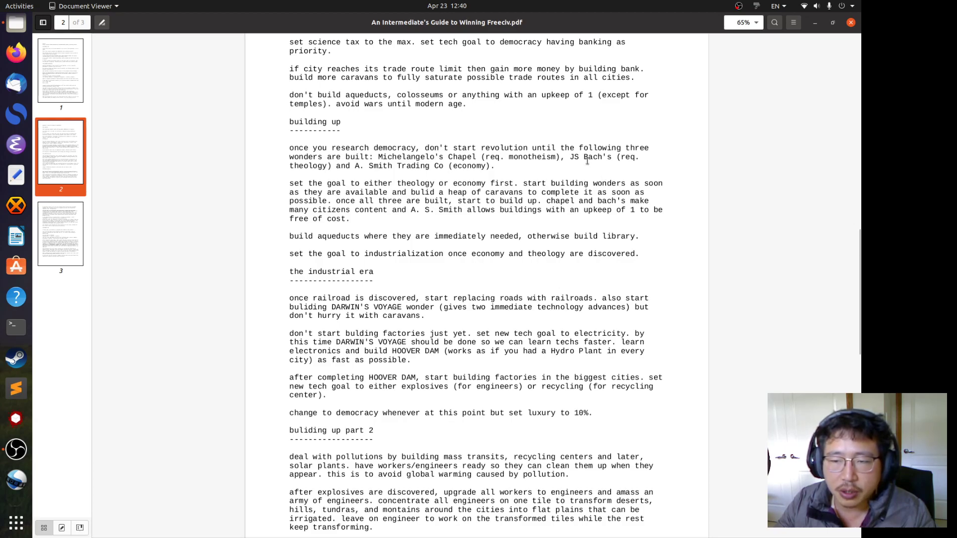
mouse_move(469, 182)
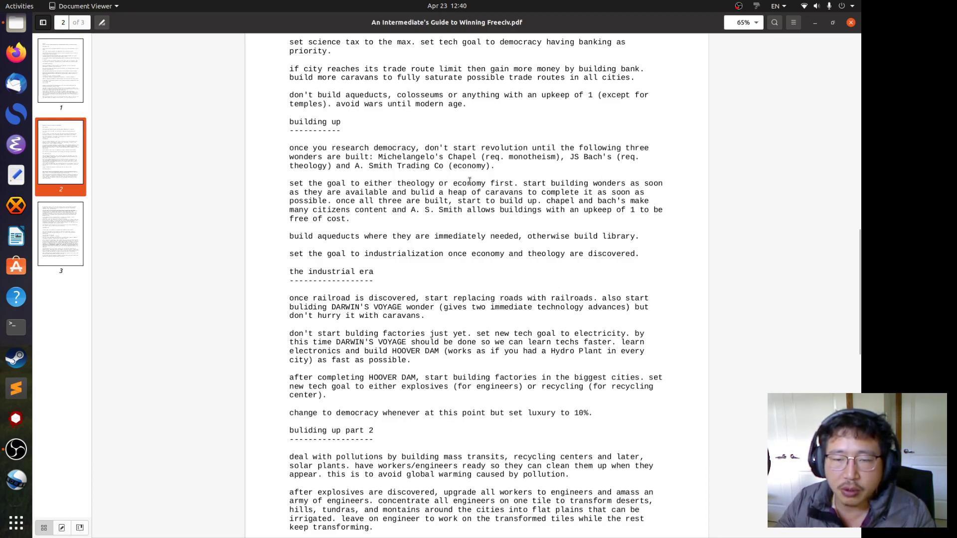
double_click(466, 183)
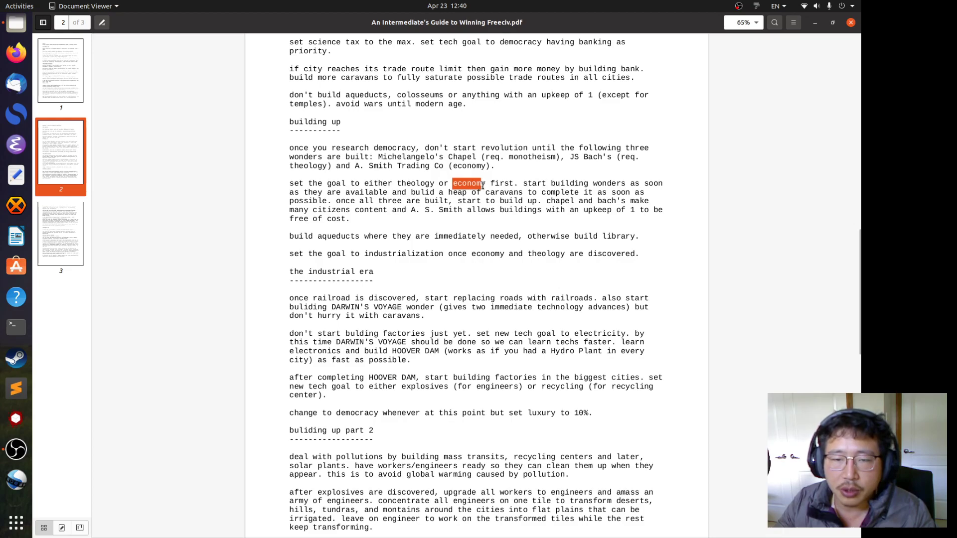
double_click(373, 165)
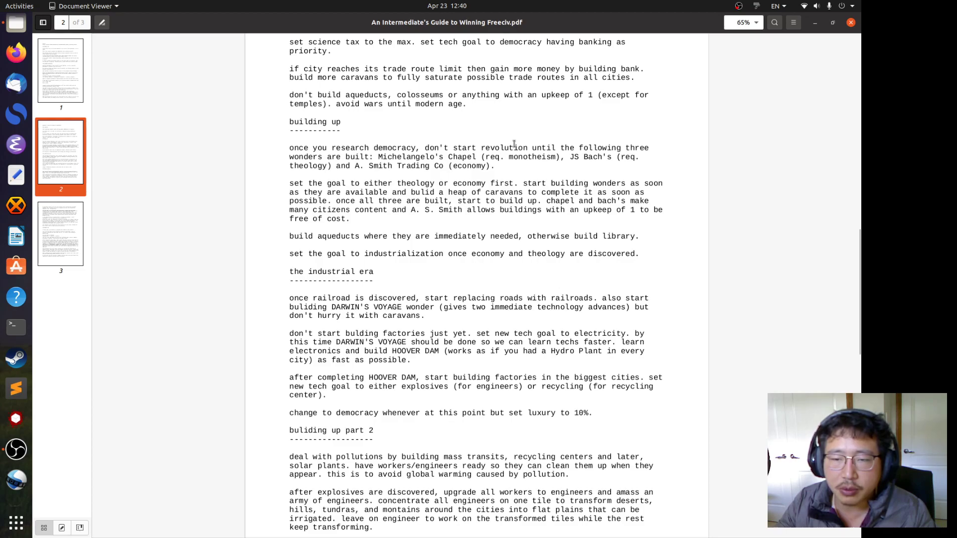
mouse_move(348, 179)
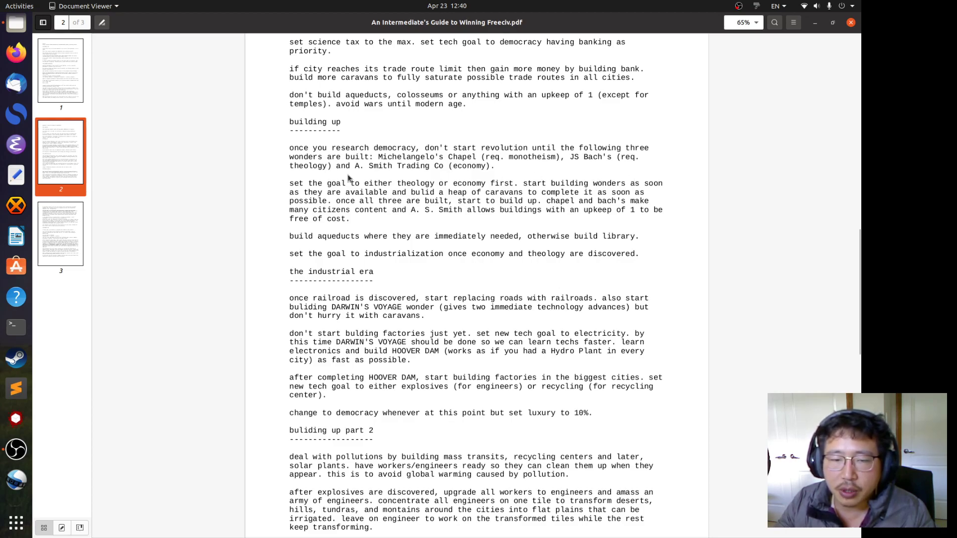
mouse_move(434, 201)
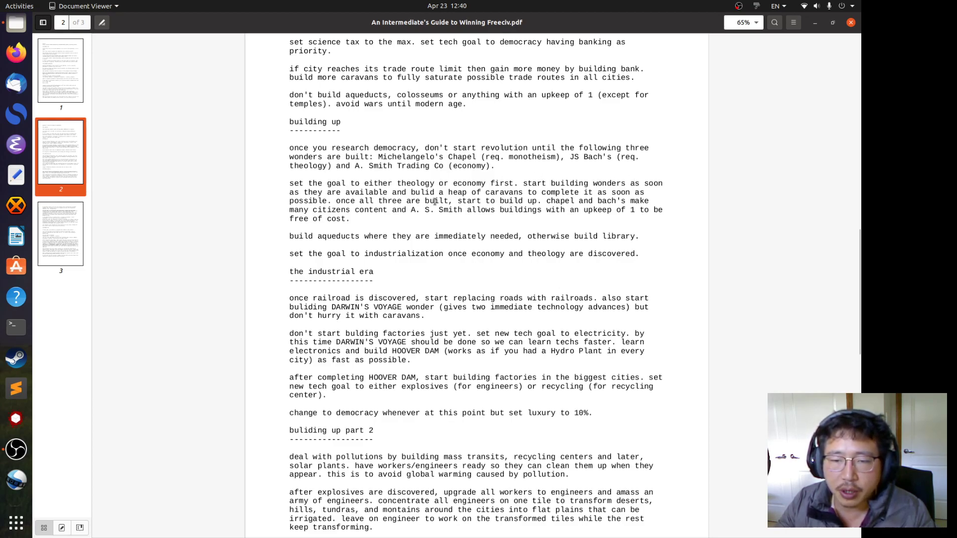
mouse_move(435, 201)
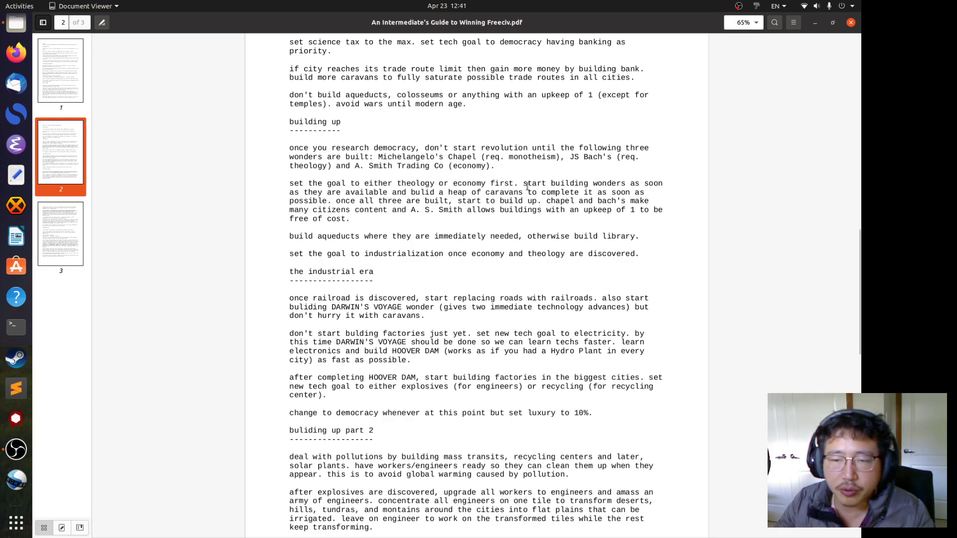
mouse_move(516, 176)
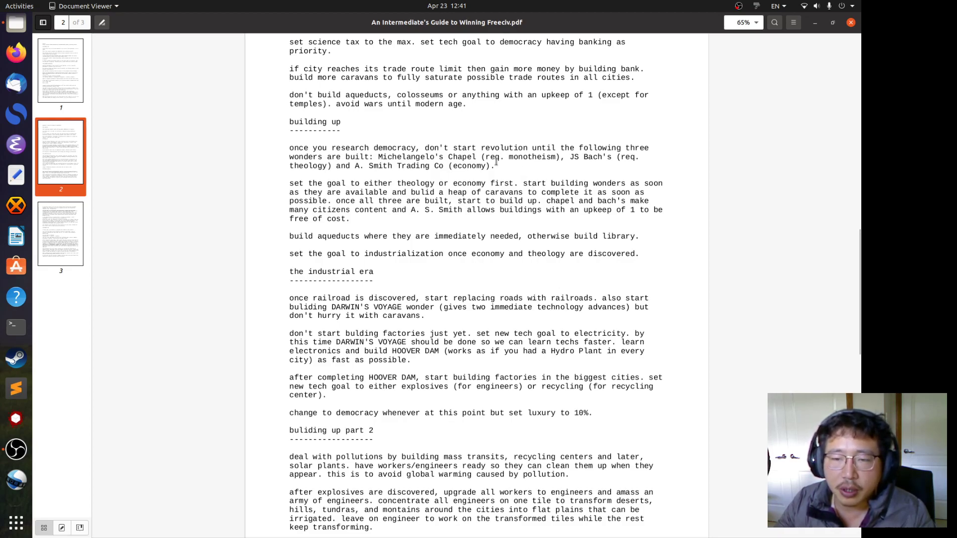
mouse_move(514, 172)
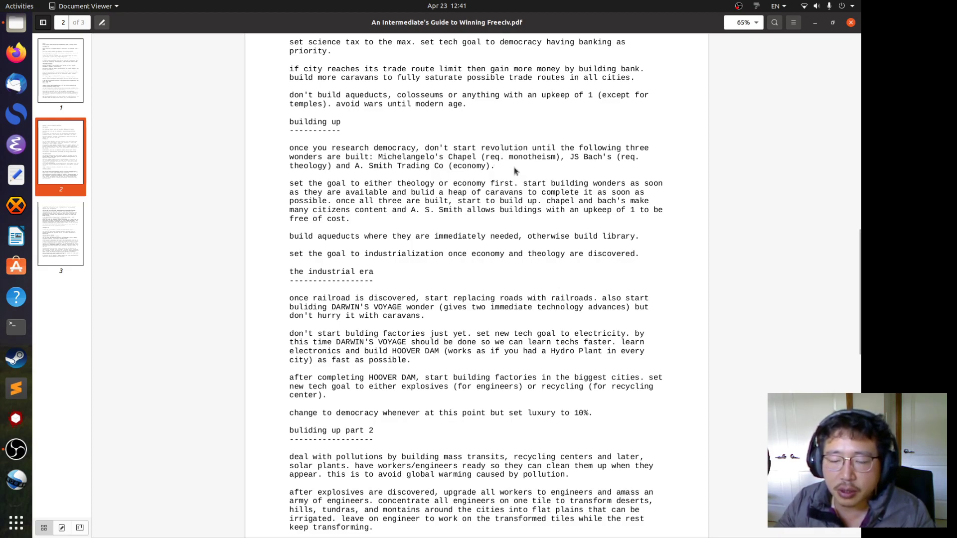
mouse_move(518, 169)
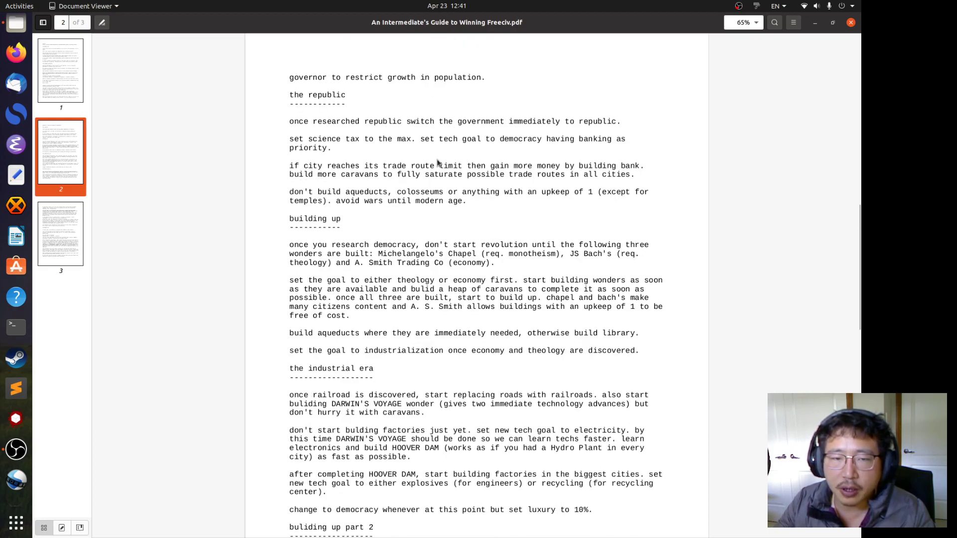
mouse_move(305, 93)
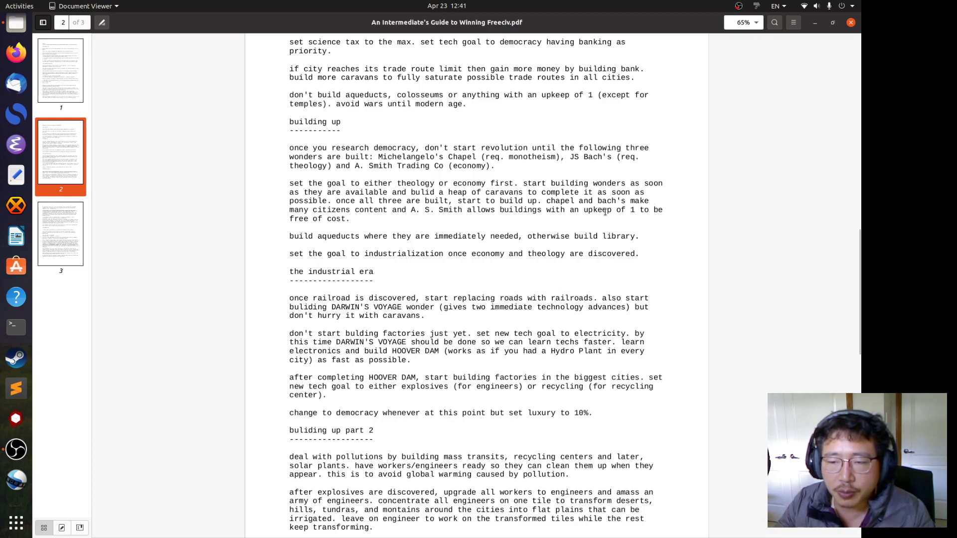
scroll("down", 3)
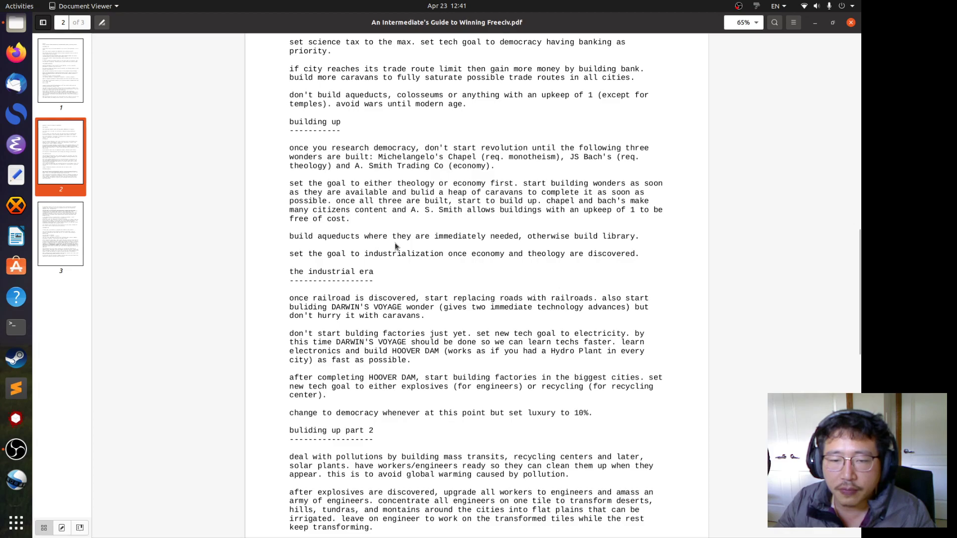
mouse_move(498, 241)
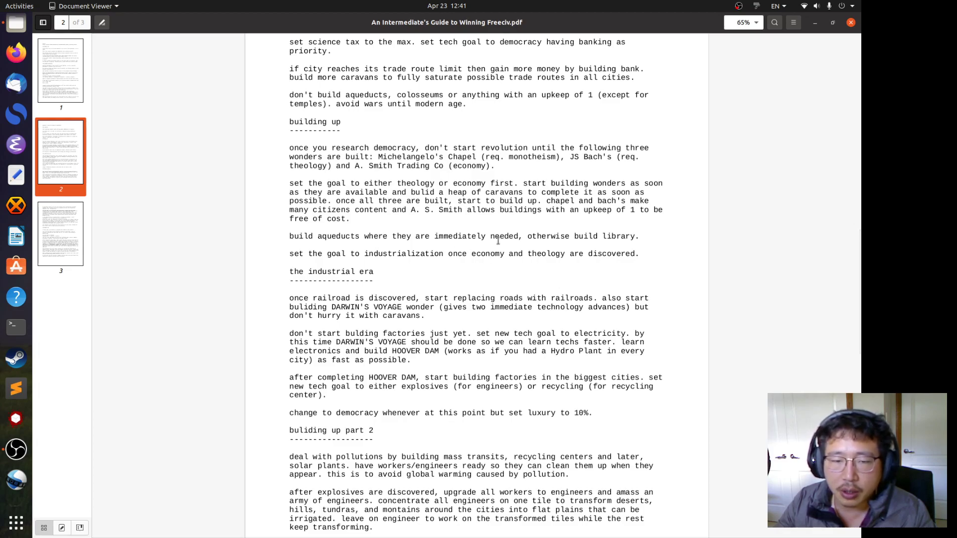
mouse_move(518, 248)
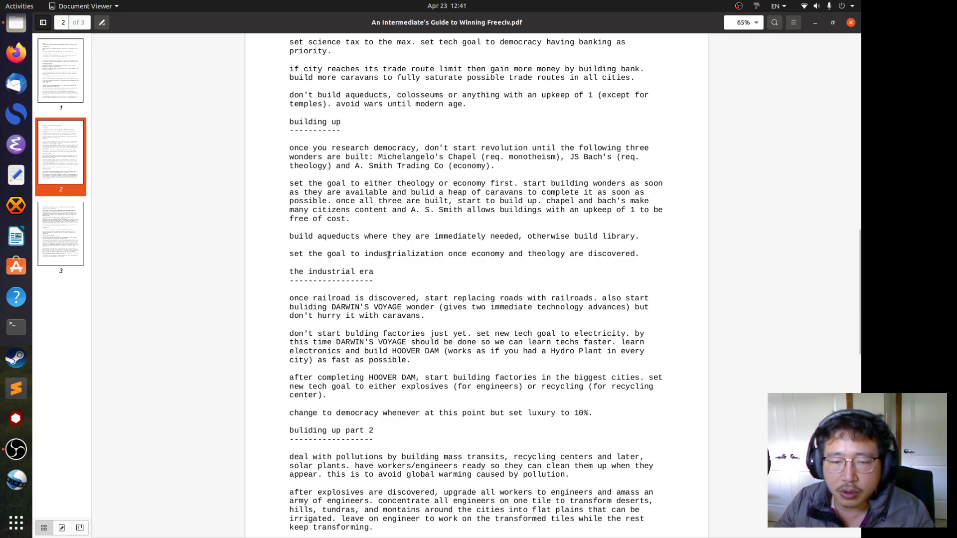
mouse_move(477, 257)
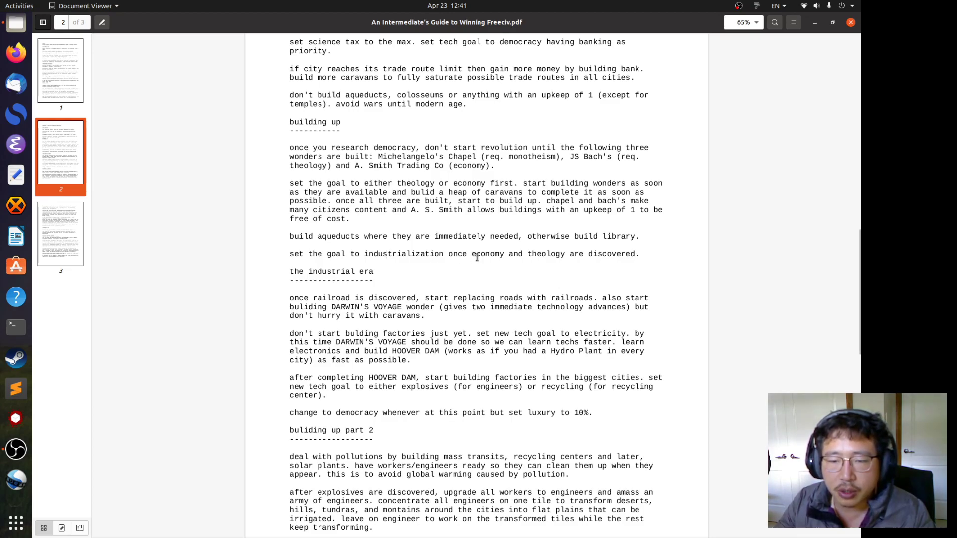
mouse_move(698, 248)
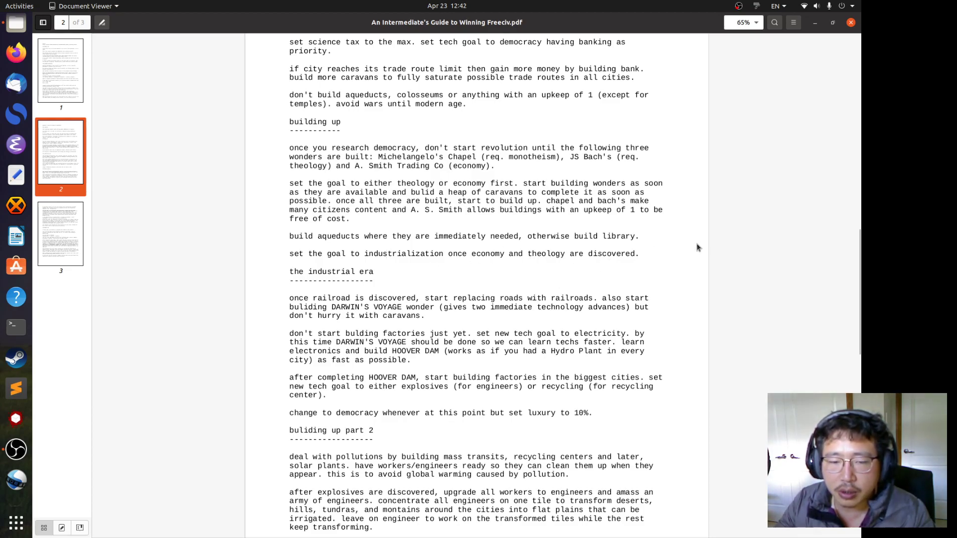
mouse_move(676, 244)
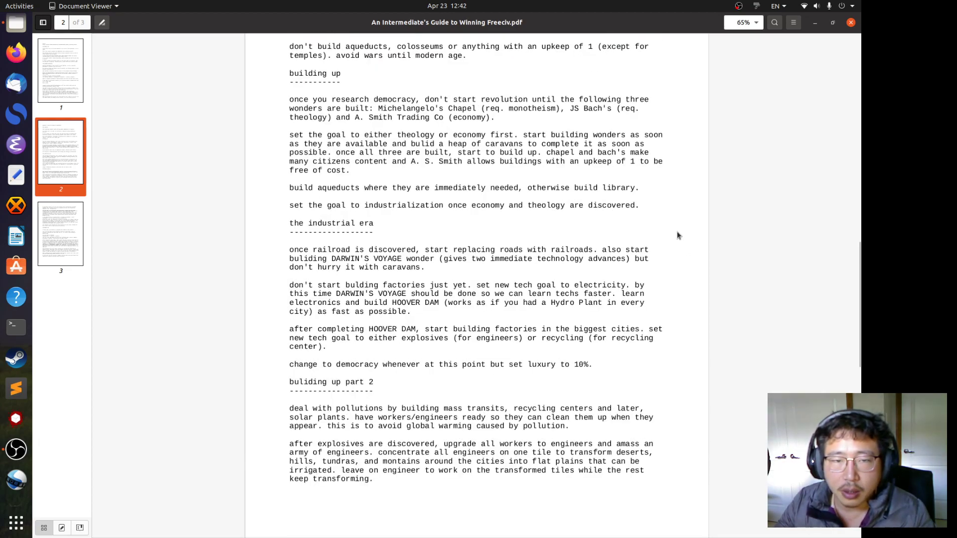
scroll("down", 3)
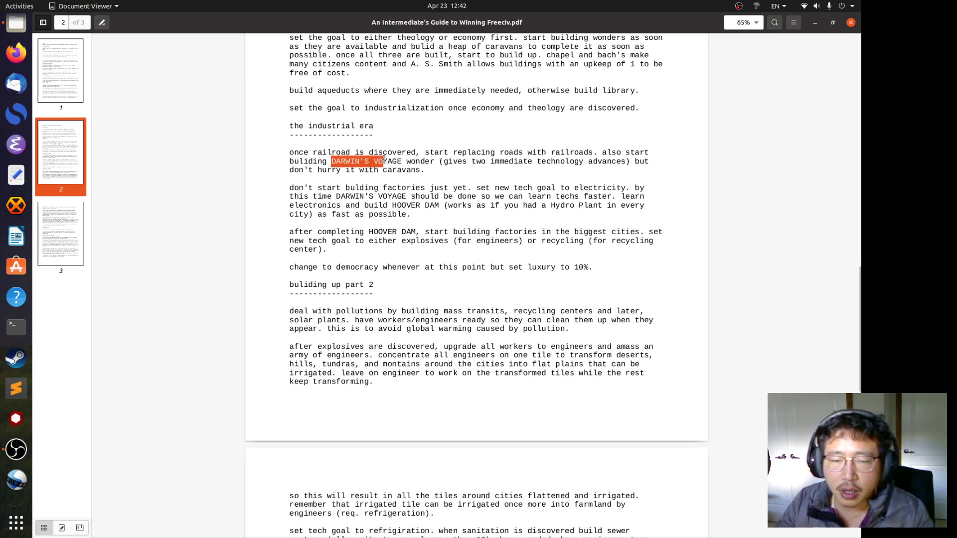
left_click_drag(381, 161, 433, 161)
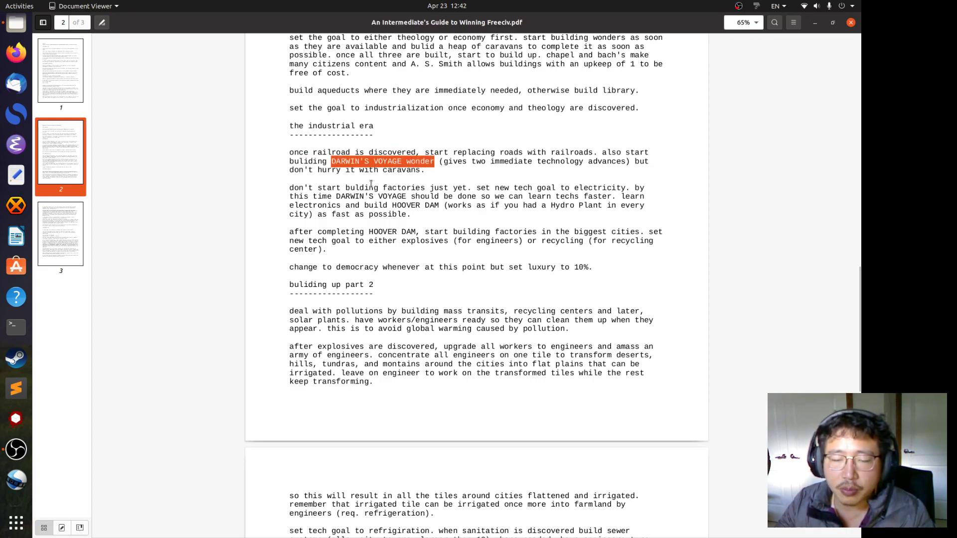
mouse_move(494, 179)
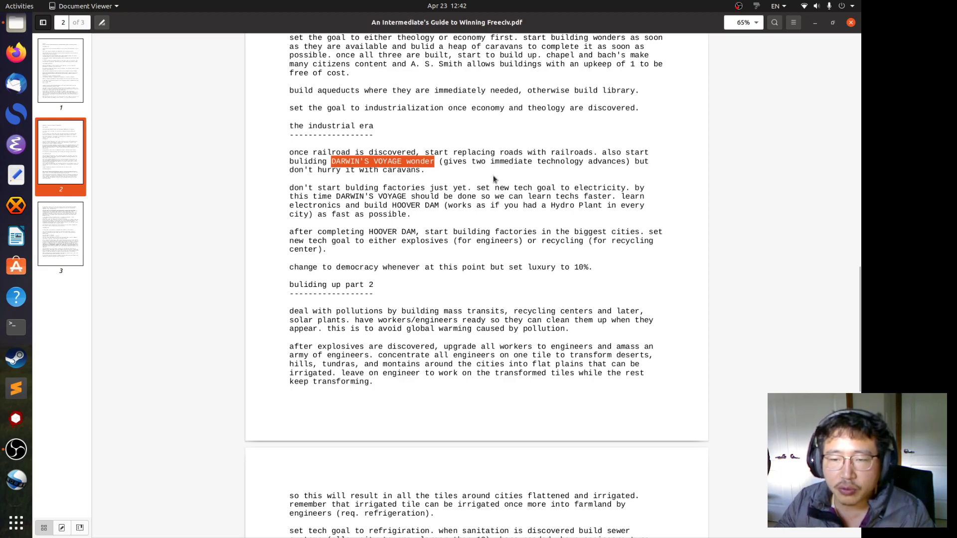
mouse_move(591, 181)
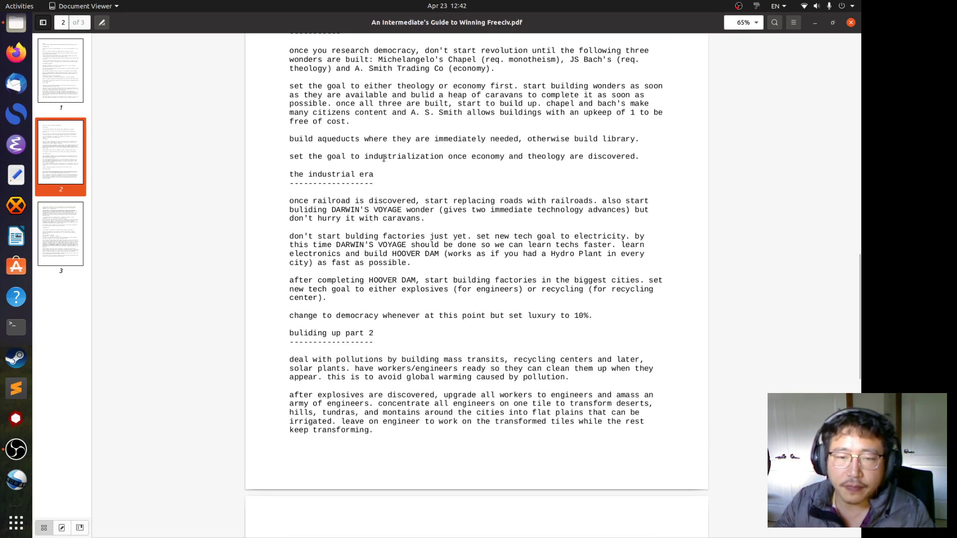
double_click(394, 156)
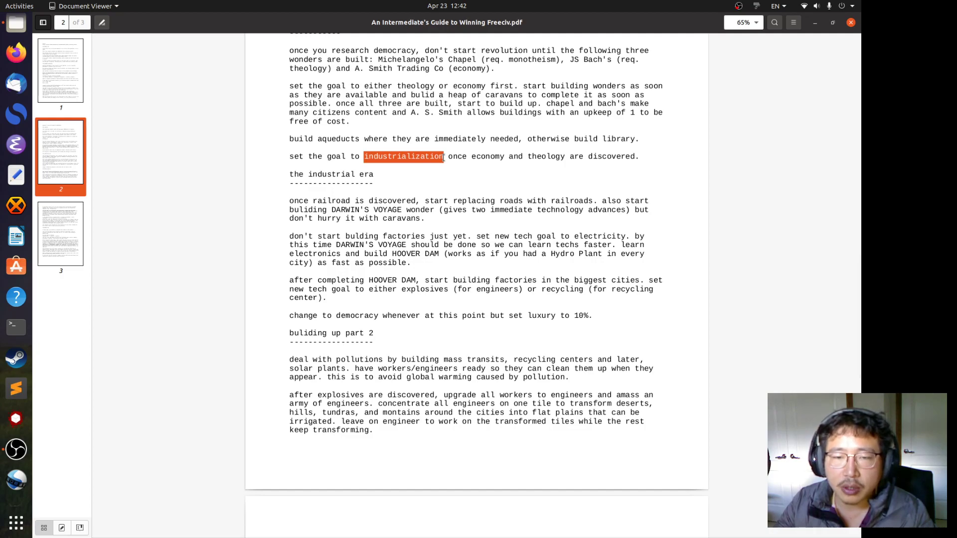
mouse_move(397, 176)
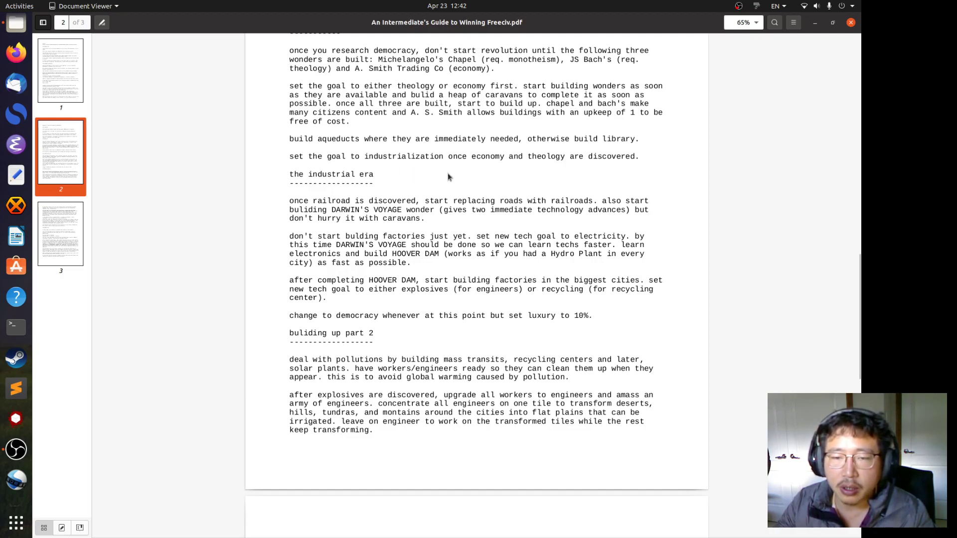
mouse_move(493, 183)
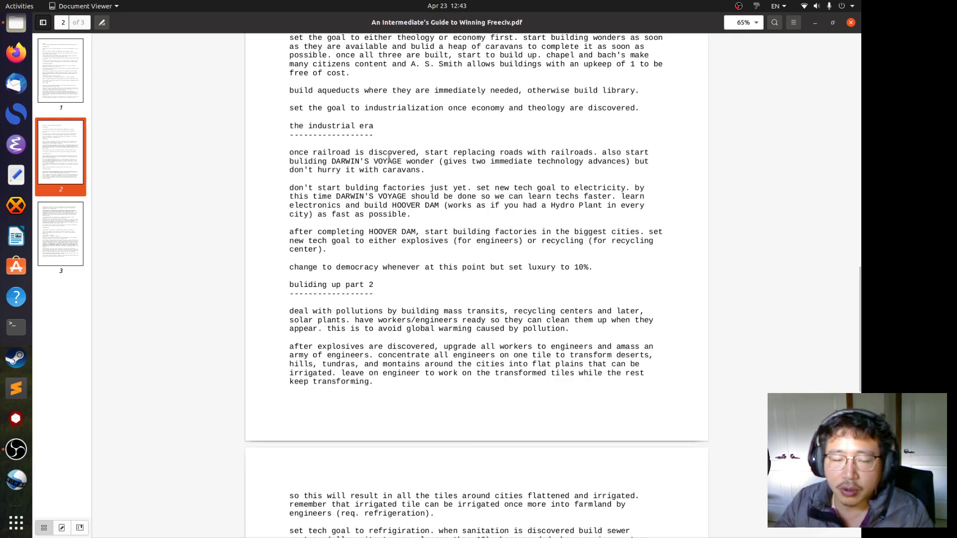
mouse_move(368, 179)
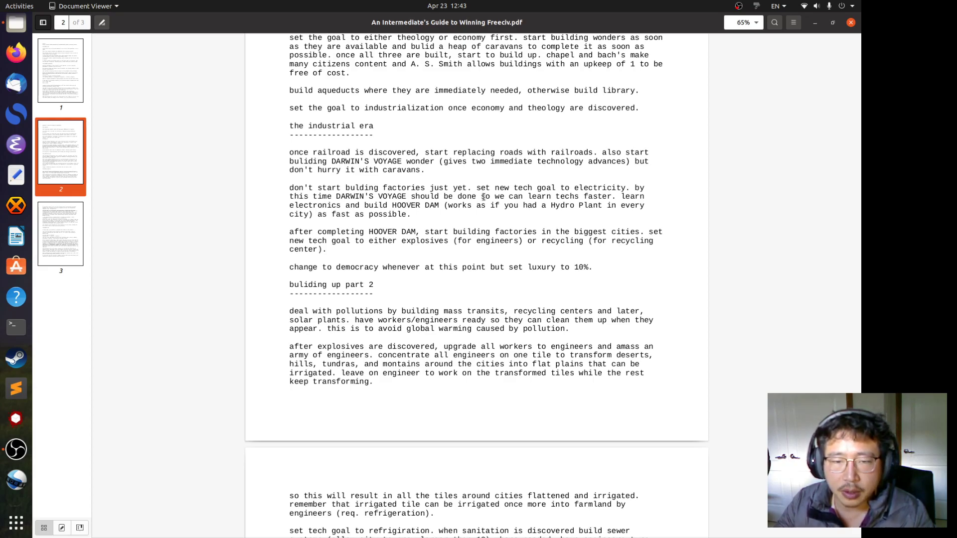
mouse_move(366, 182)
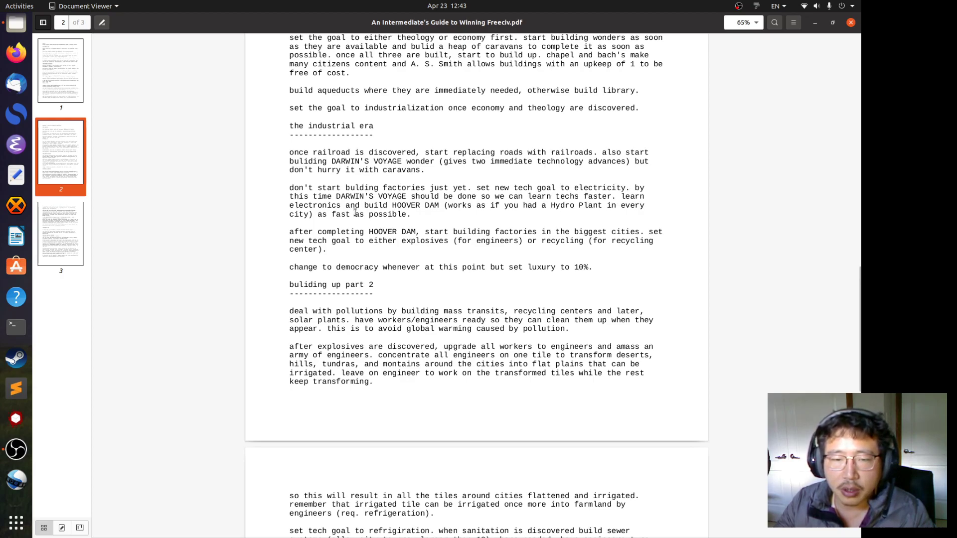
mouse_move(427, 226)
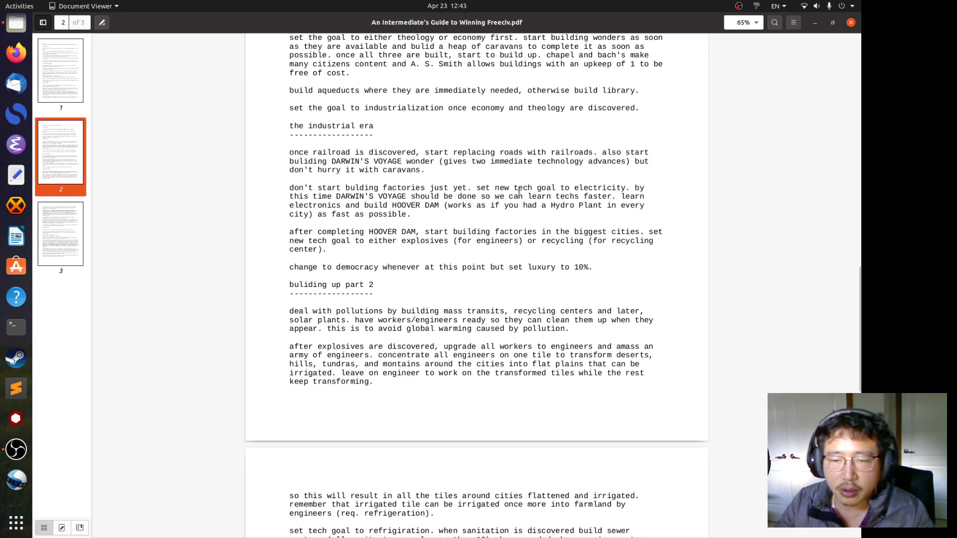
mouse_move(430, 185)
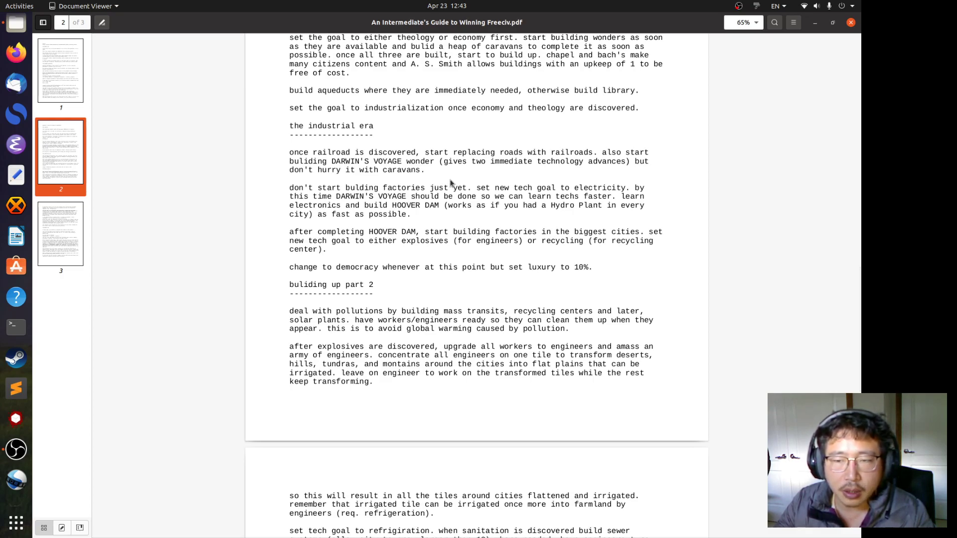
mouse_move(454, 150)
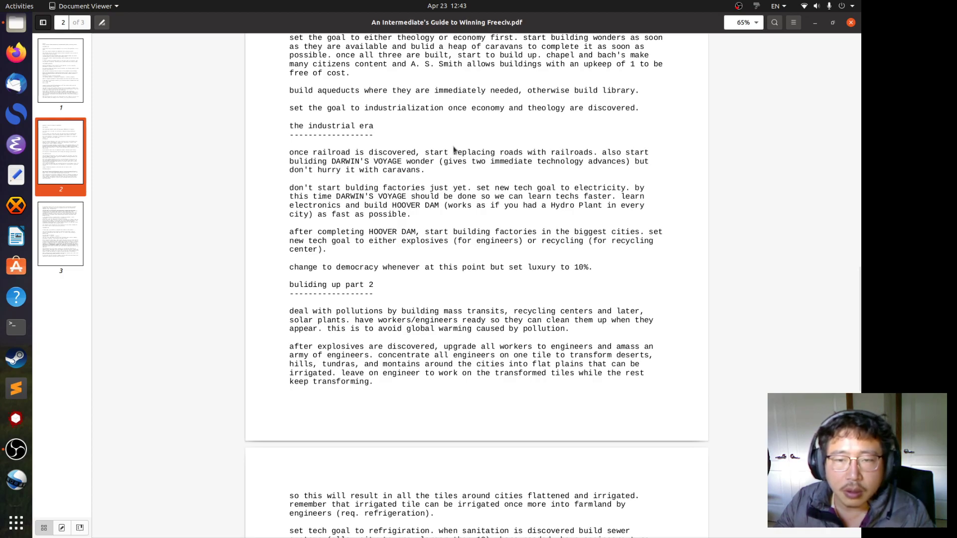
mouse_move(400, 107)
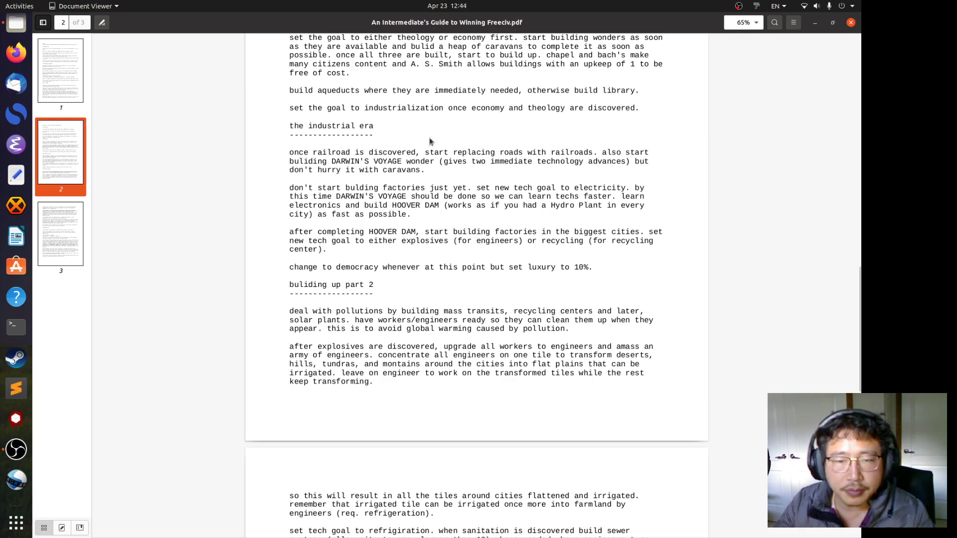
mouse_move(394, 149)
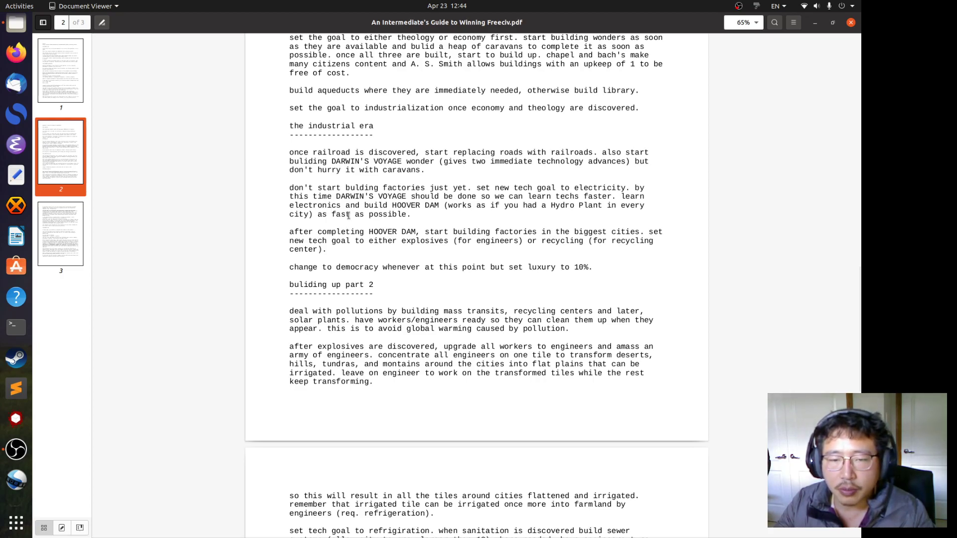
mouse_move(418, 217)
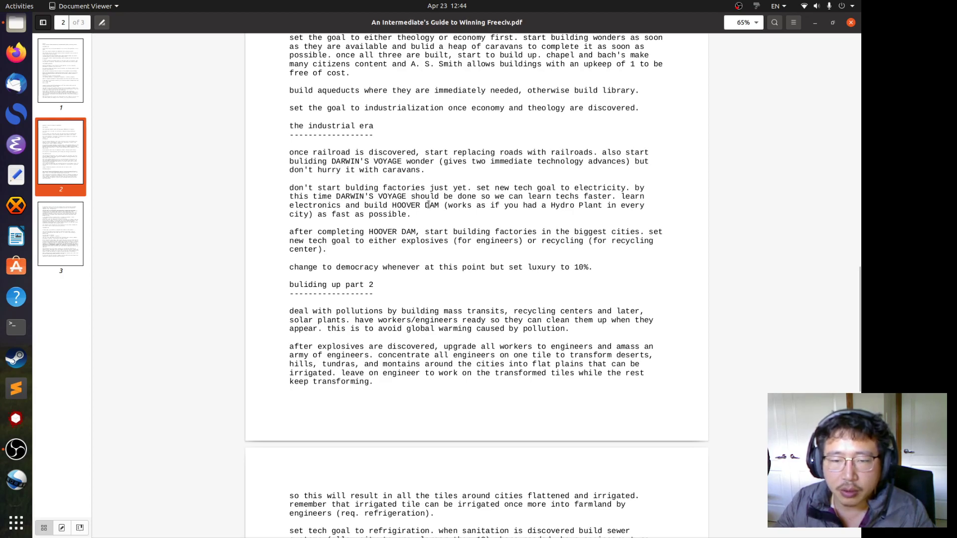
double_click(406, 204)
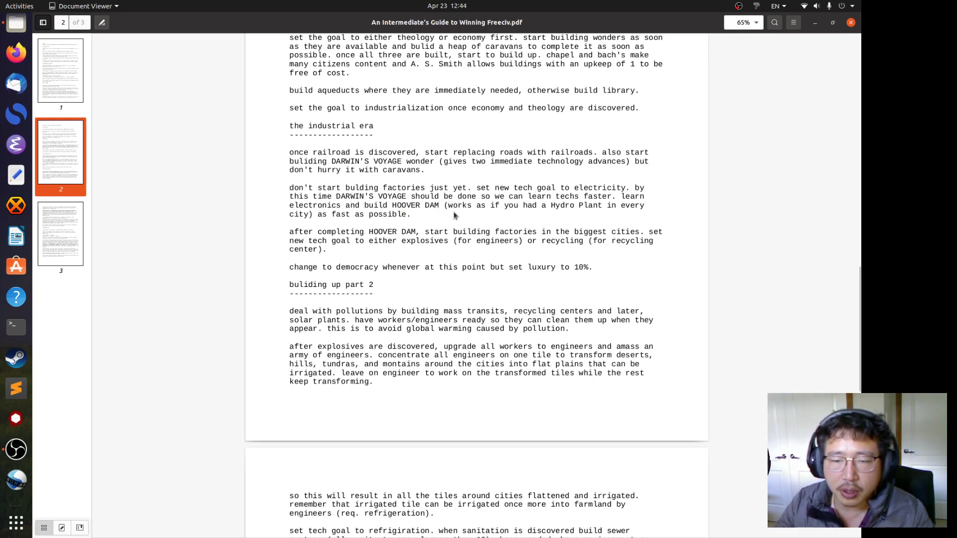
mouse_move(536, 209)
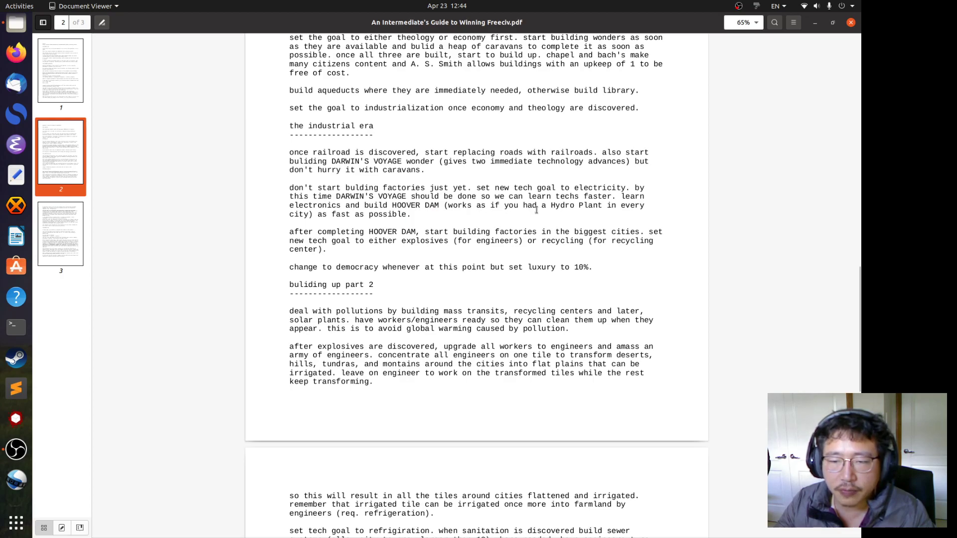
mouse_move(379, 215)
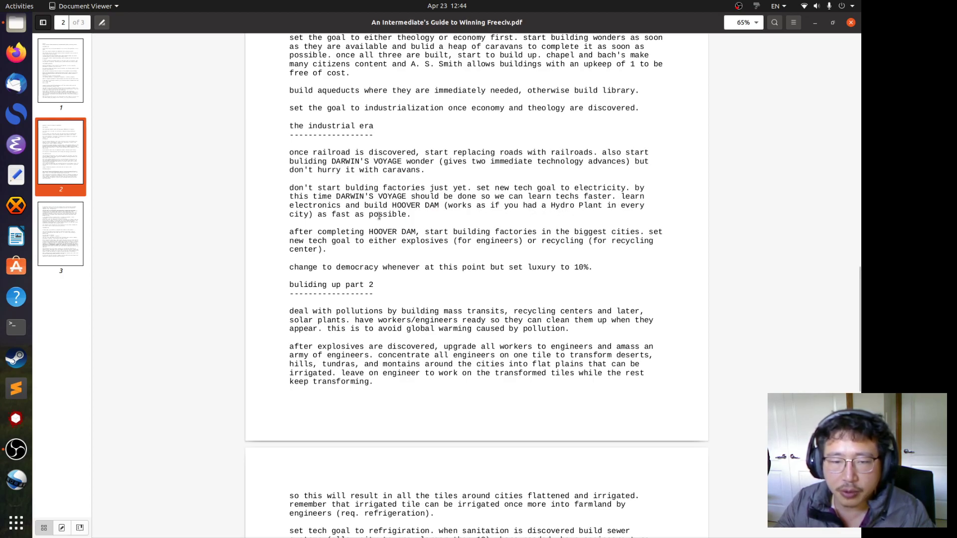
mouse_move(366, 226)
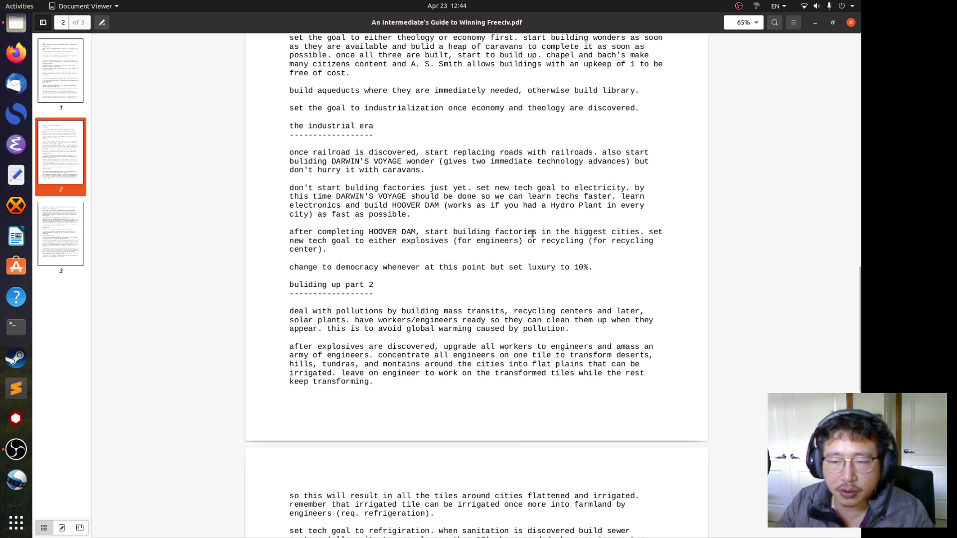
left_click_drag(540, 232, 619, 232)
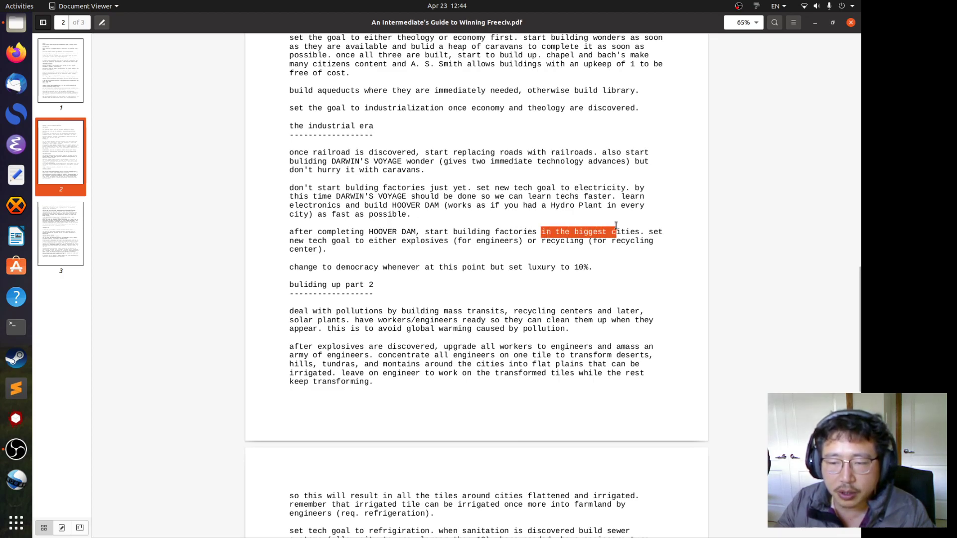
left_click(614, 244)
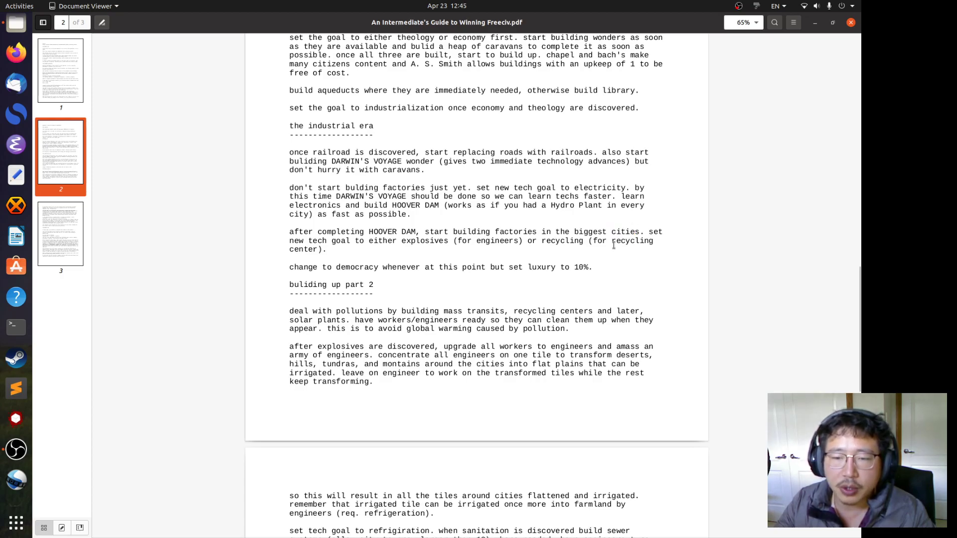
mouse_move(517, 215)
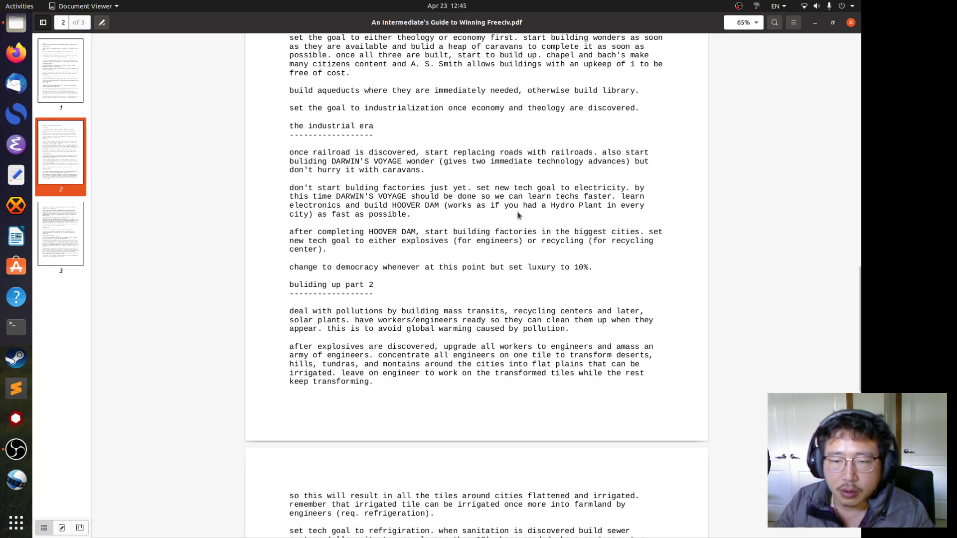
double_click(409, 205)
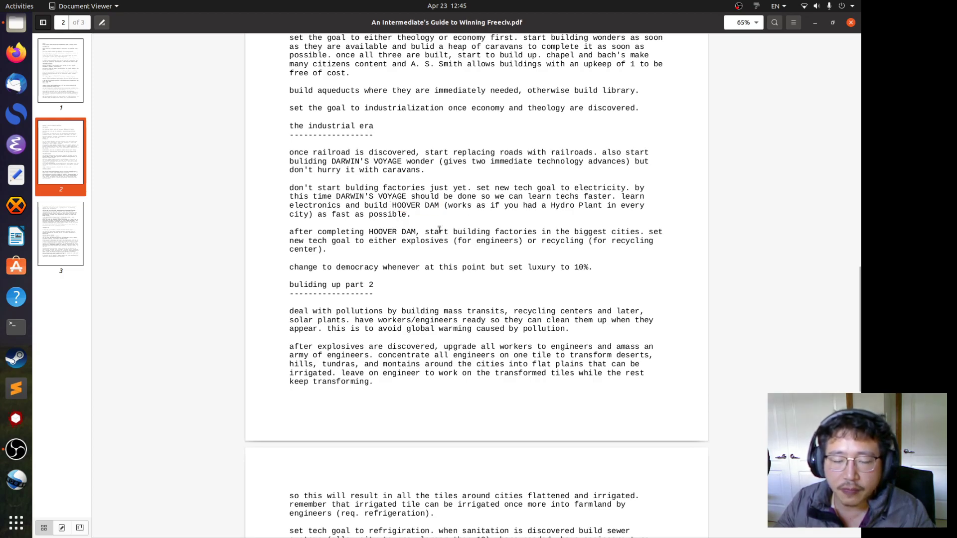
mouse_move(421, 221)
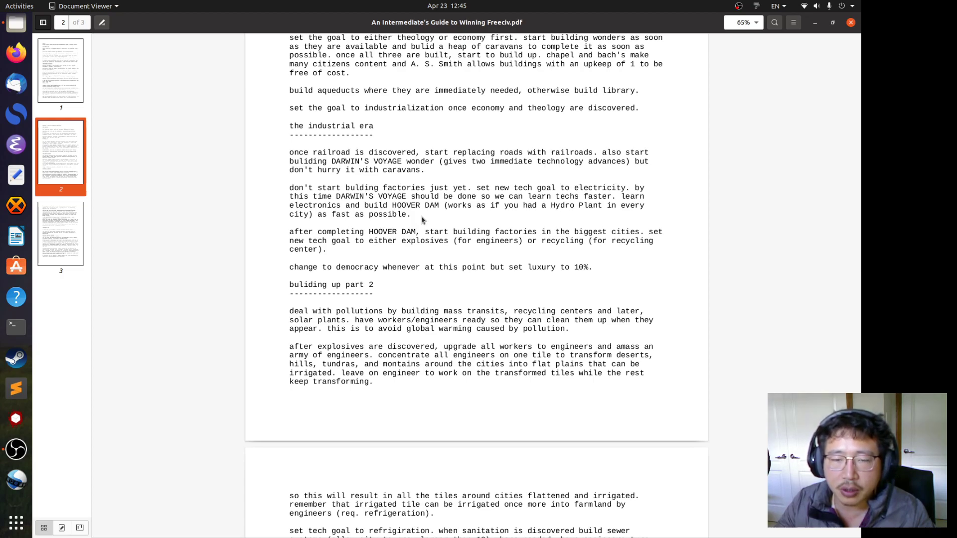
mouse_move(426, 229)
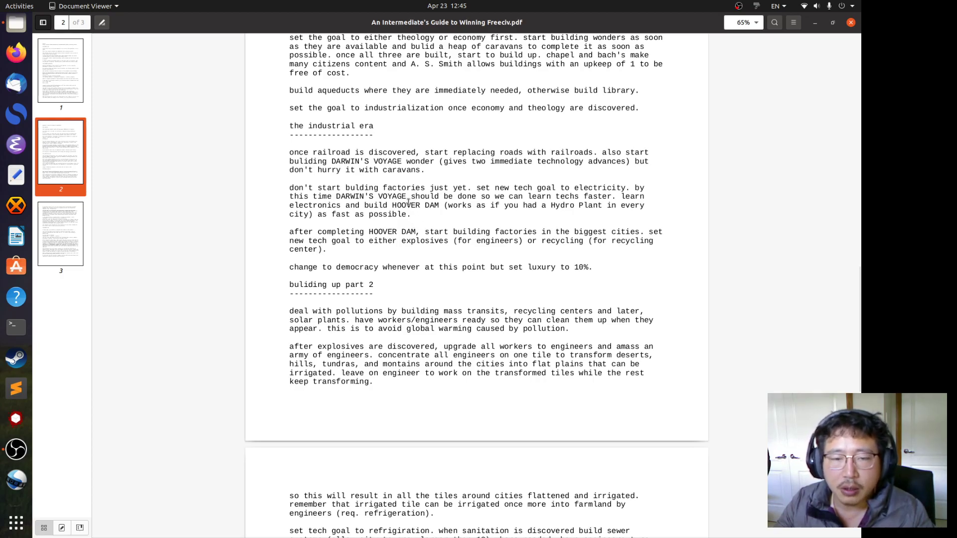
double_click(414, 205)
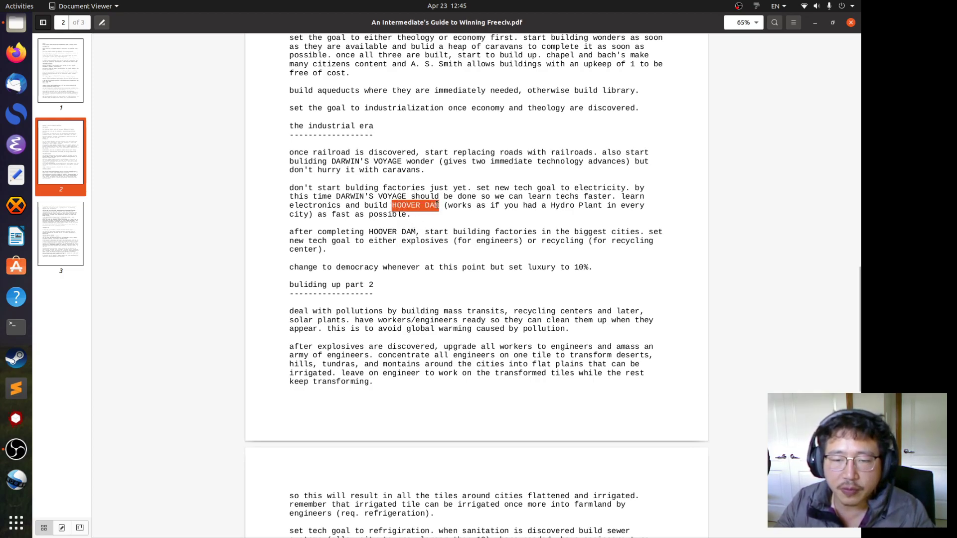
left_click(513, 223)
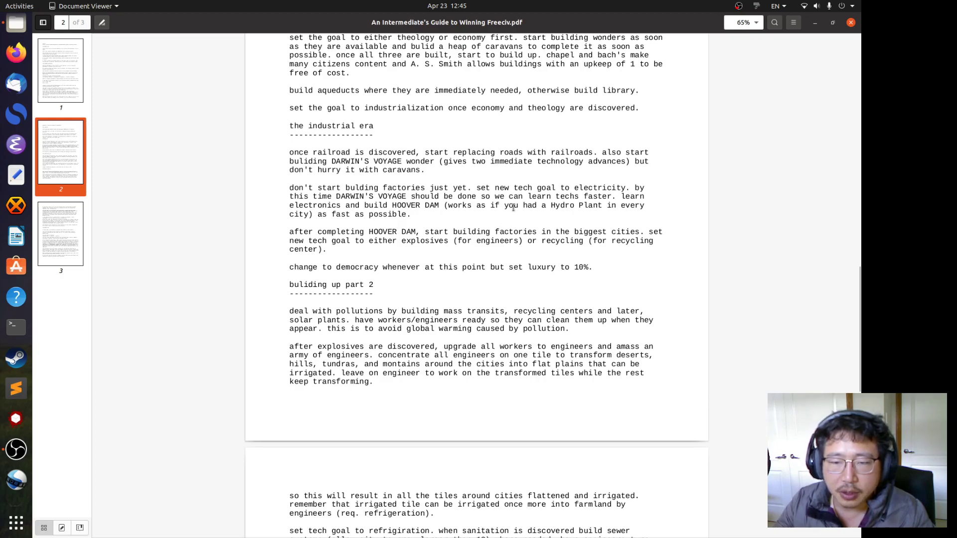
mouse_move(335, 242)
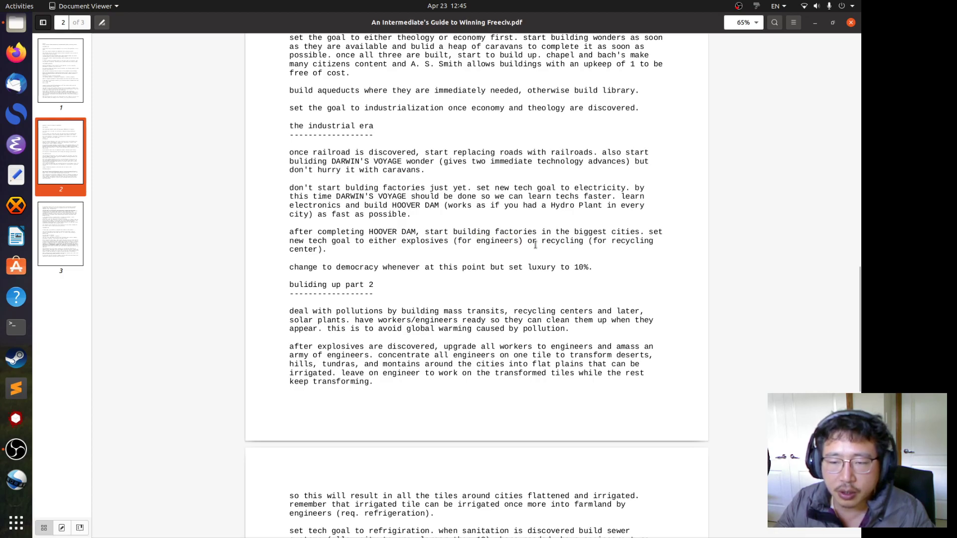
double_click(497, 240)
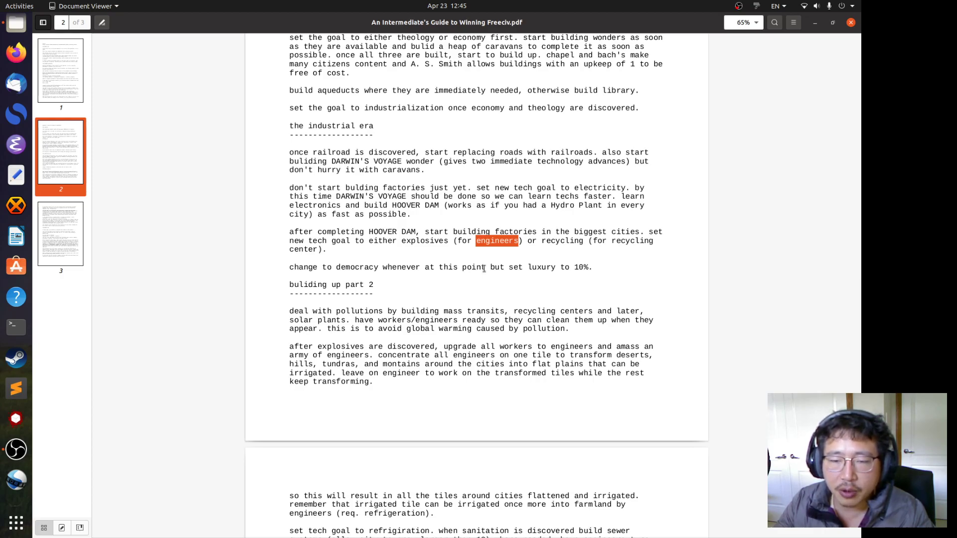
mouse_move(482, 263)
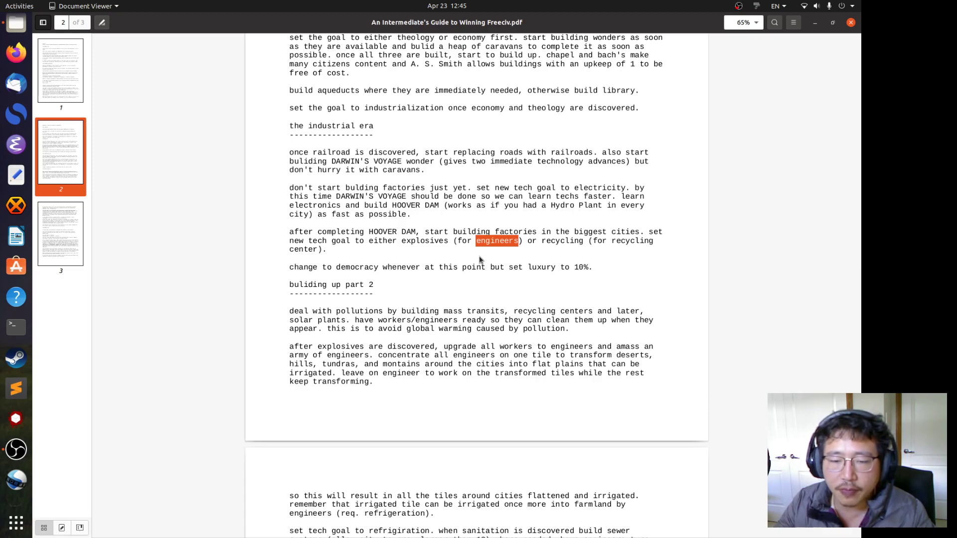
scroll("down", 3)
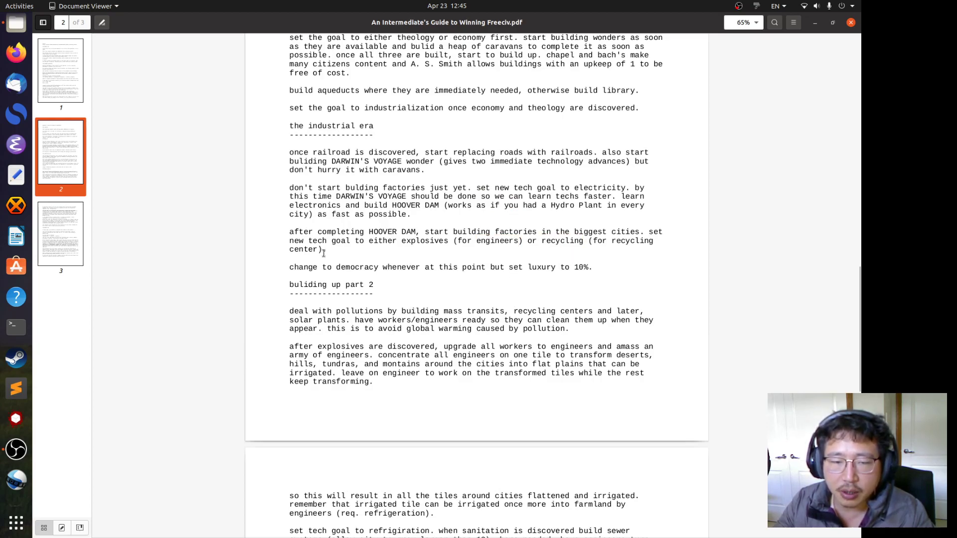
mouse_move(397, 259)
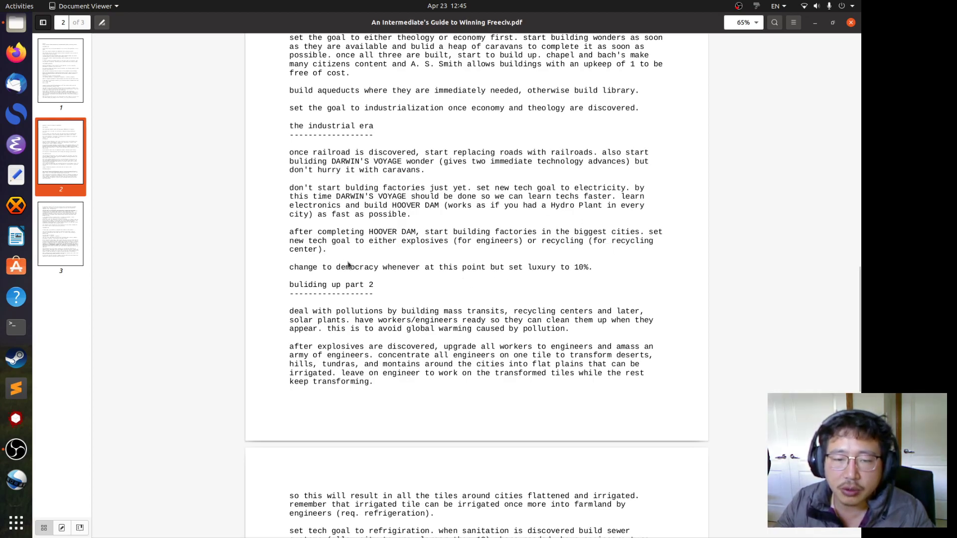
mouse_move(482, 281)
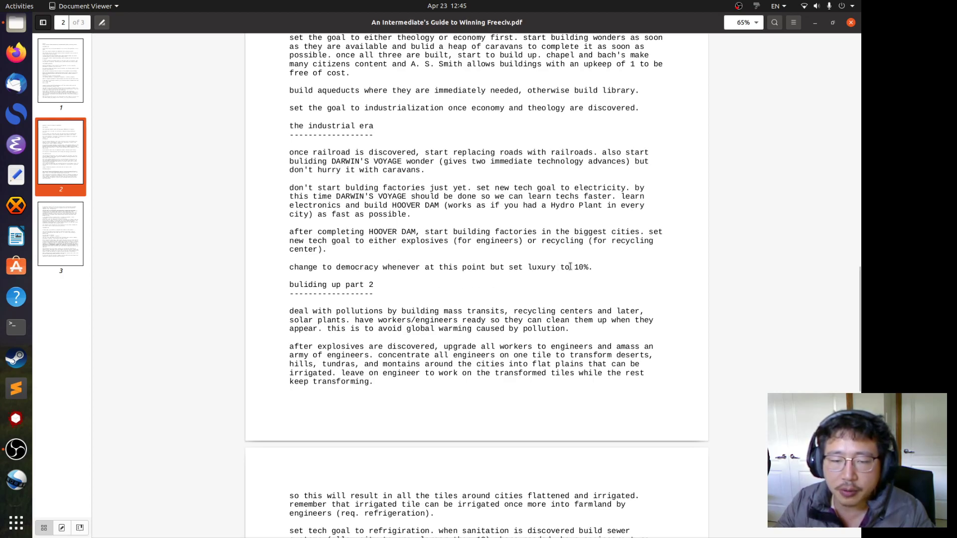
mouse_move(604, 266)
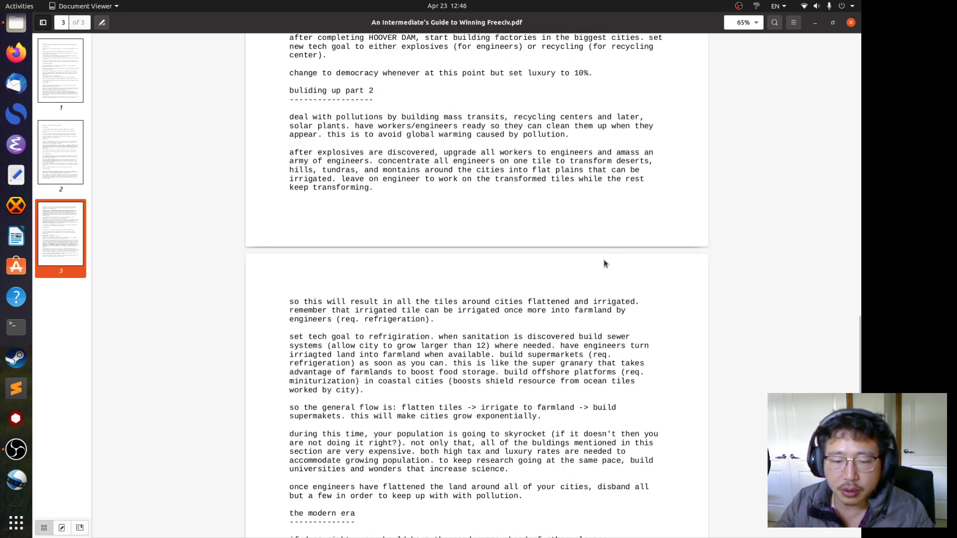
mouse_move(523, 227)
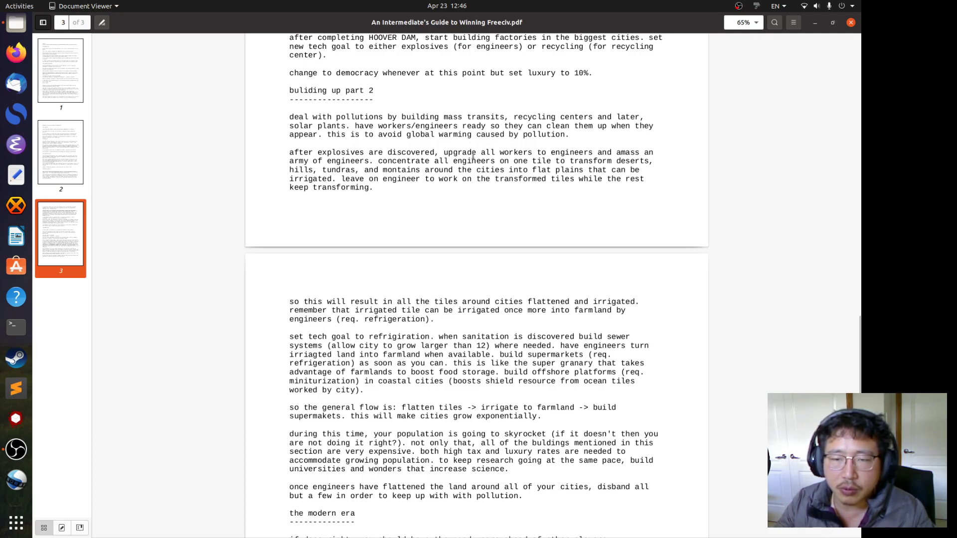
mouse_move(578, 233)
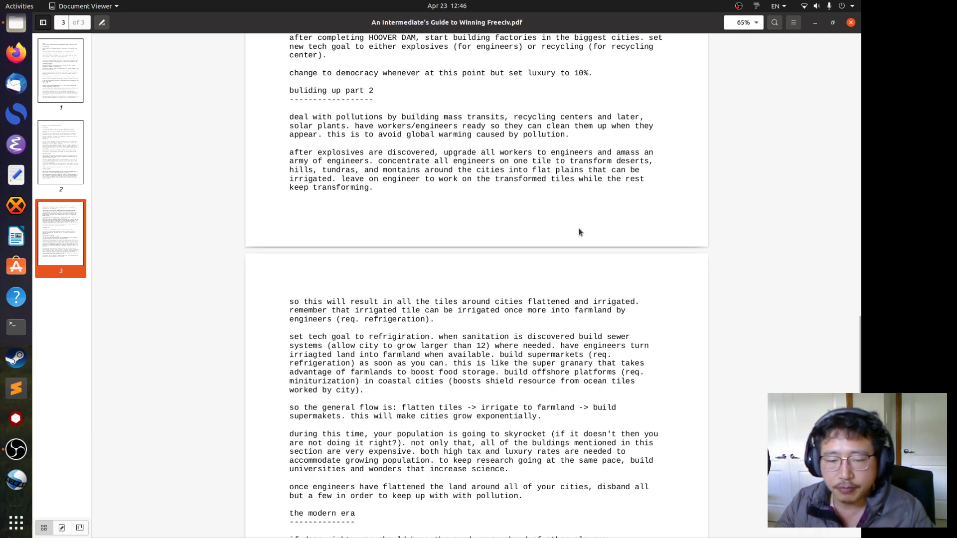
scroll("down", 3)
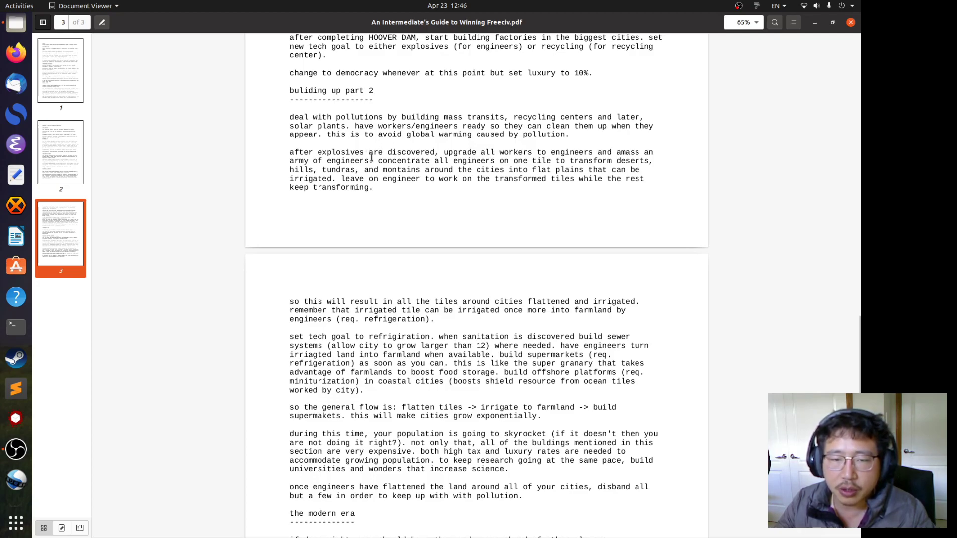
left_click_drag(378, 161, 552, 160)
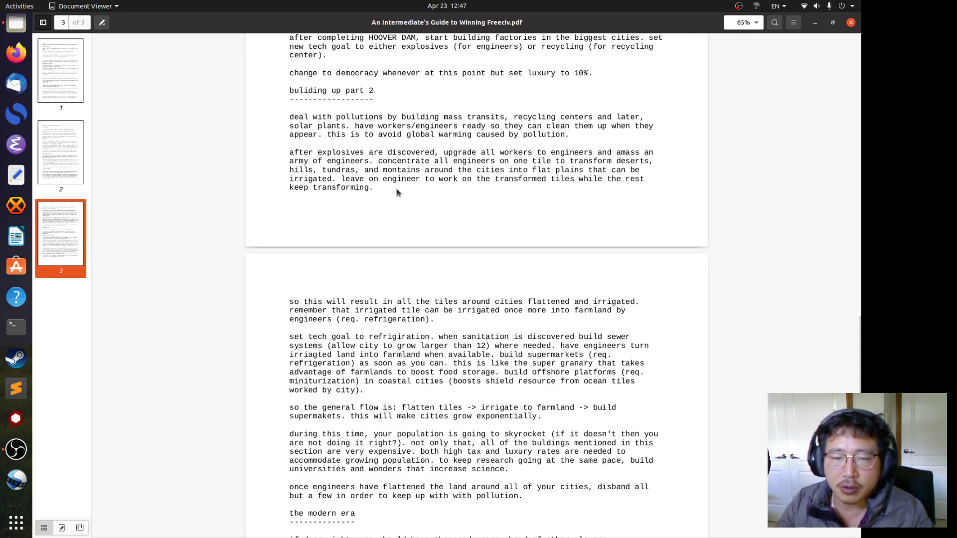
mouse_move(446, 195)
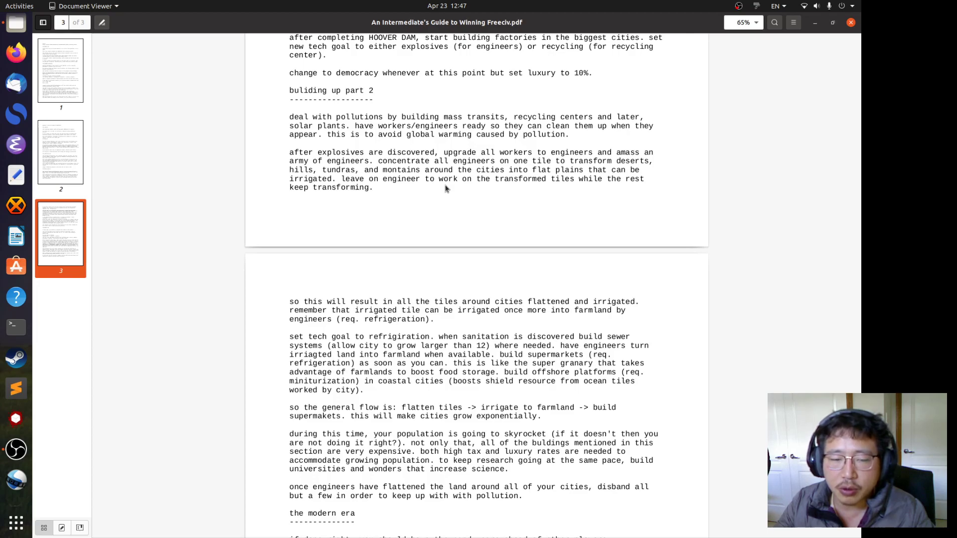
mouse_move(470, 198)
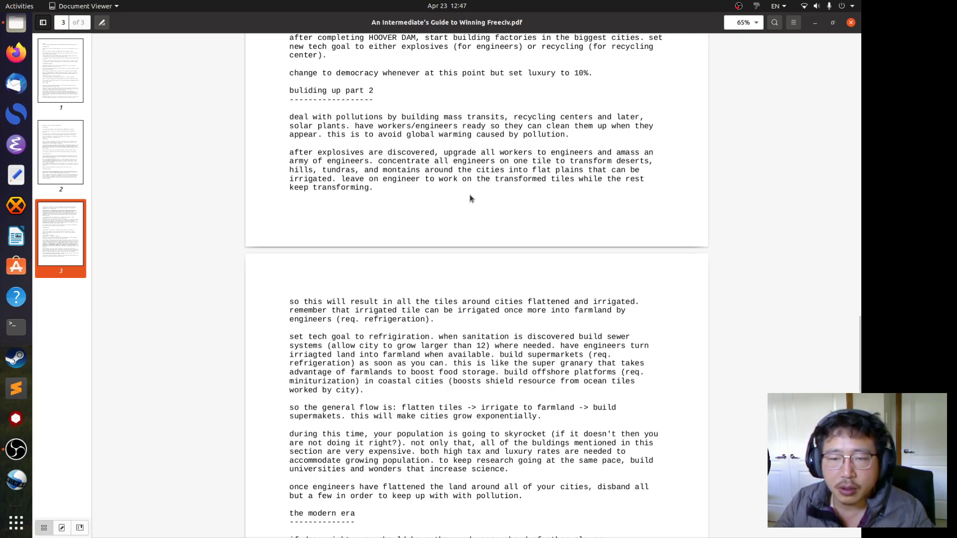
mouse_move(495, 208)
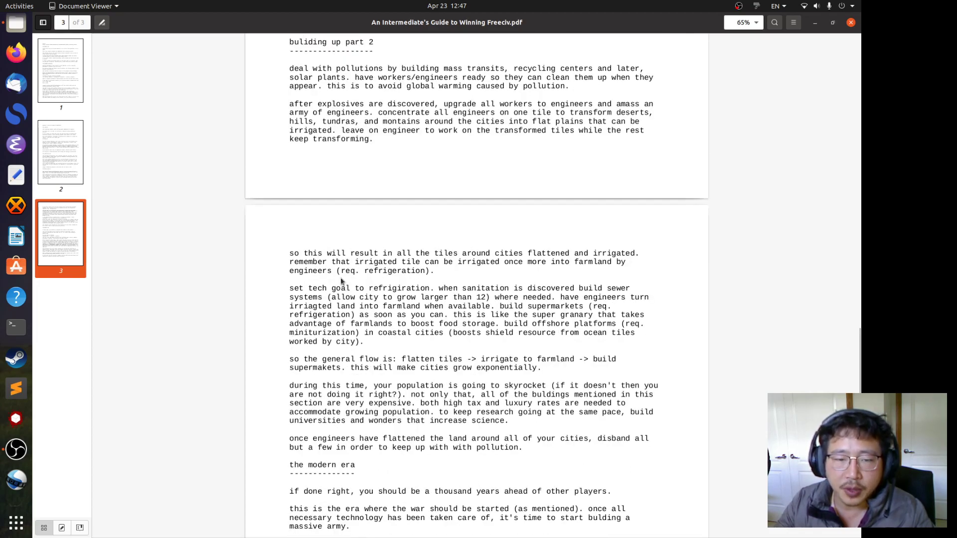
mouse_move(509, 280)
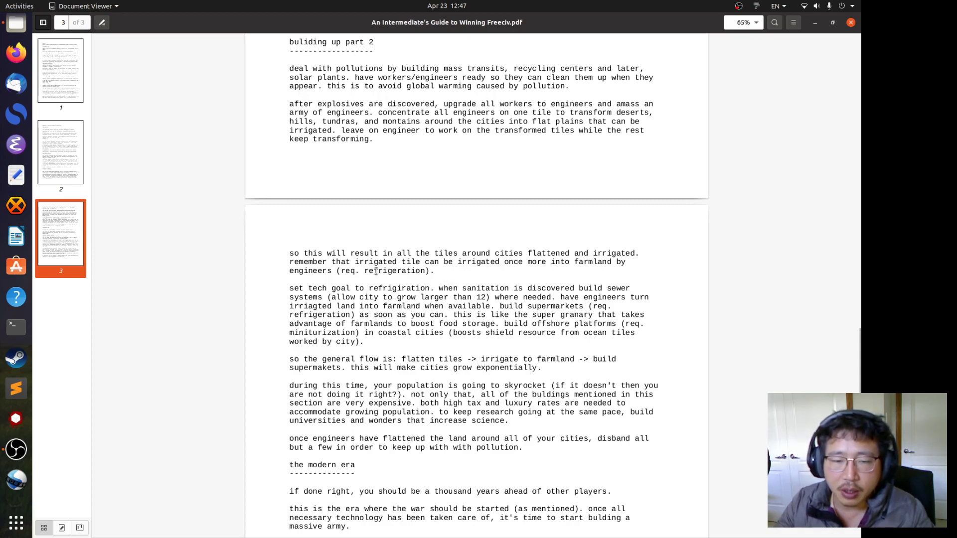
Select 'refrigeration' on page 3, then scroll the view.
double_click(390, 270)
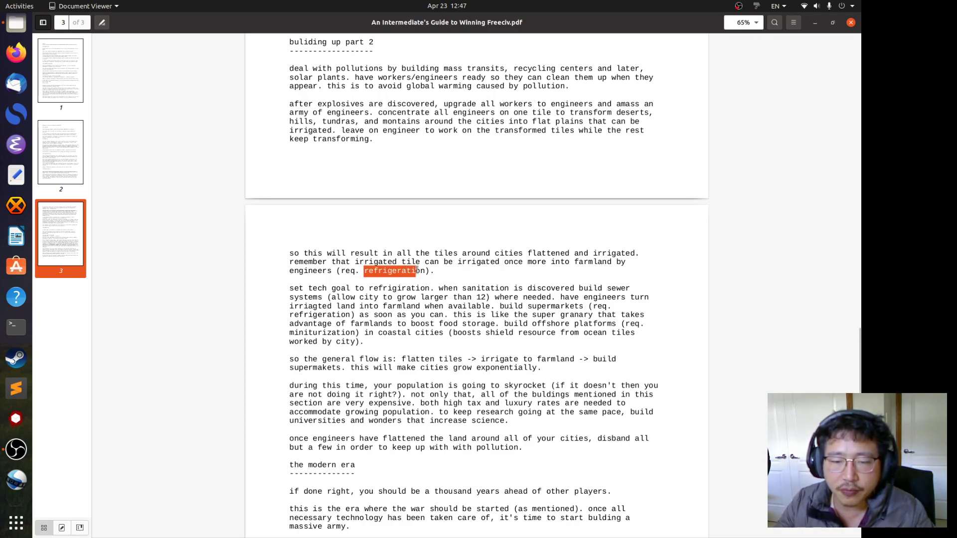
scroll("down", 3)
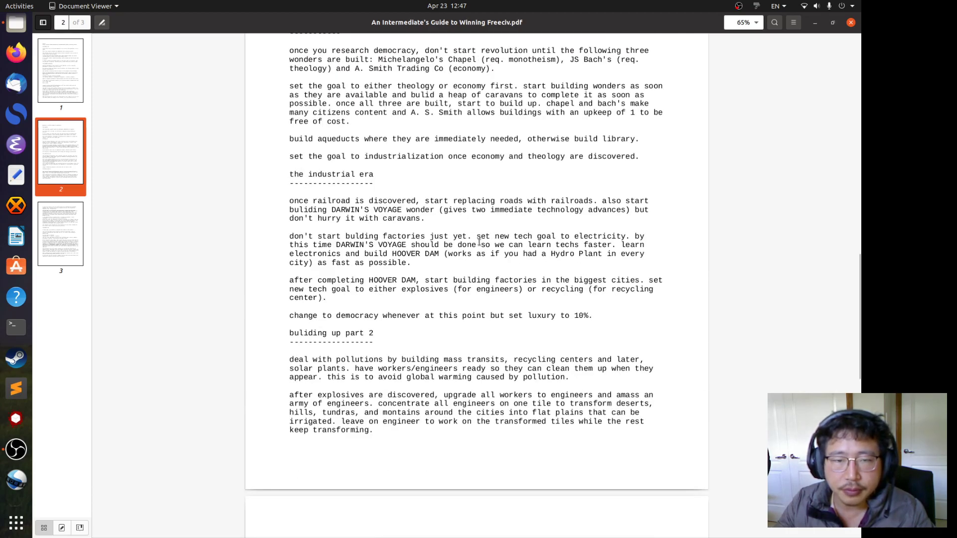
mouse_move(476, 264)
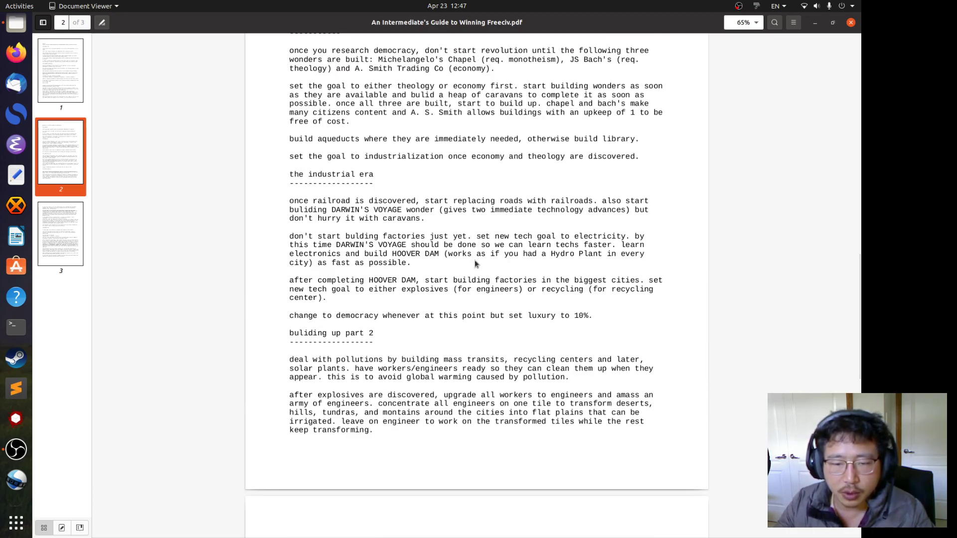
Highlight 'industrialization' twice on page 2, then scroll down to page 3's farmland advice.
scroll("down", 3)
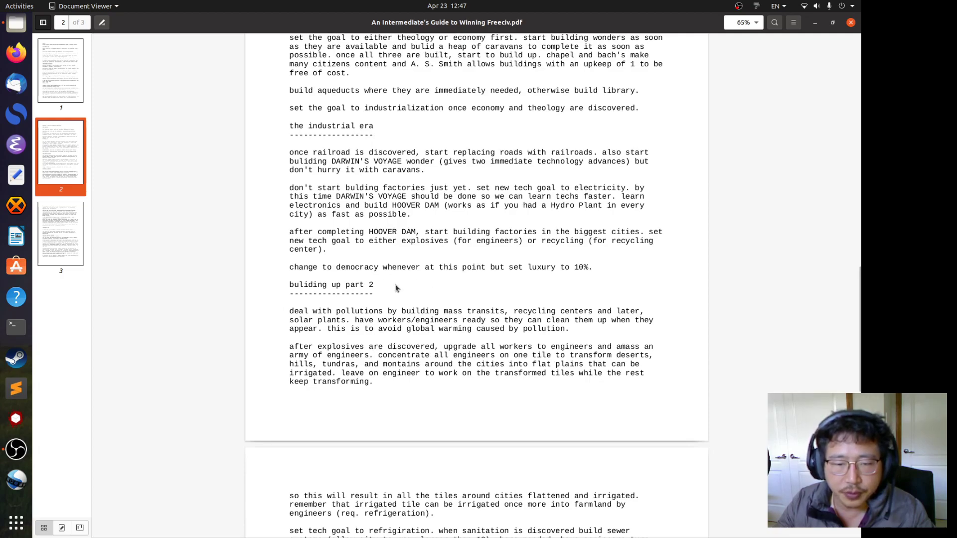
scroll("down", 3)
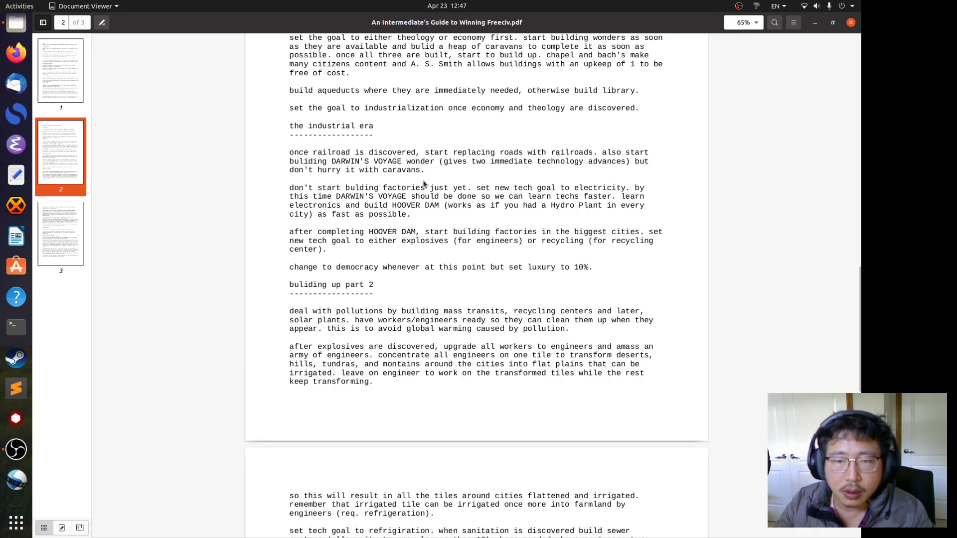
scroll("up", 3)
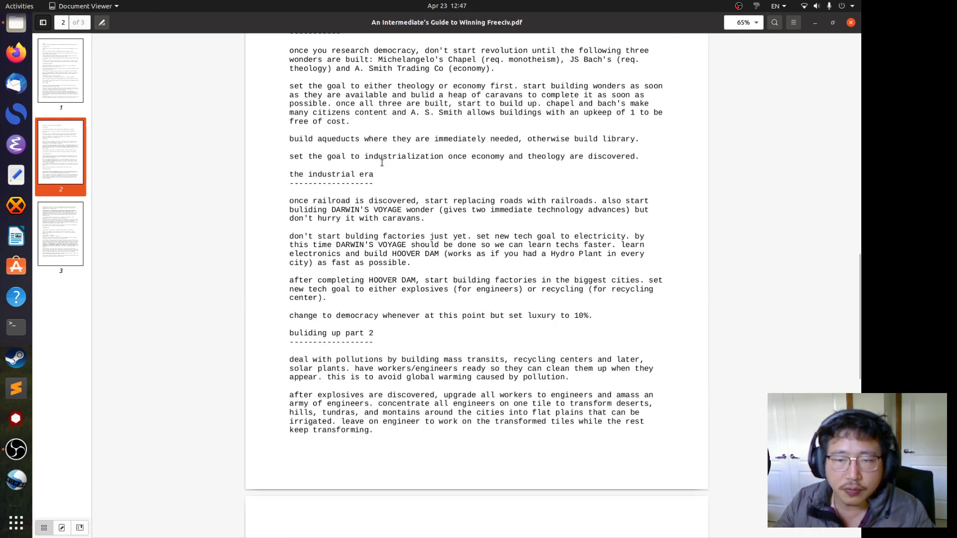
double_click(403, 156)
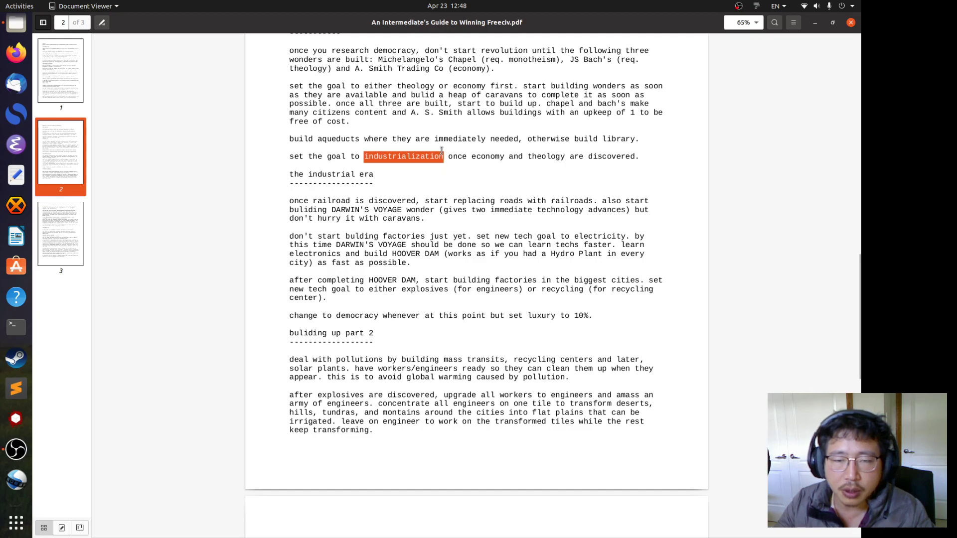
mouse_move(469, 202)
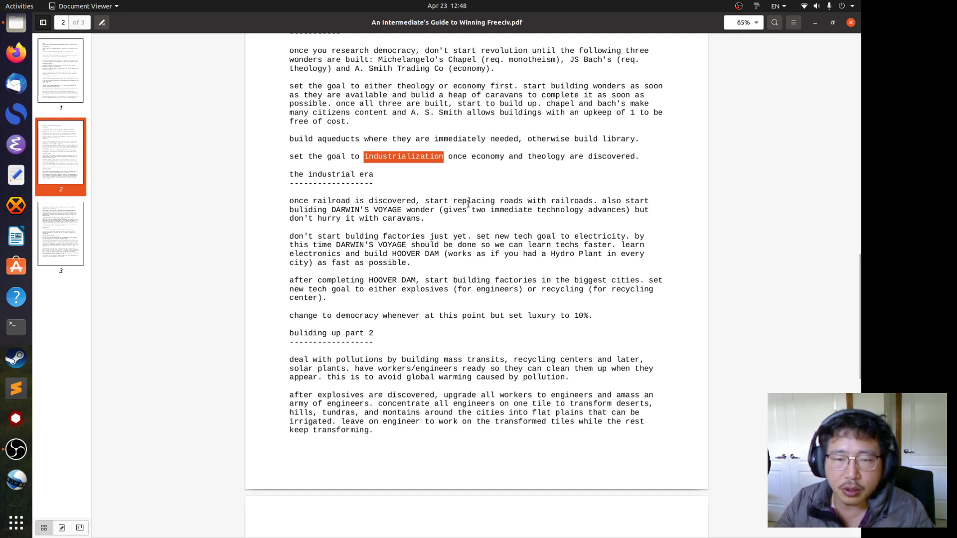
scroll("down", 3)
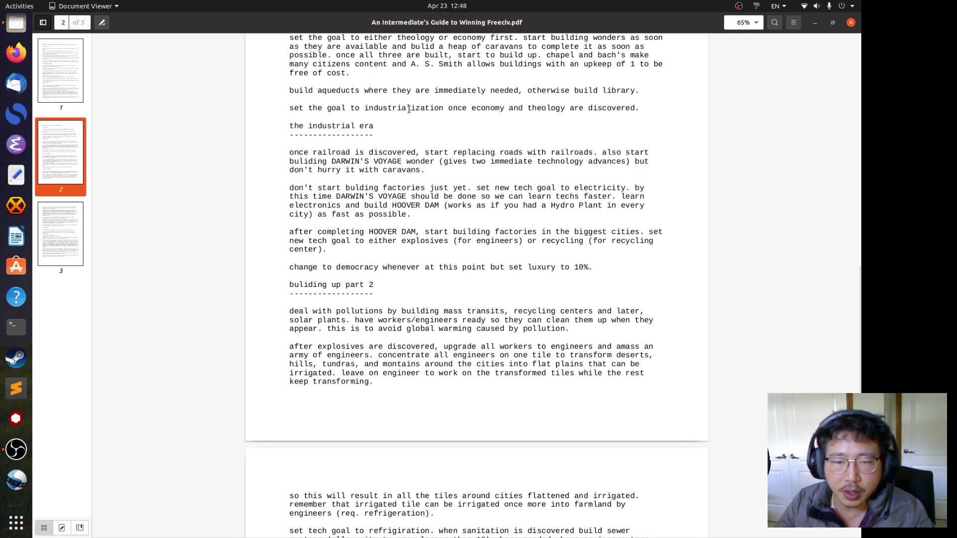
double_click(403, 108)
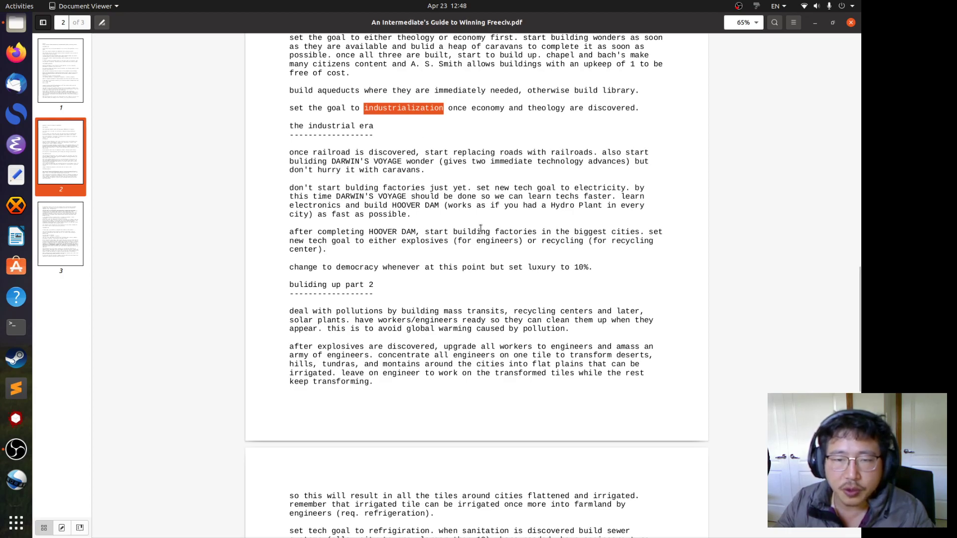
scroll("down", 3)
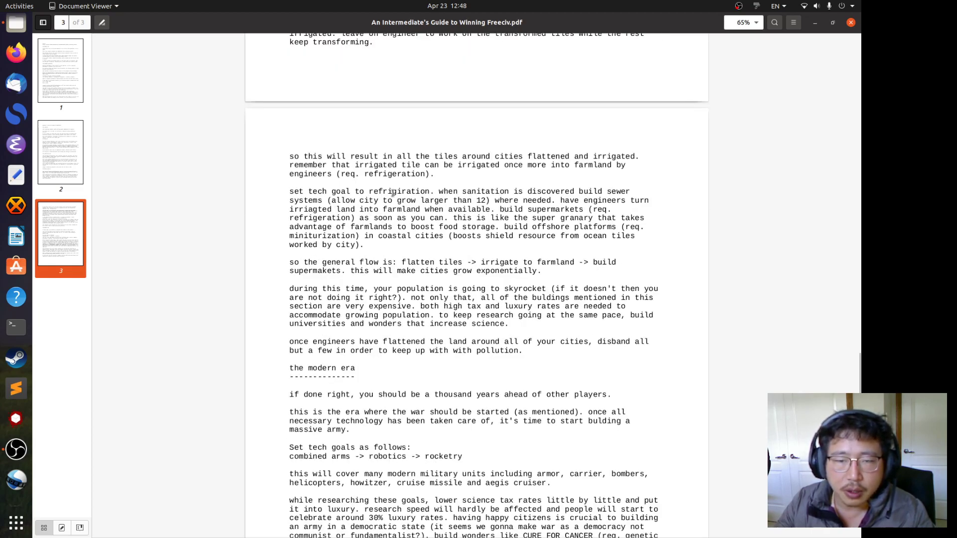
mouse_move(359, 152)
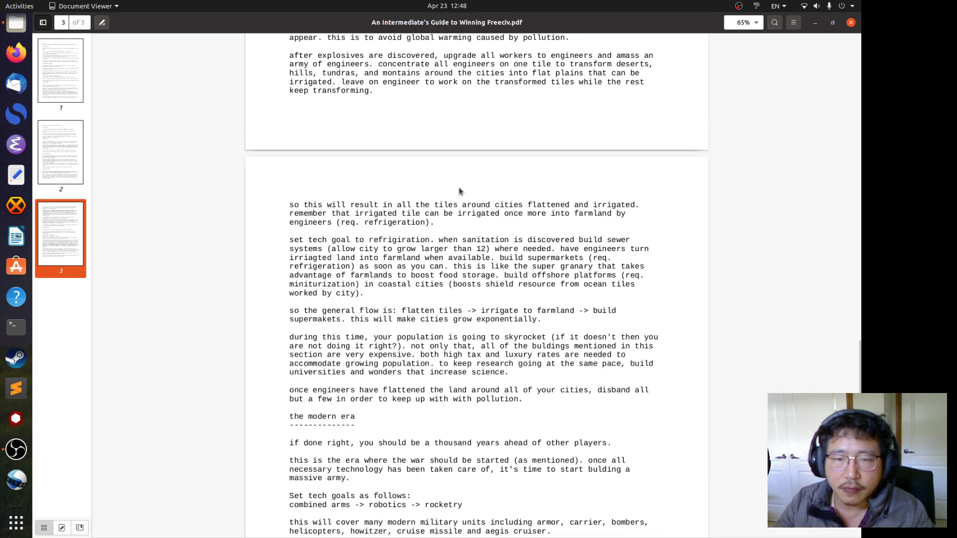
mouse_move(468, 217)
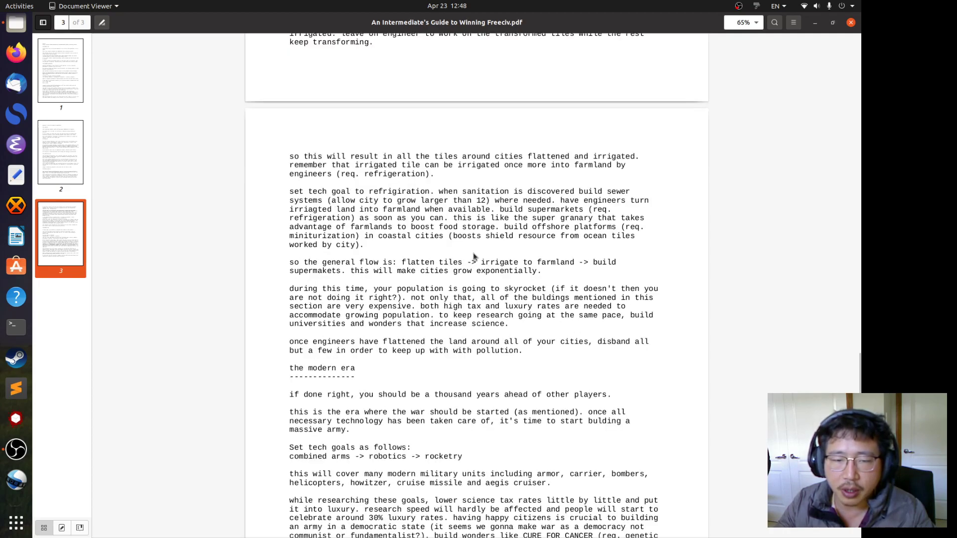
mouse_move(340, 200)
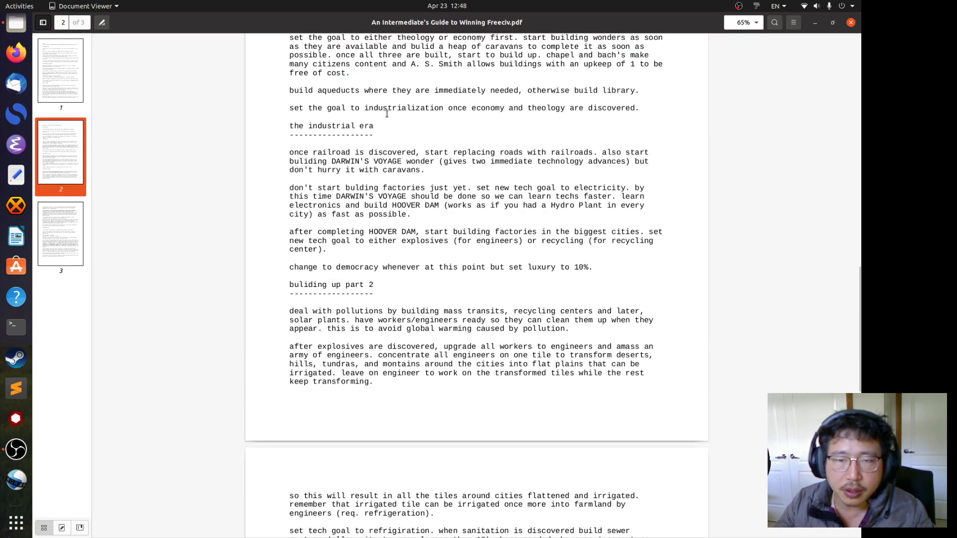
scroll("down", 3)
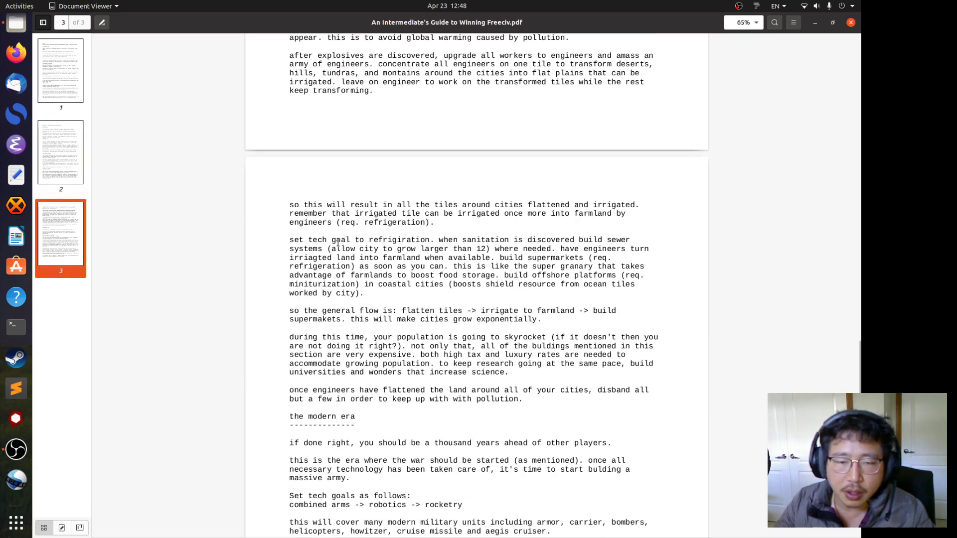
mouse_move(450, 255)
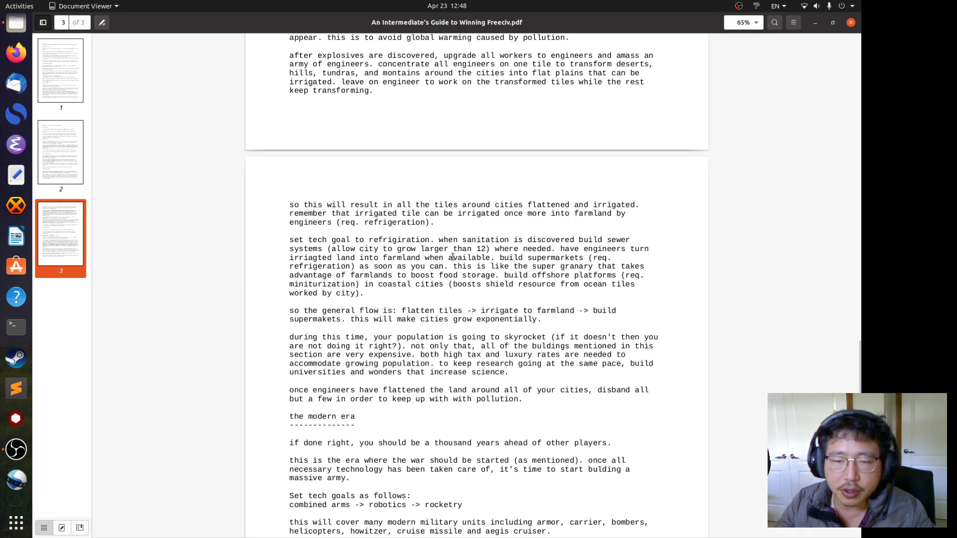
mouse_move(457, 239)
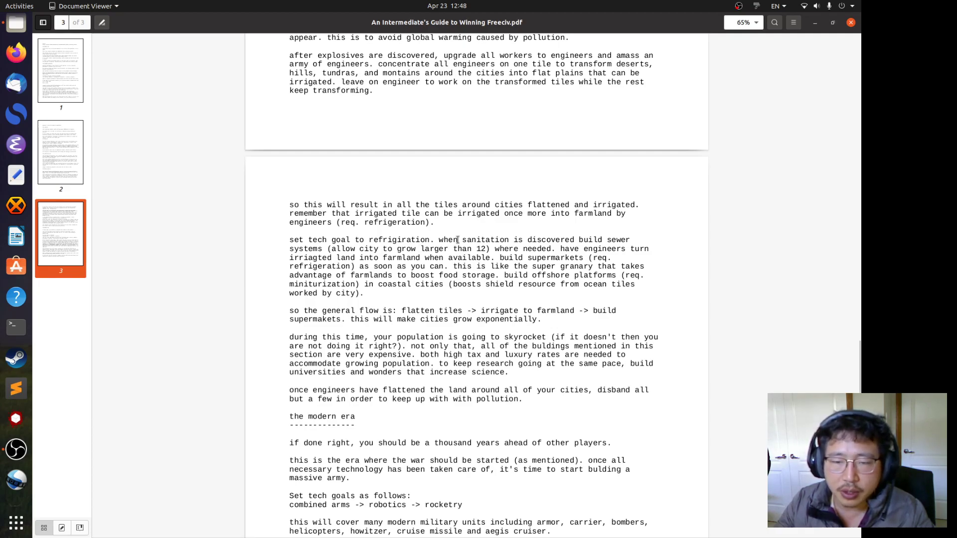
double_click(485, 239)
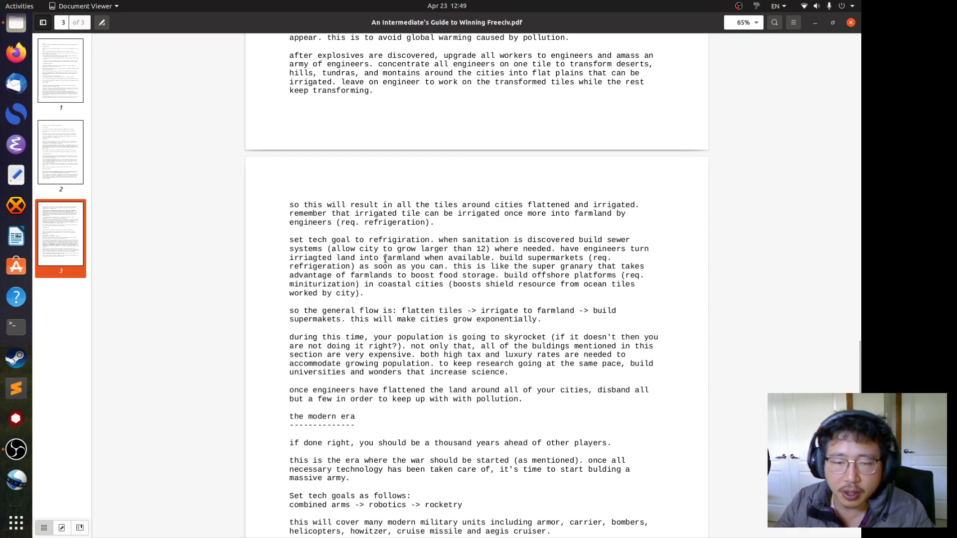
double_click(399, 258)
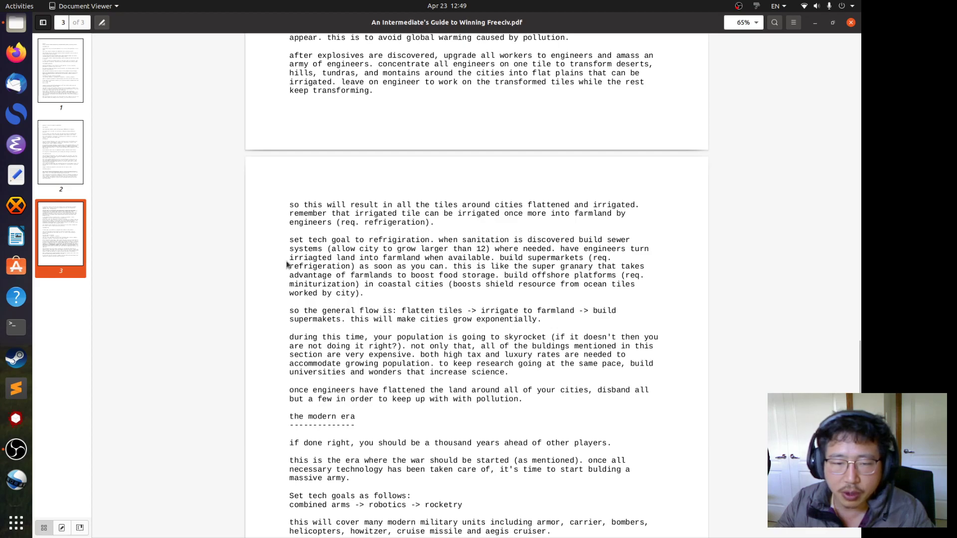
mouse_move(478, 269)
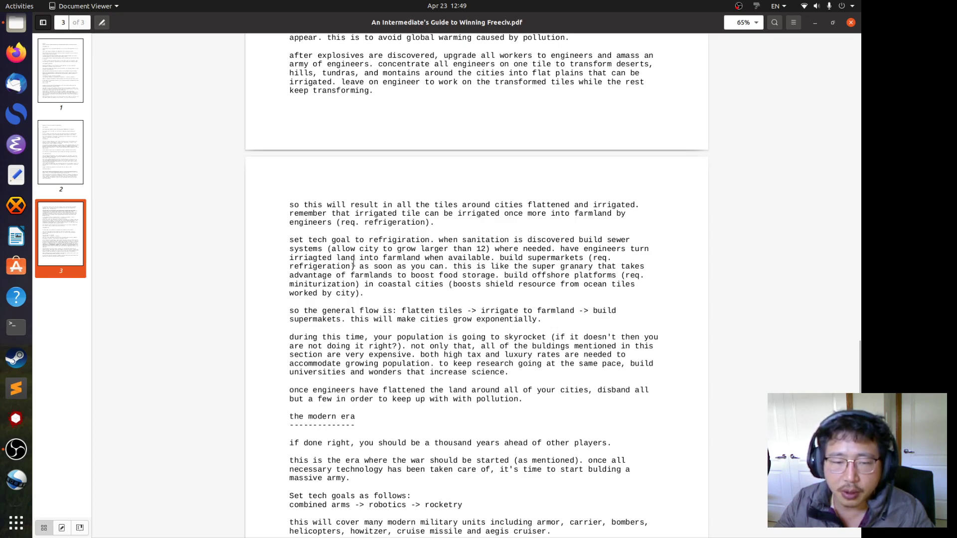
mouse_move(478, 305)
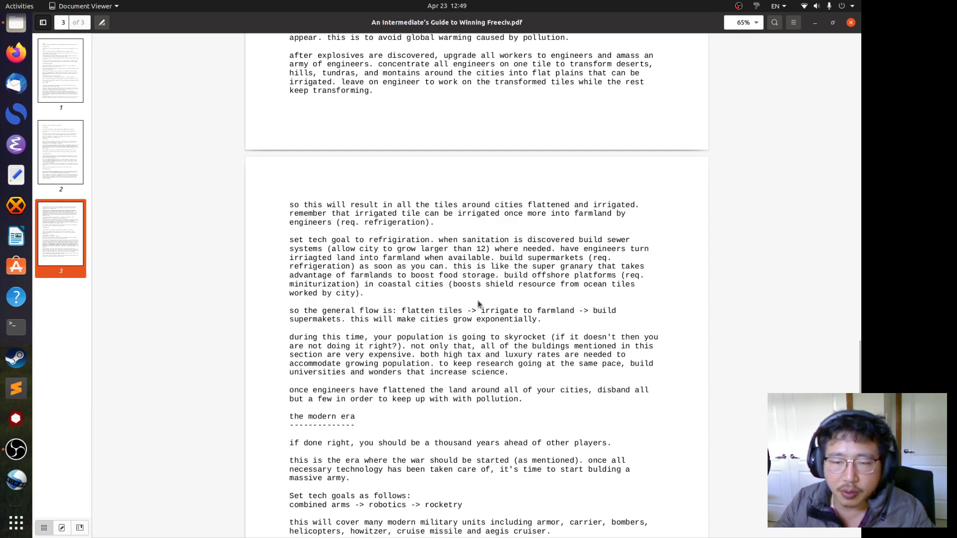
mouse_move(564, 294)
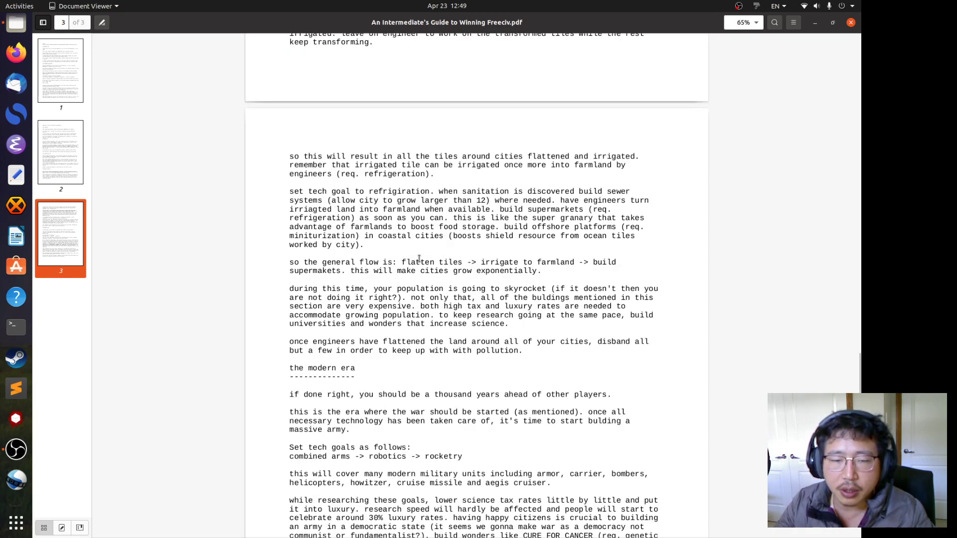
Scroll down to page 3's end, through the modern-era war and blitzkrieg advice.
scroll("down", 3)
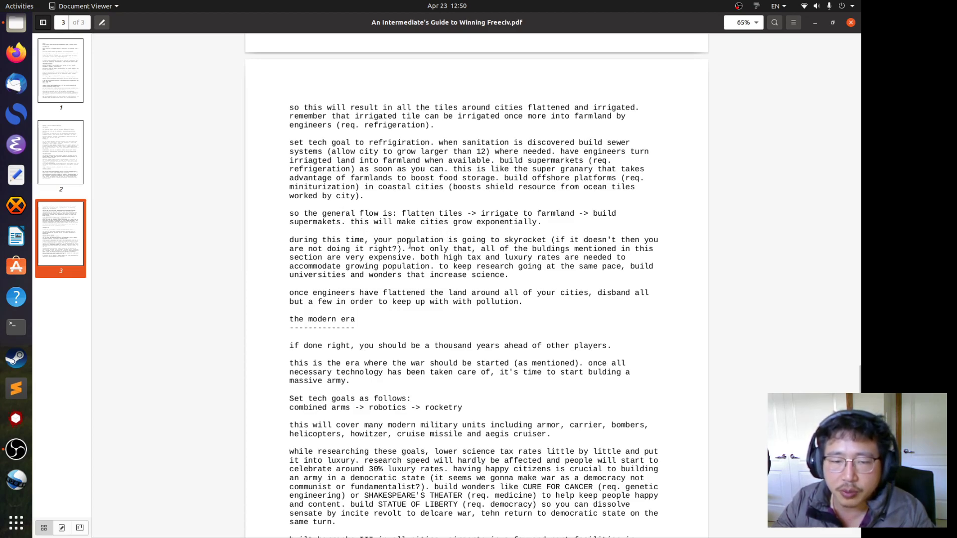
scroll("down", 3)
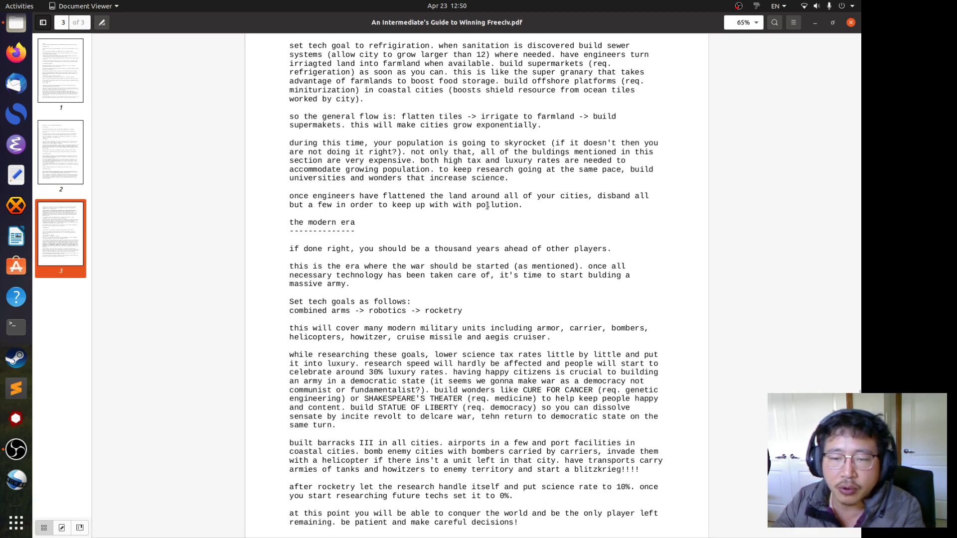
mouse_move(623, 232)
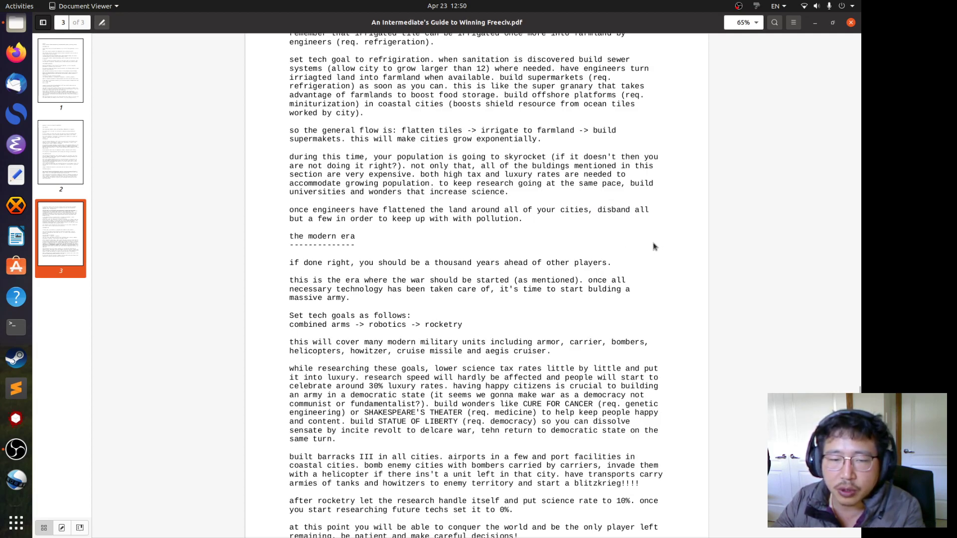
scroll("down", 3)
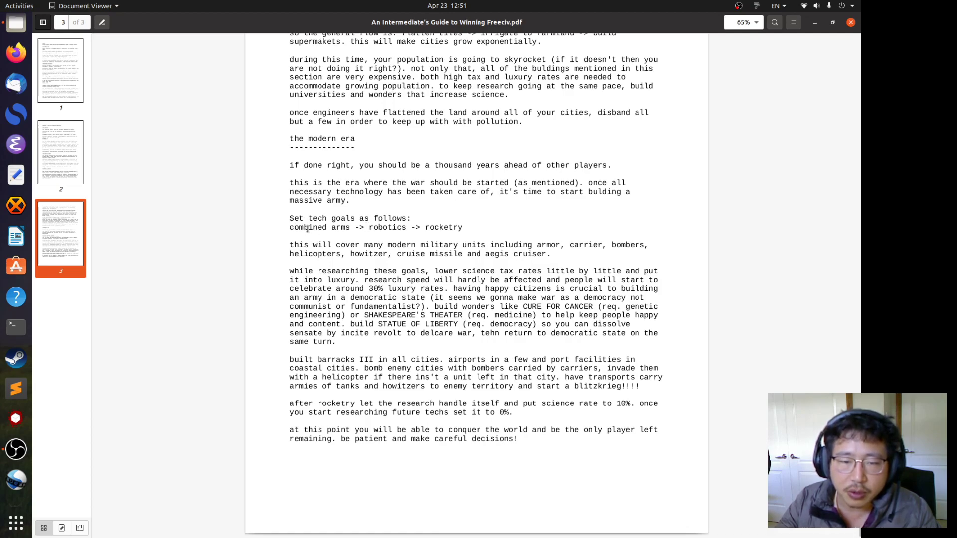
double_click(307, 228)
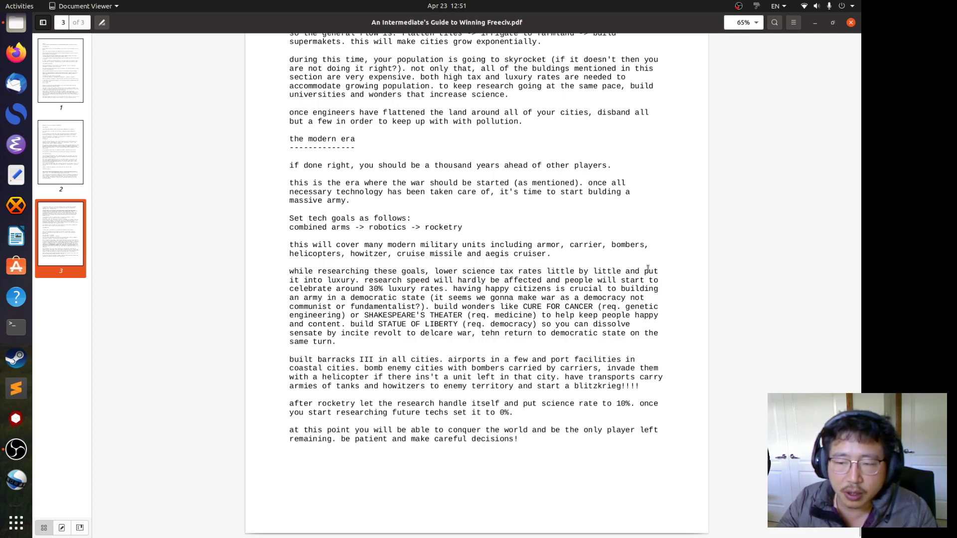
mouse_move(313, 275)
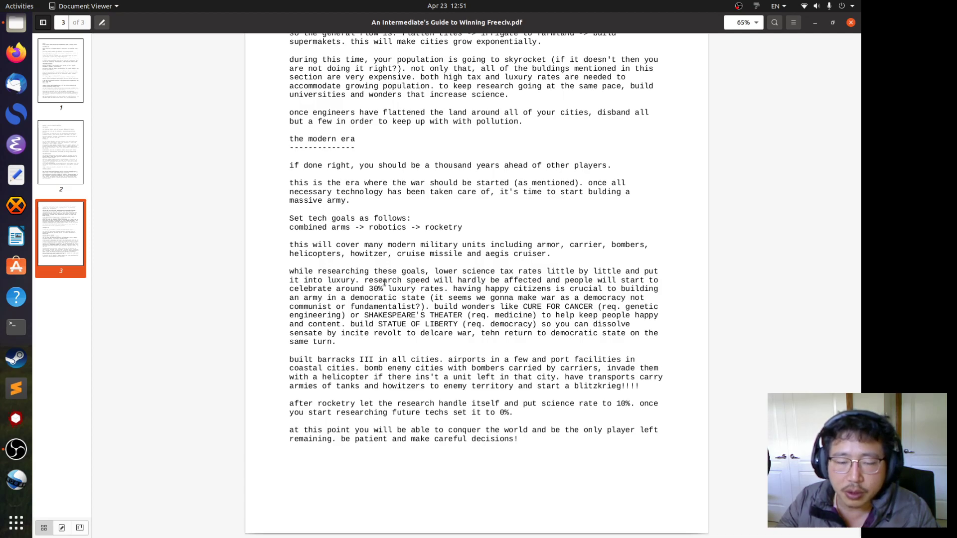
mouse_move(380, 282)
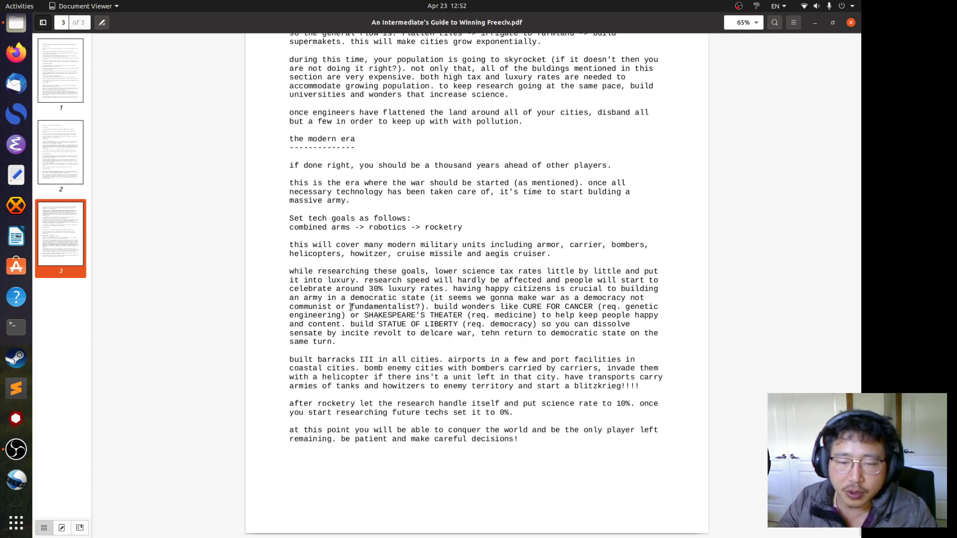
double_click(383, 306)
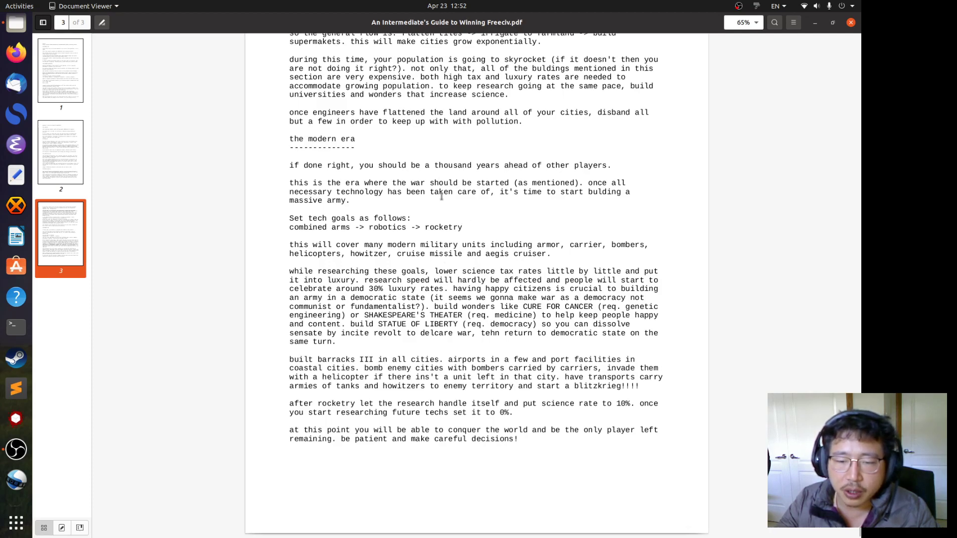
mouse_move(438, 282)
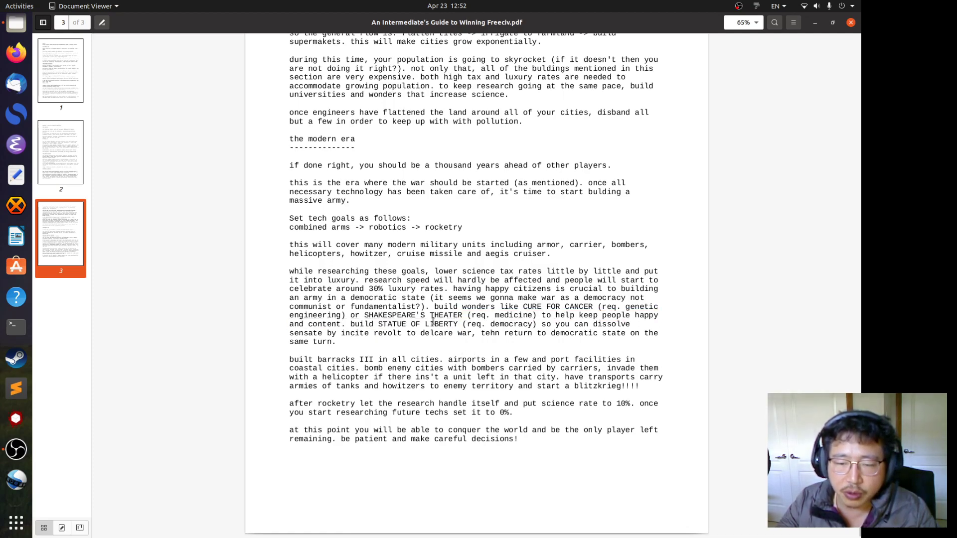
double_click(388, 324)
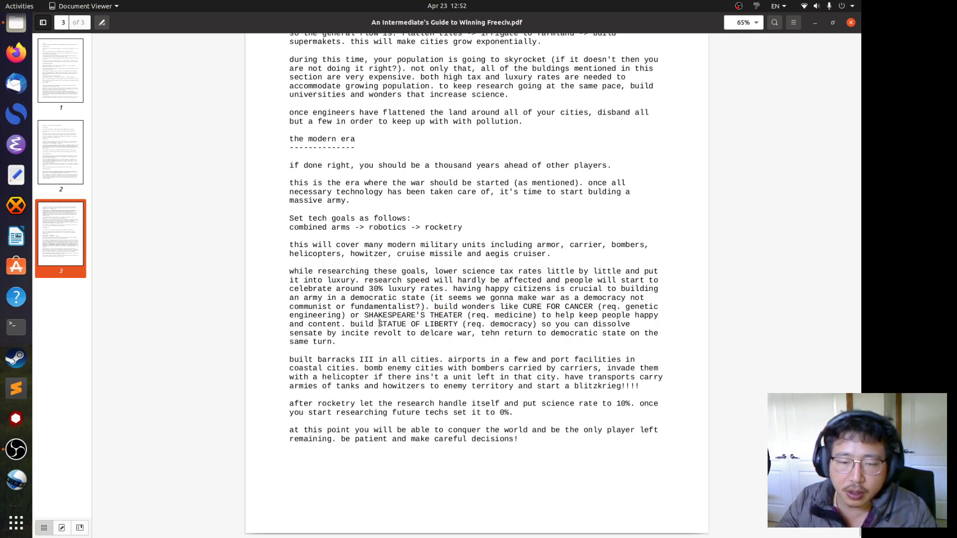
double_click(418, 324)
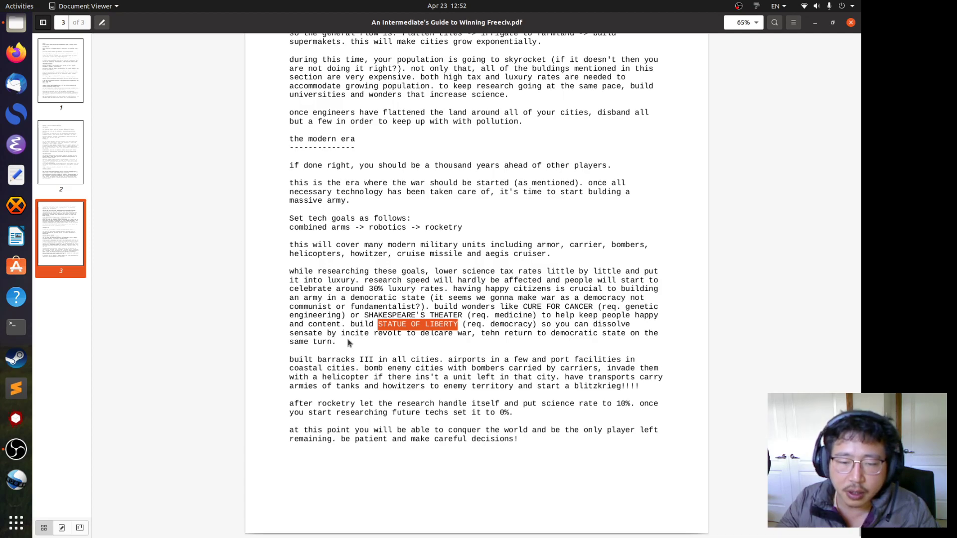
mouse_move(445, 343)
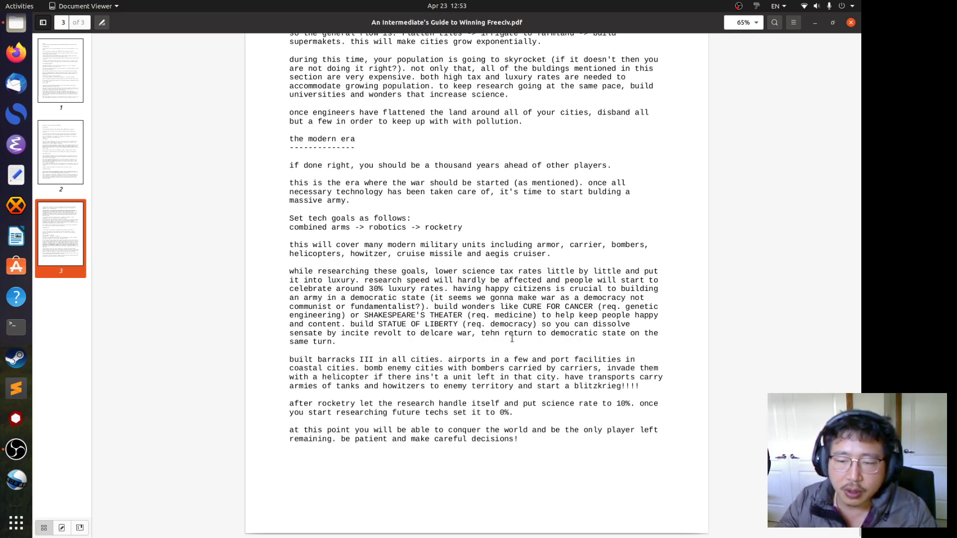
mouse_move(566, 347)
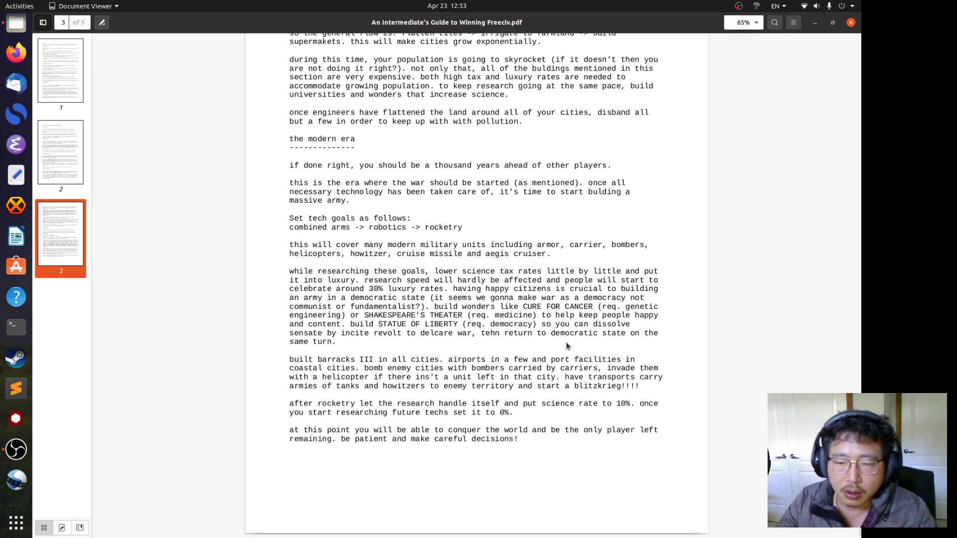
double_click(574, 333)
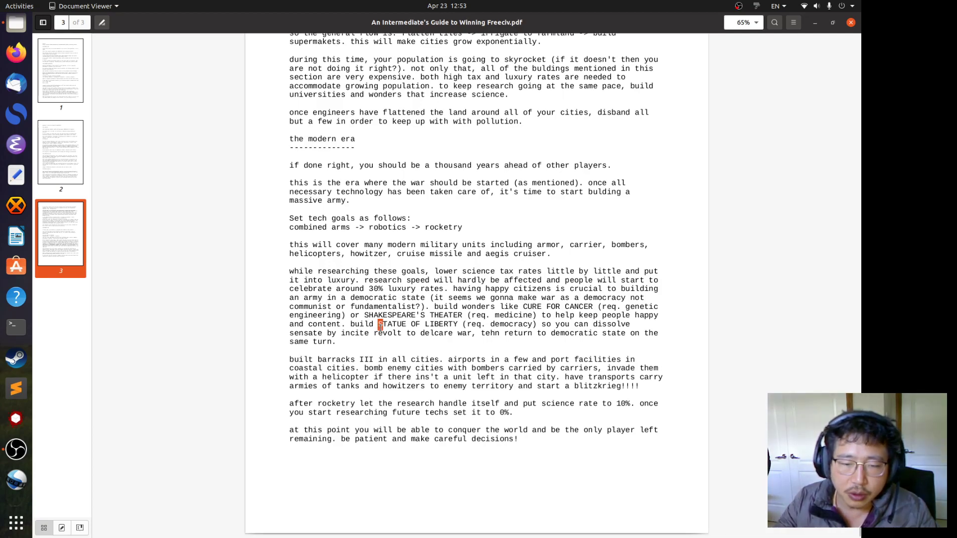
left_click_drag(378, 323, 452, 324)
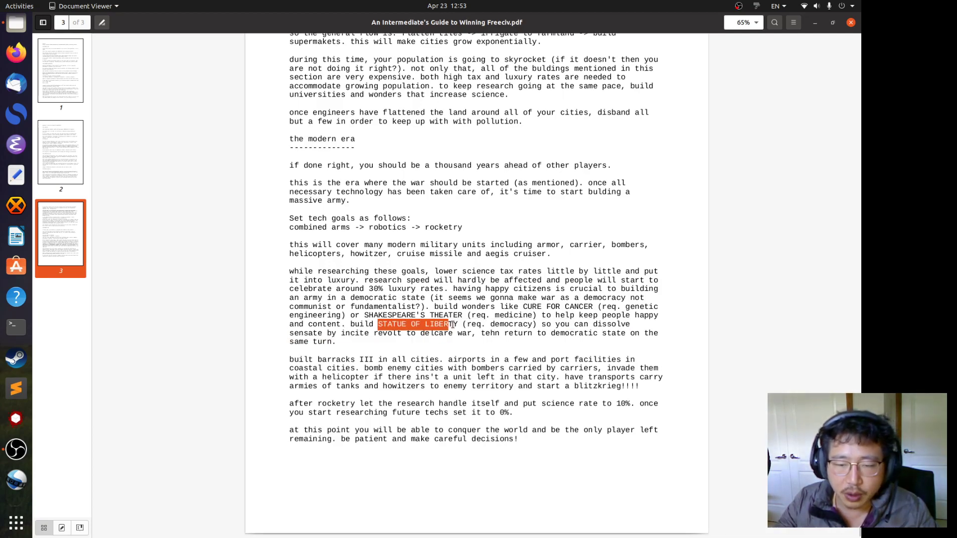
left_click(460, 324)
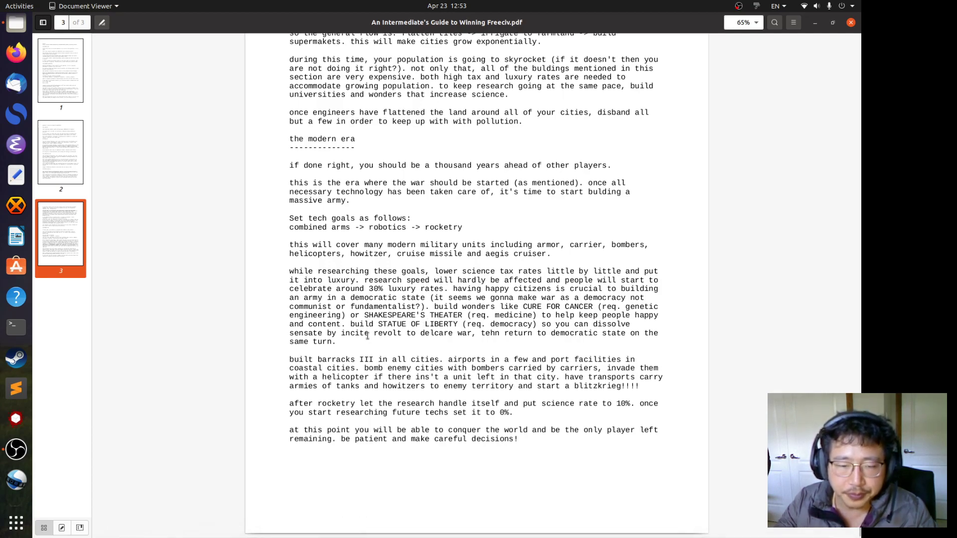
mouse_move(342, 354)
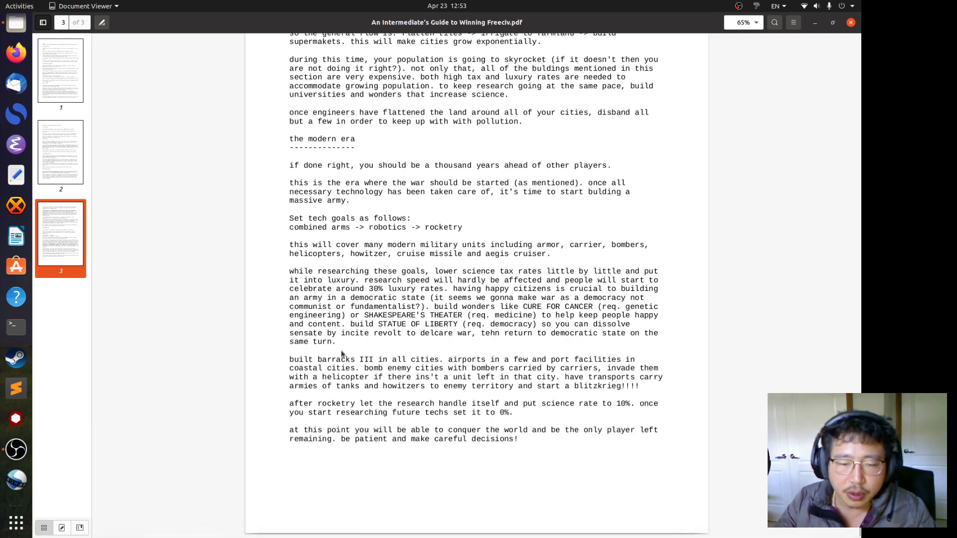
mouse_move(478, 364)
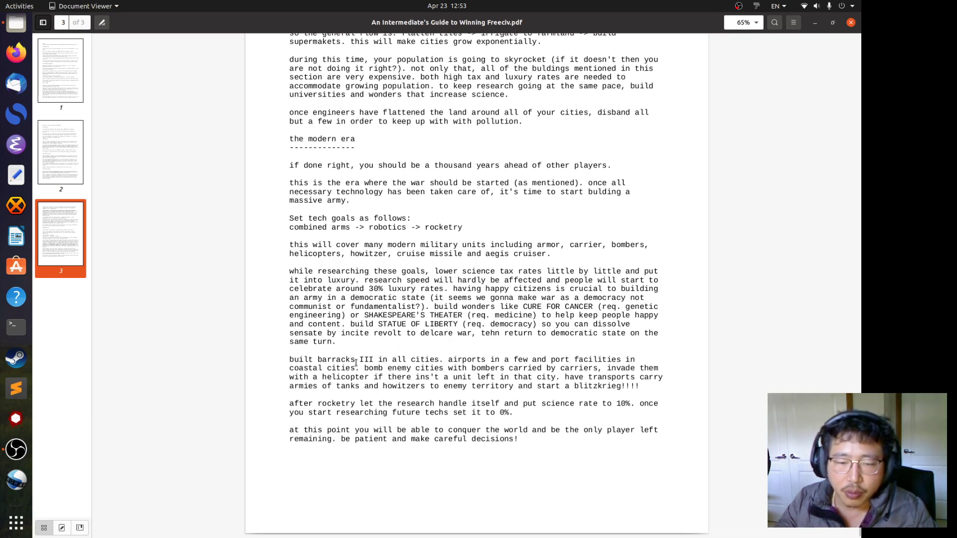
mouse_move(378, 345)
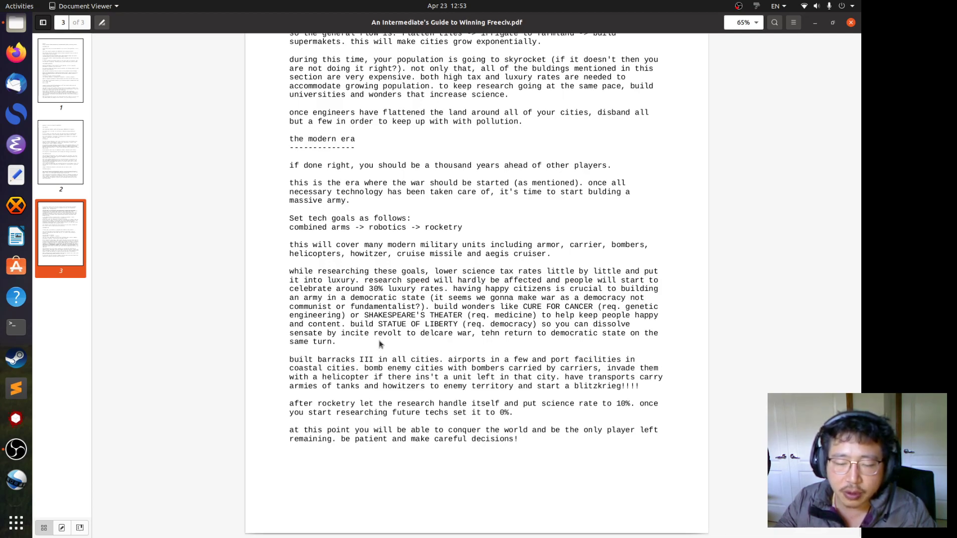
mouse_move(473, 348)
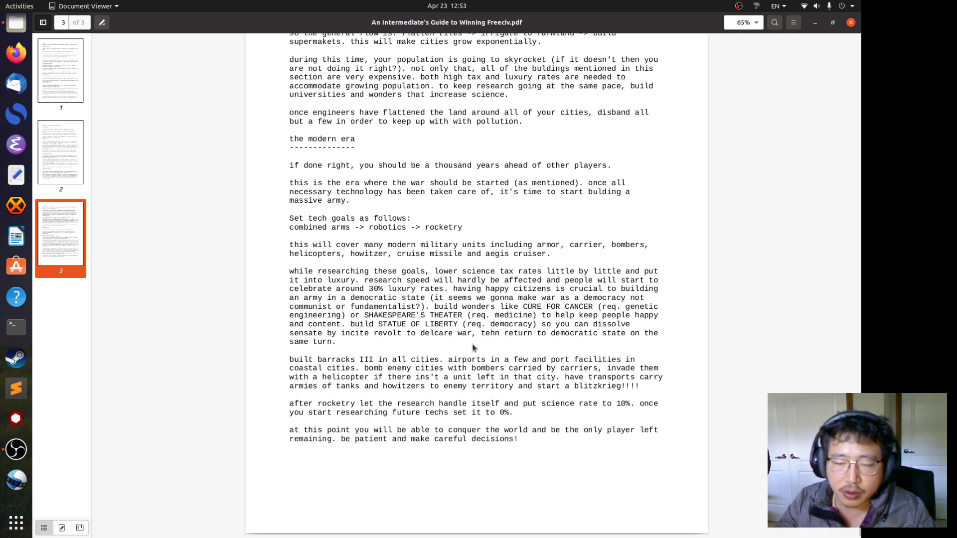
mouse_move(592, 356)
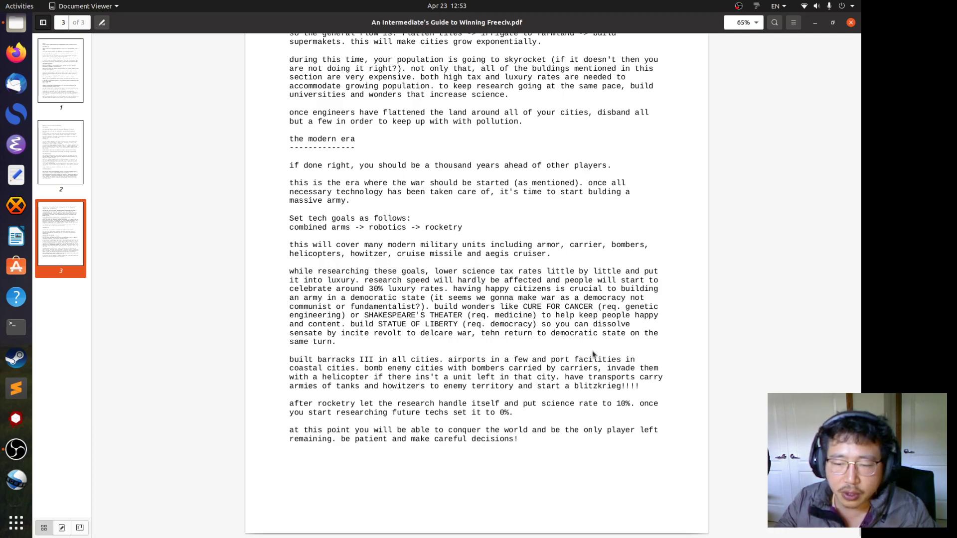
mouse_move(622, 350)
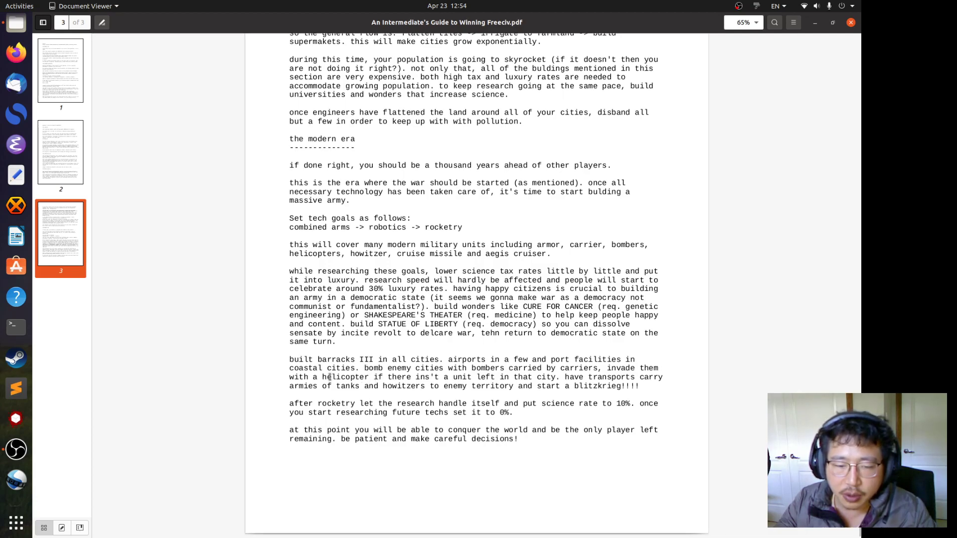
double_click(345, 377)
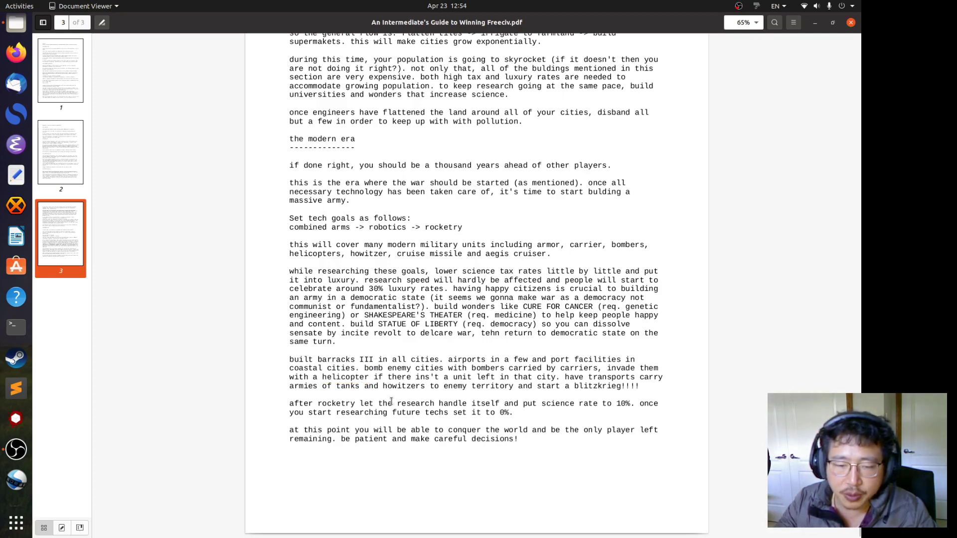
double_click(346, 385)
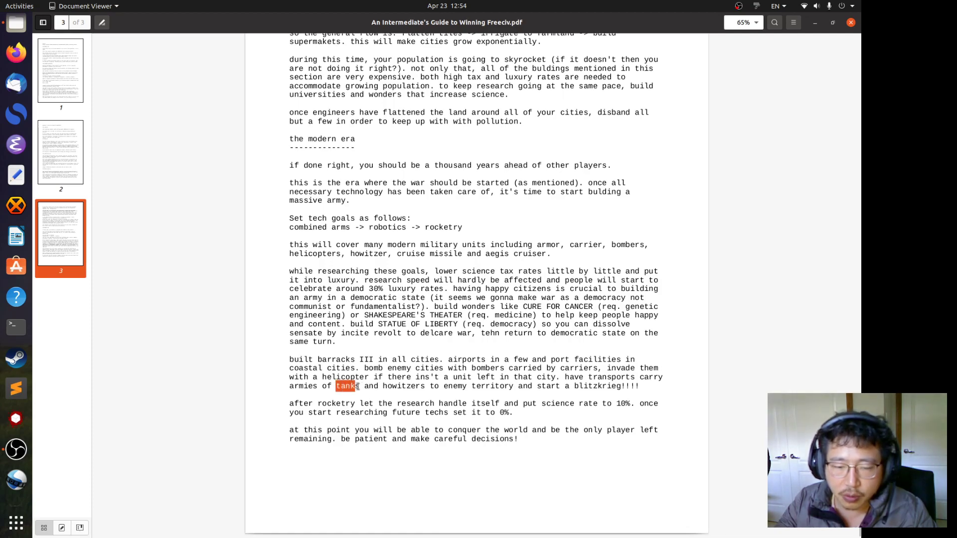
left_click(517, 400)
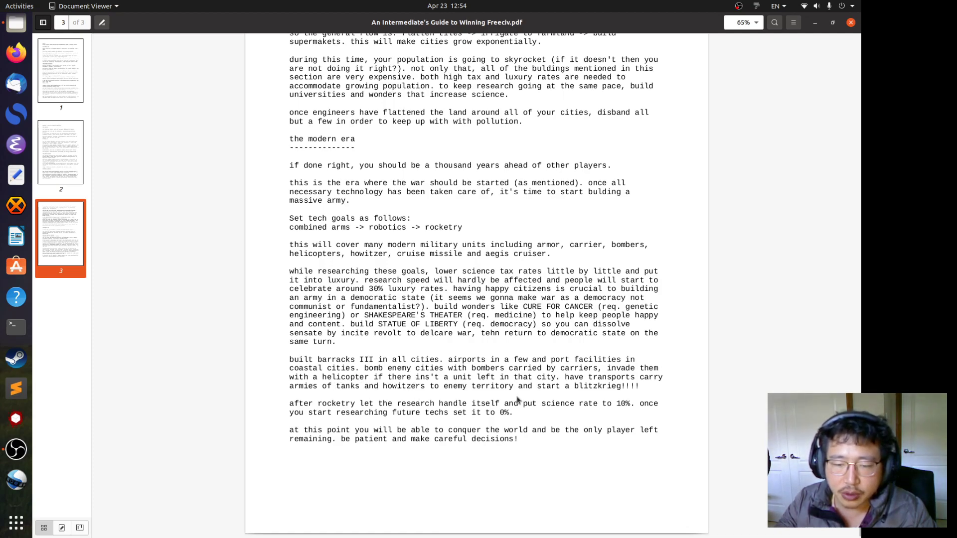
double_click(597, 386)
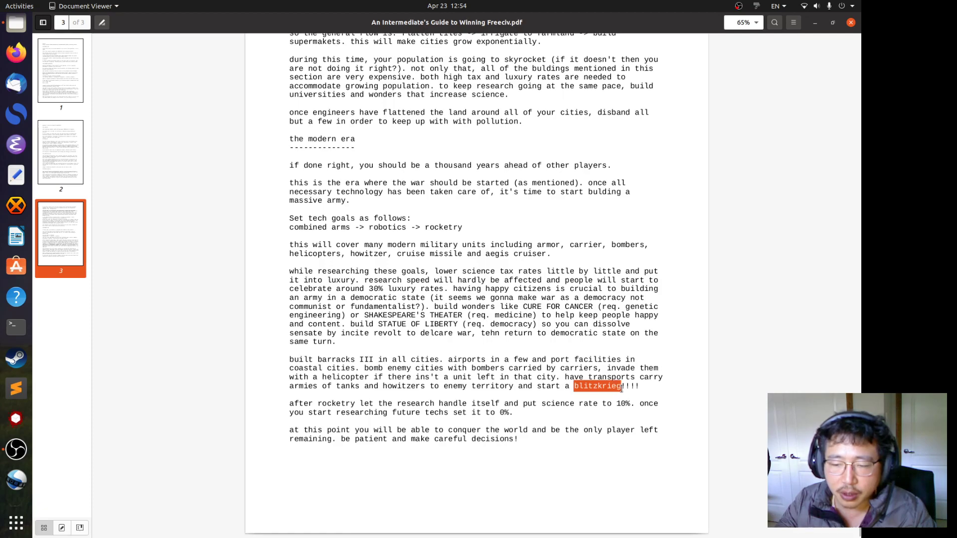
left_click(598, 386)
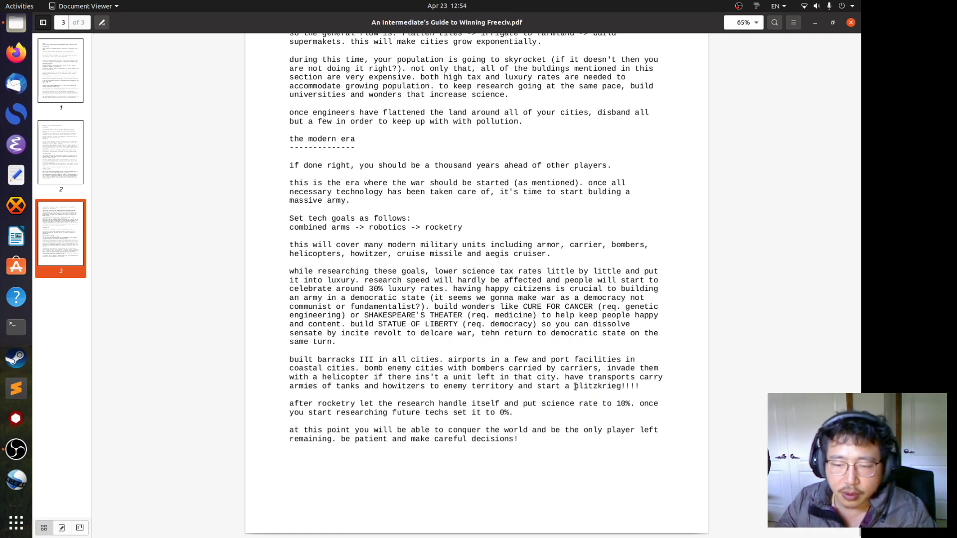
double_click(598, 385)
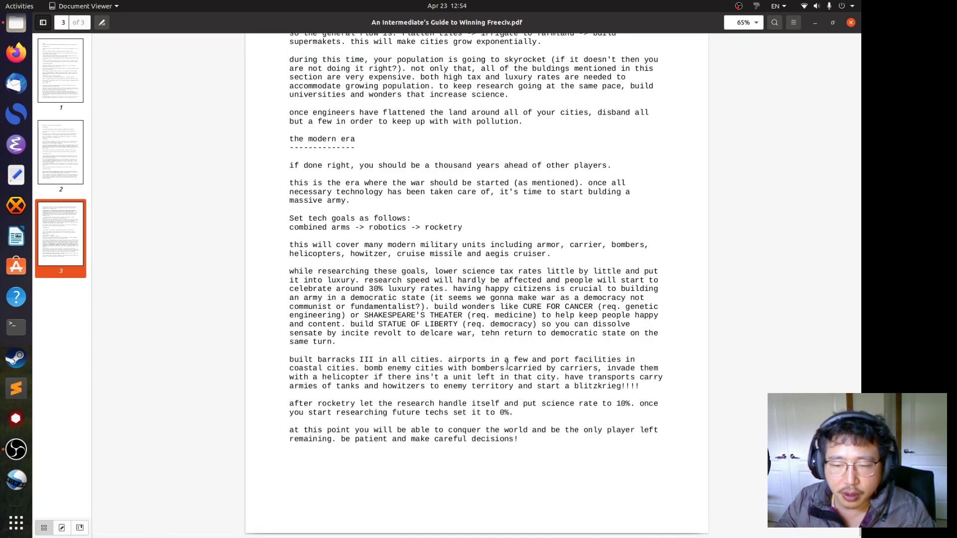
left_click(60, 74)
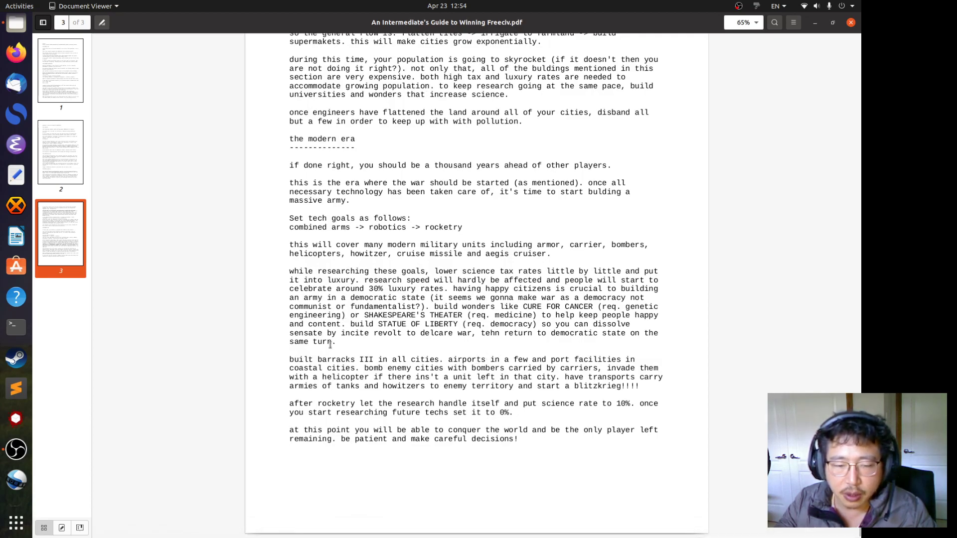
mouse_move(308, 398)
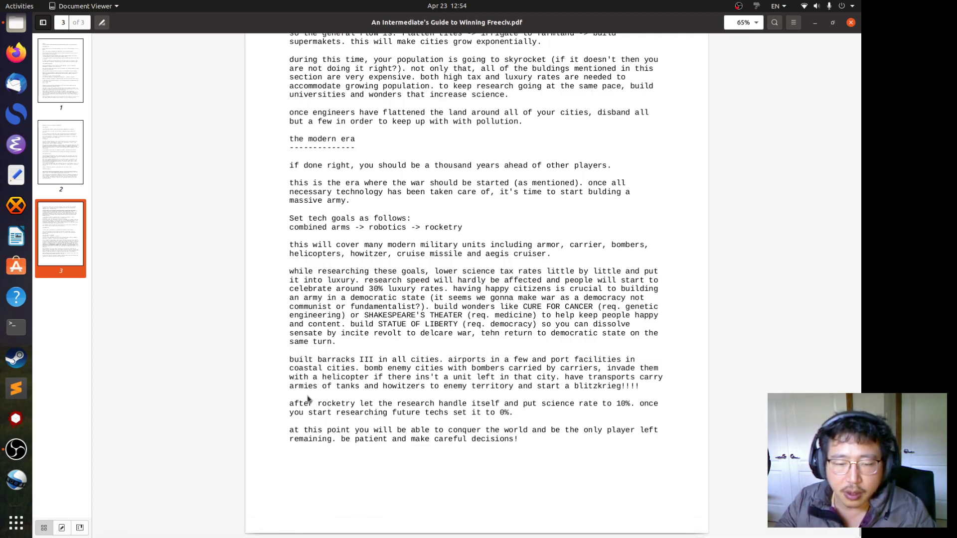
mouse_move(452, 402)
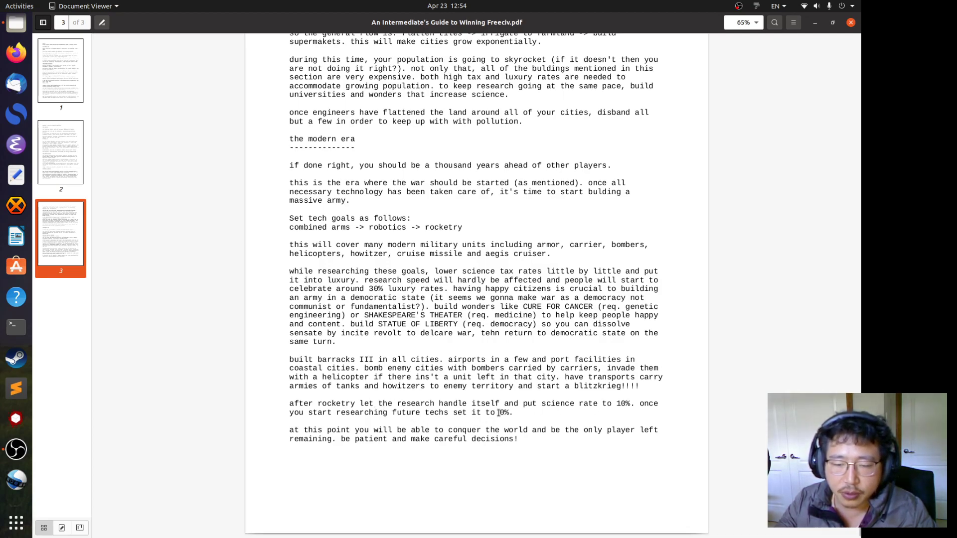
double_click(502, 412)
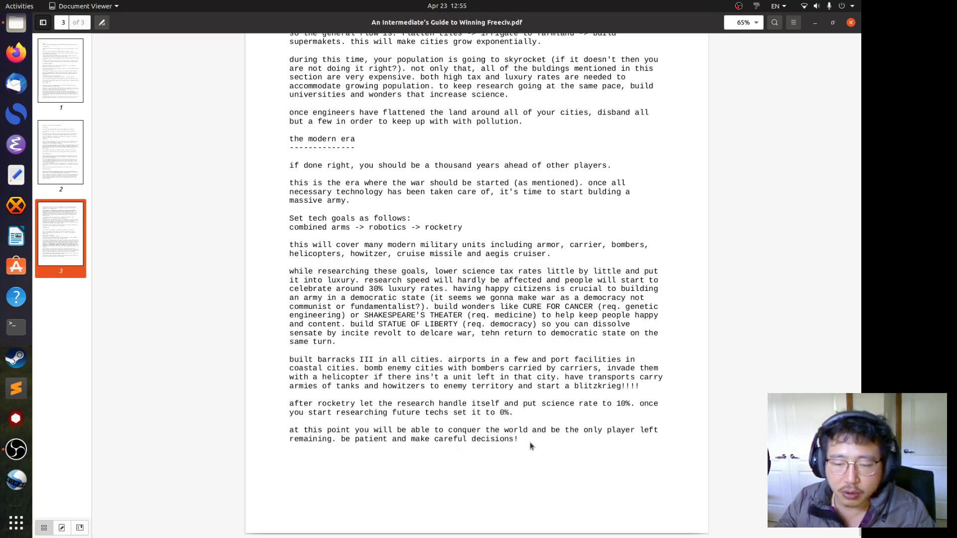
mouse_move(374, 432)
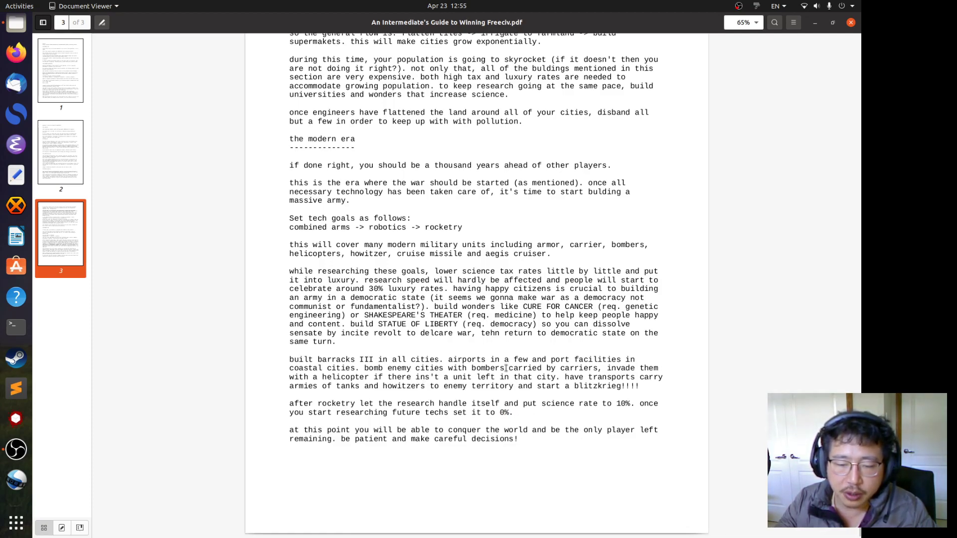
mouse_move(661, 369)
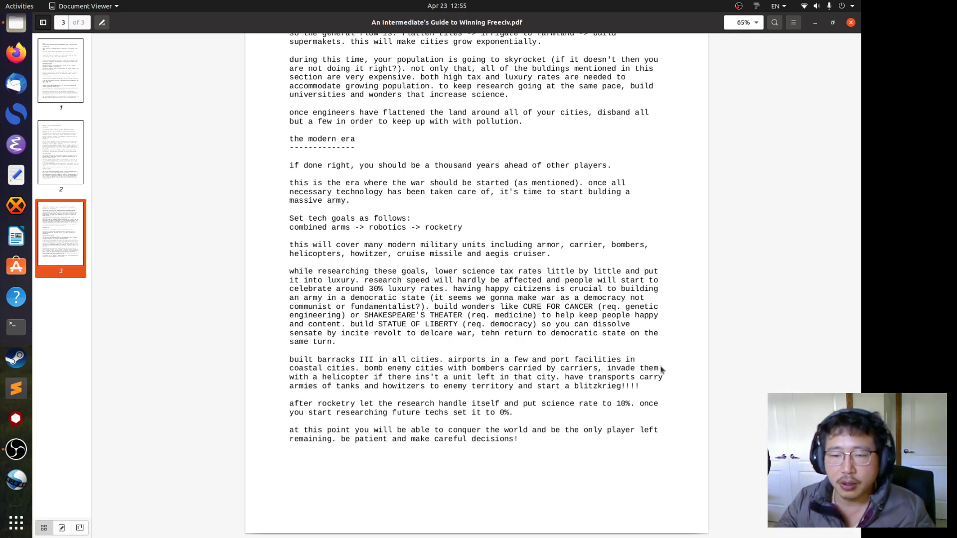
mouse_move(614, 352)
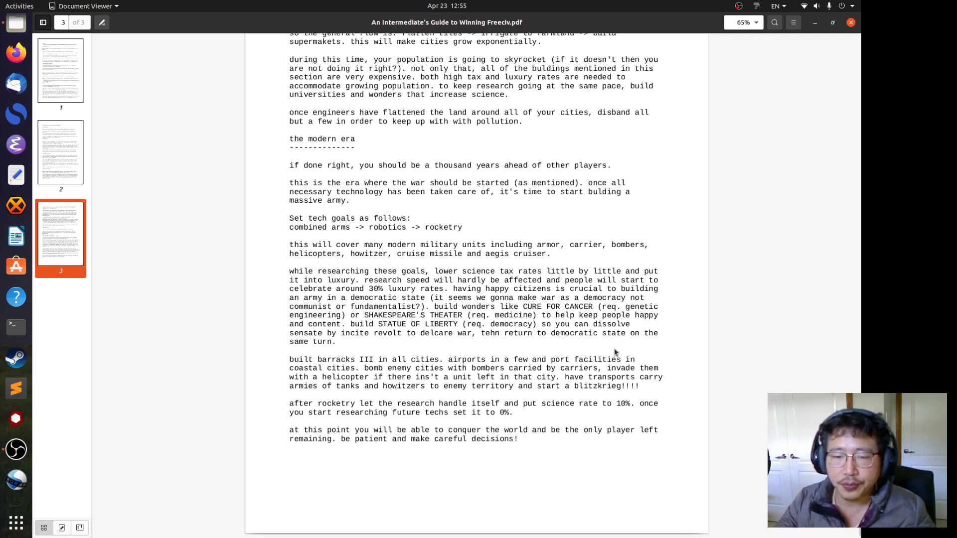